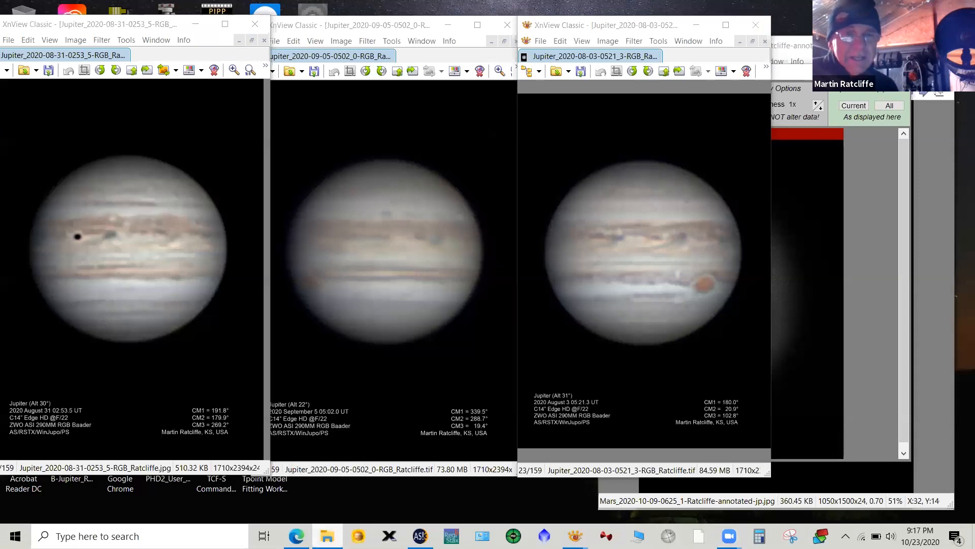
Switch to File Explorer and open the Jup > 280820 Jupiter session folder
left_click(327, 535)
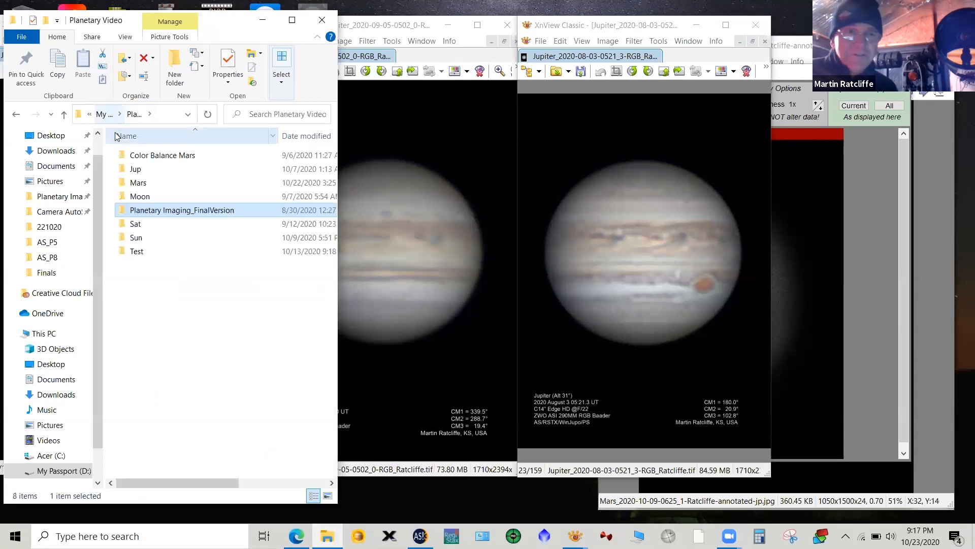
double_click(135, 169)
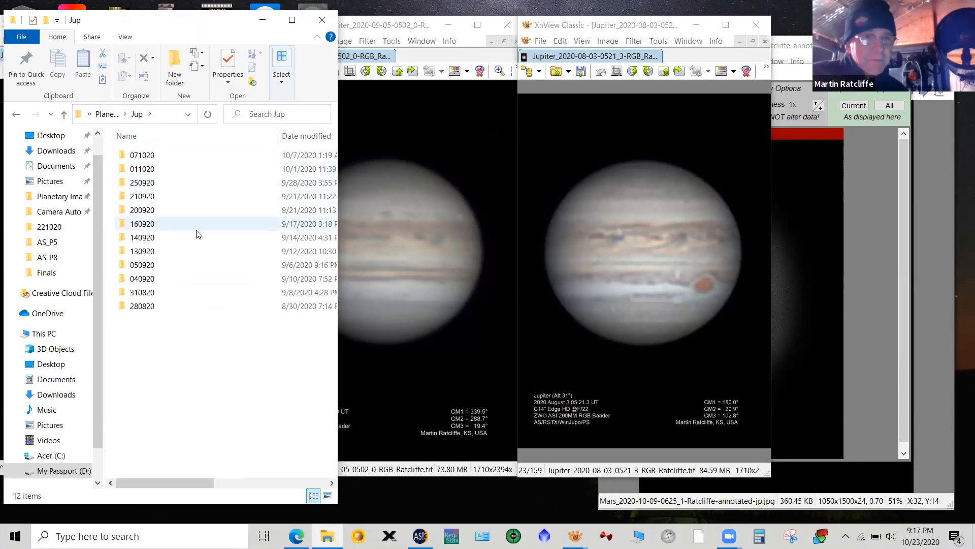
mouse_move(178, 307)
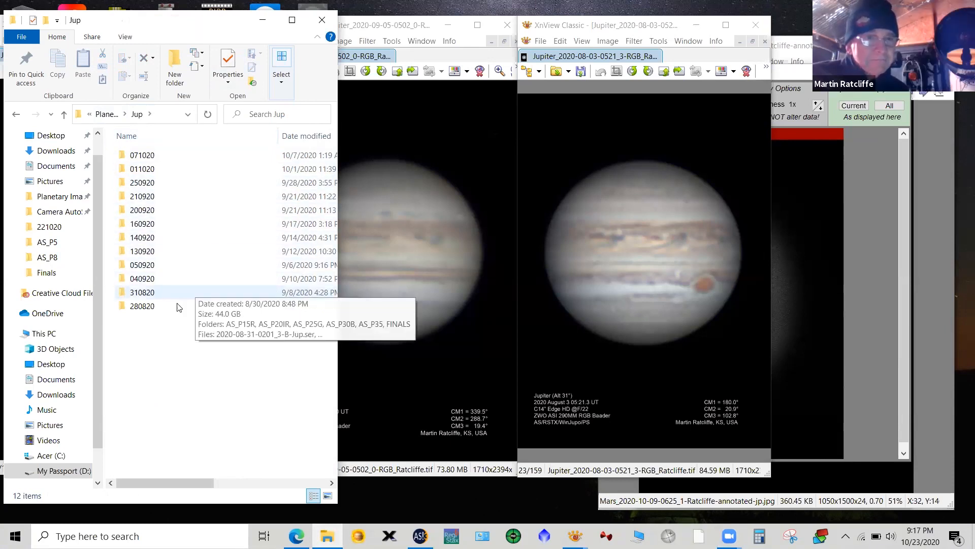
left_click(142, 305)
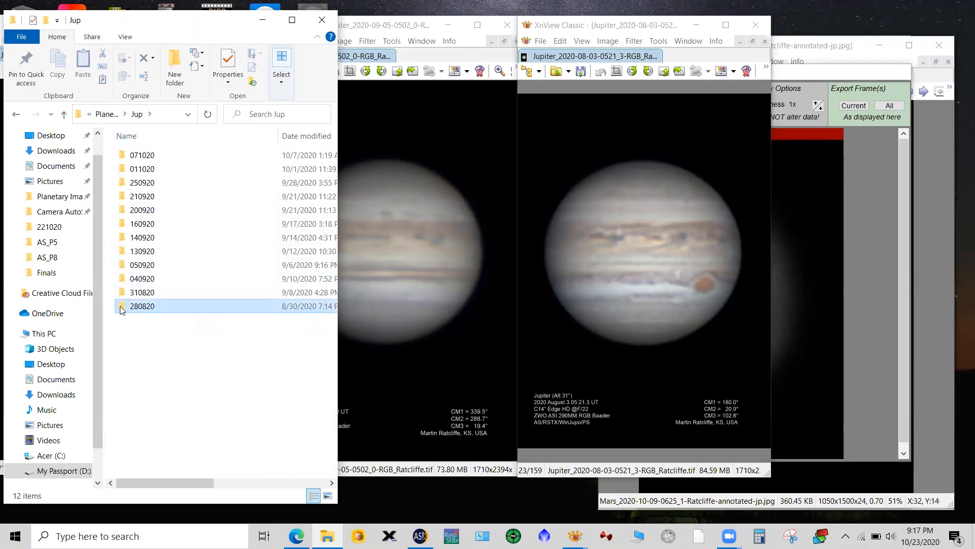
double_click(141, 306)
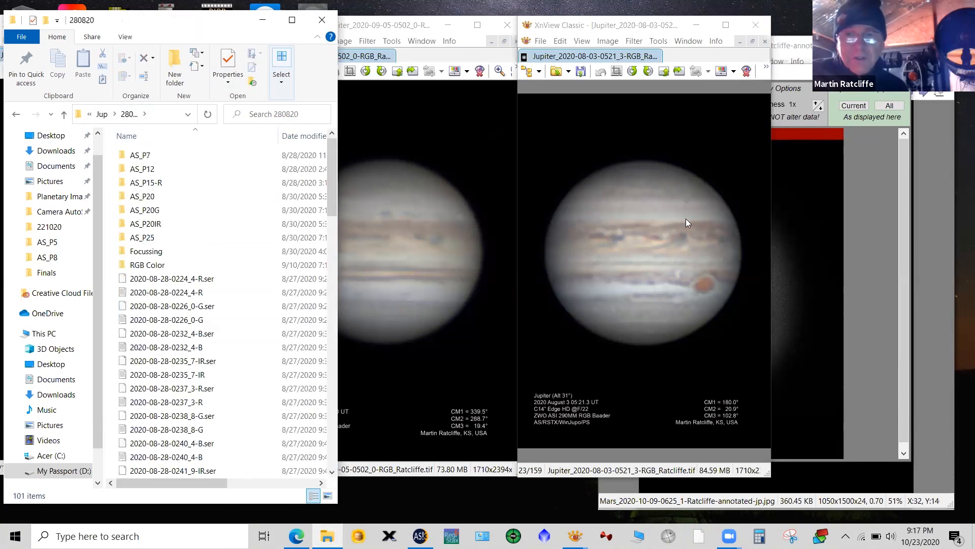
mouse_move(654, 226)
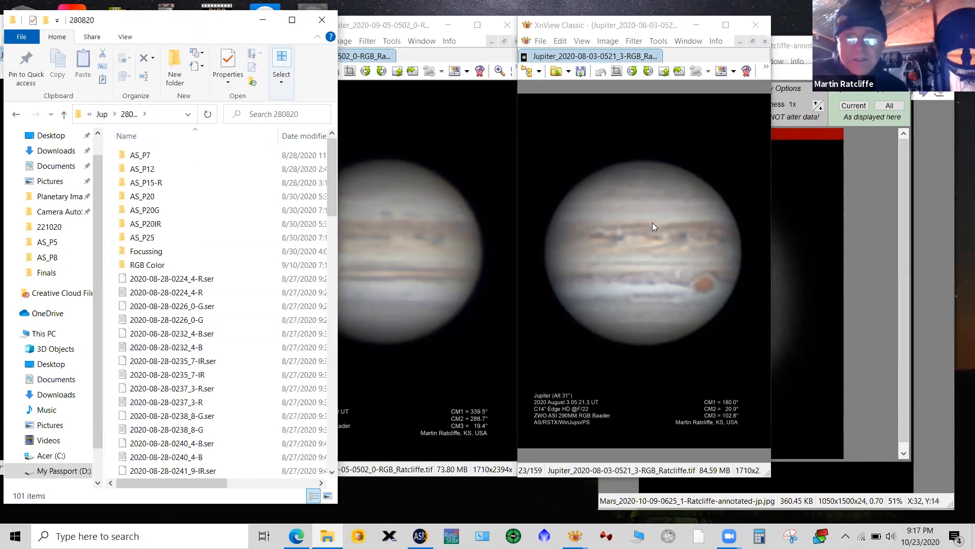
mouse_move(670, 194)
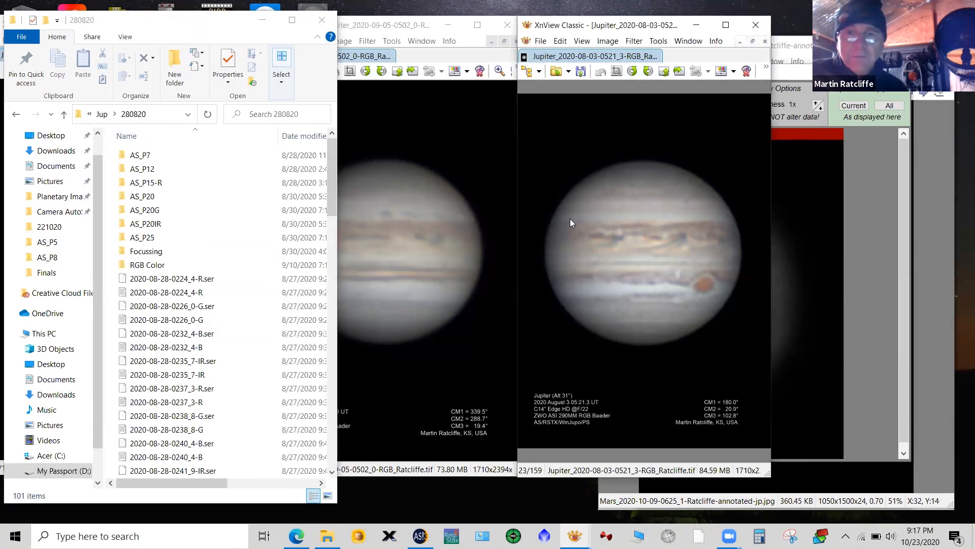
mouse_move(710, 224)
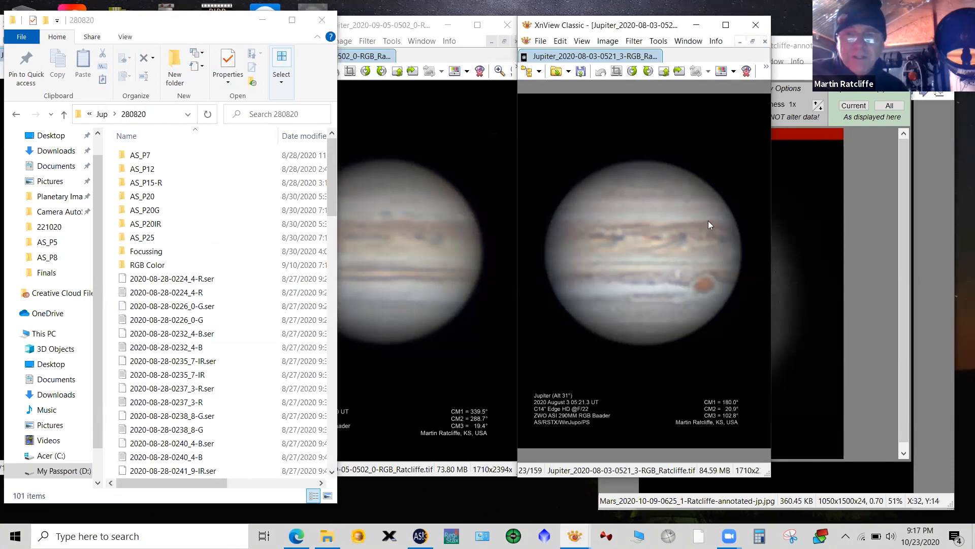
mouse_move(686, 217)
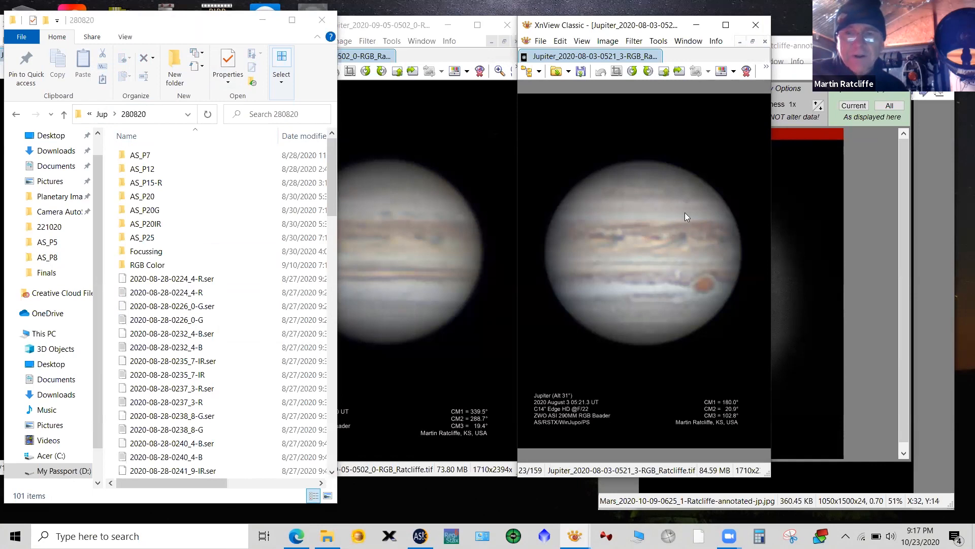
mouse_move(684, 224)
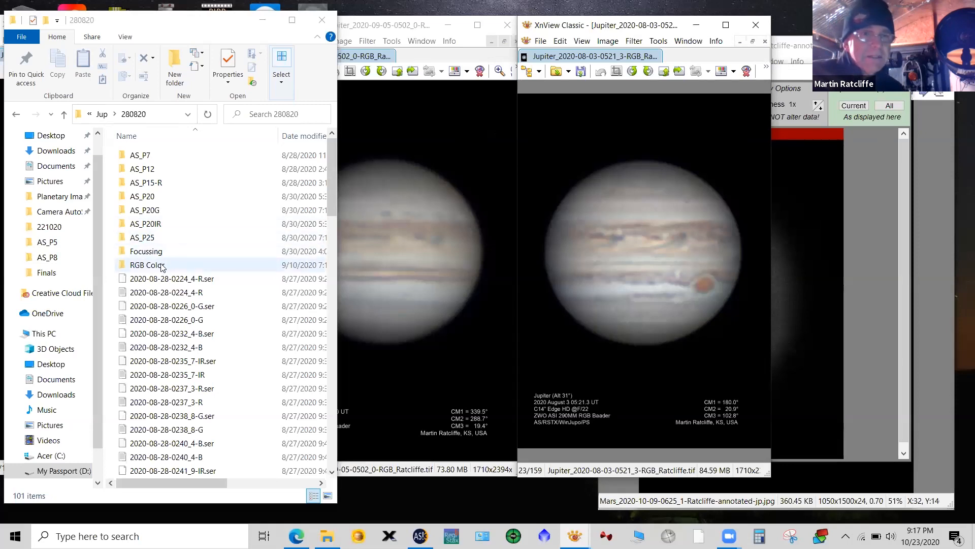
double_click(148, 264)
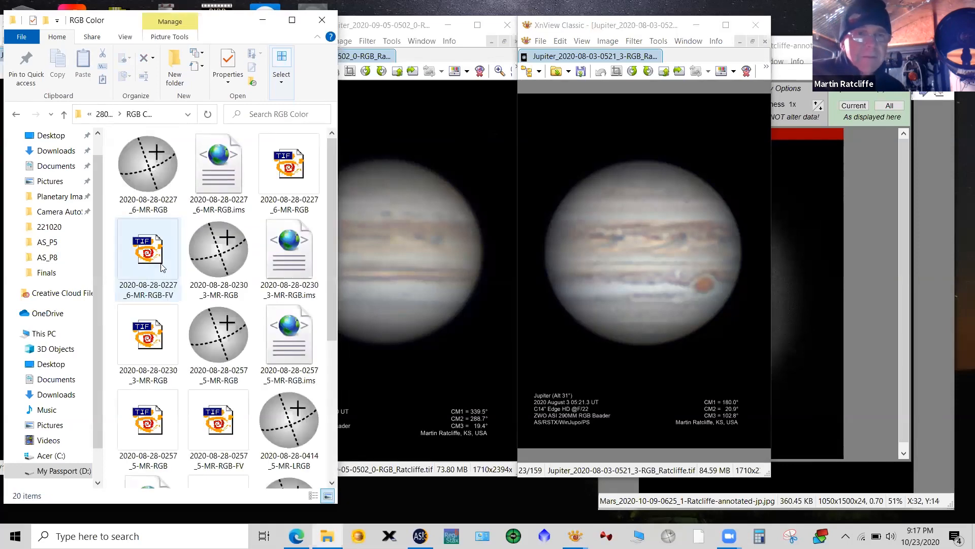
left_click(288, 163)
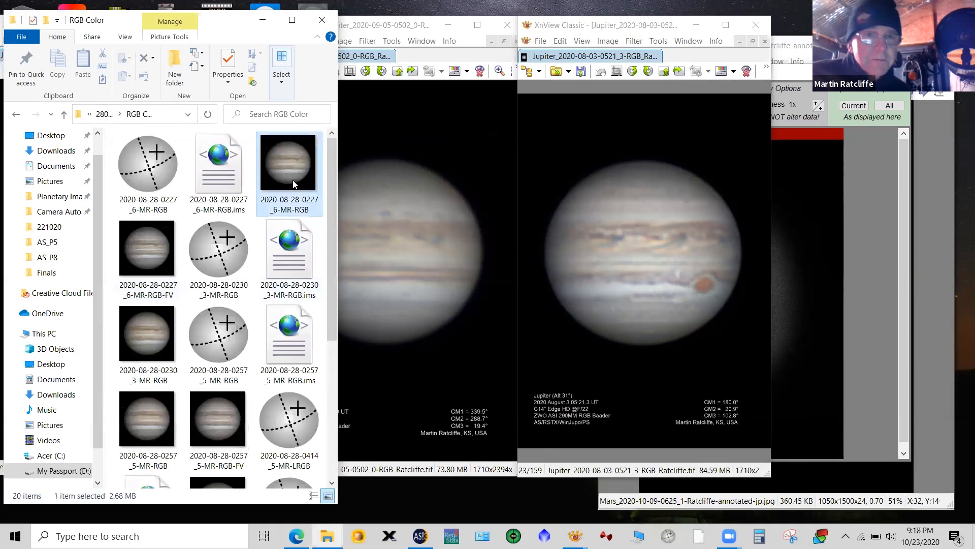
double_click(289, 161)
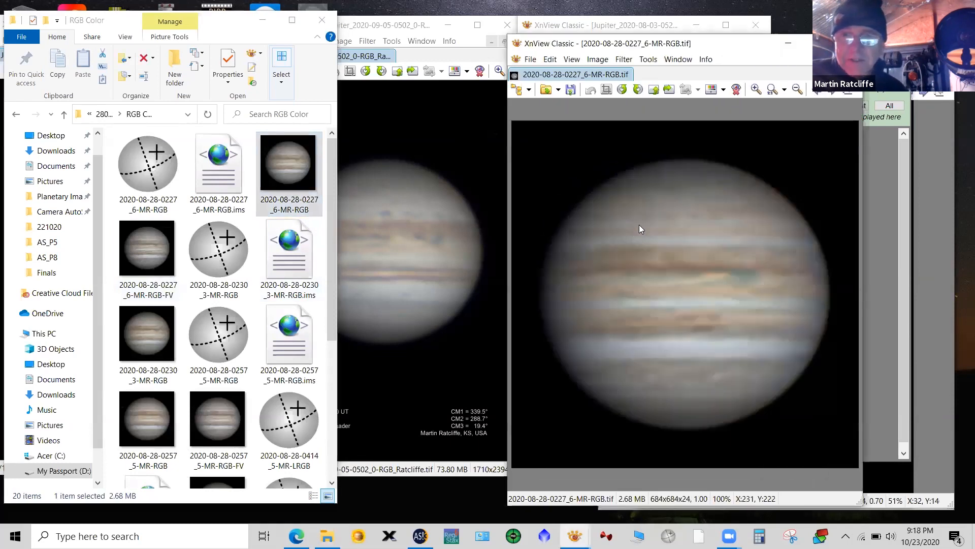
mouse_move(764, 107)
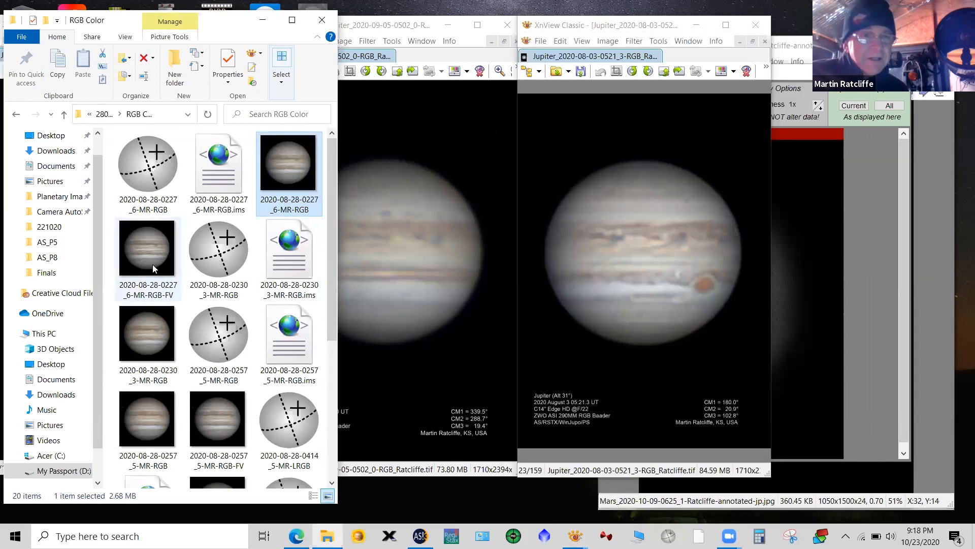
scroll("down", 3)
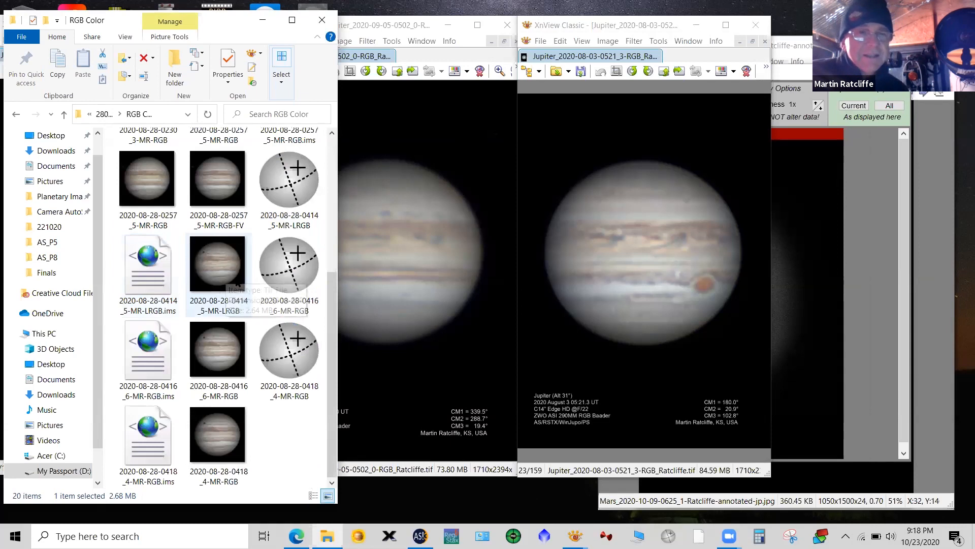
mouse_move(221, 272)
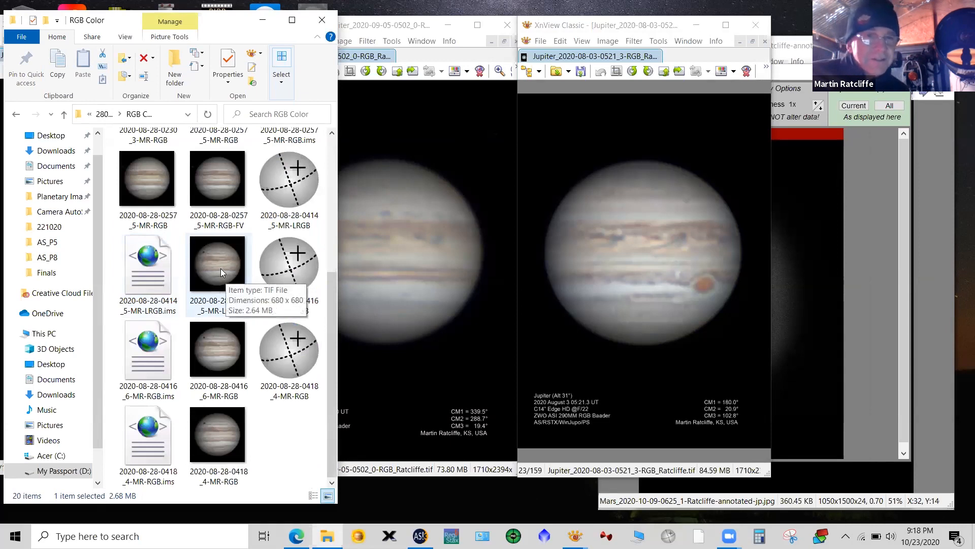
double_click(218, 261)
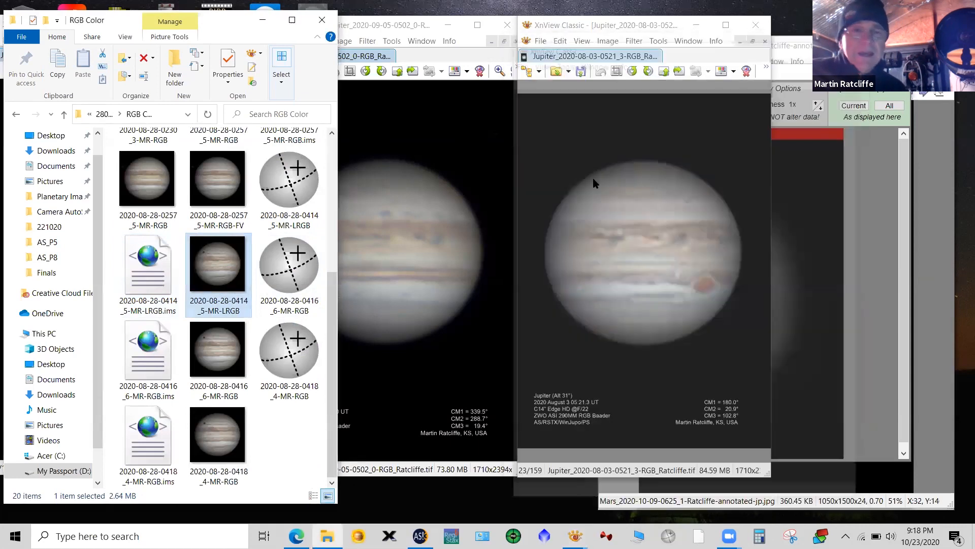
left_click(219, 433)
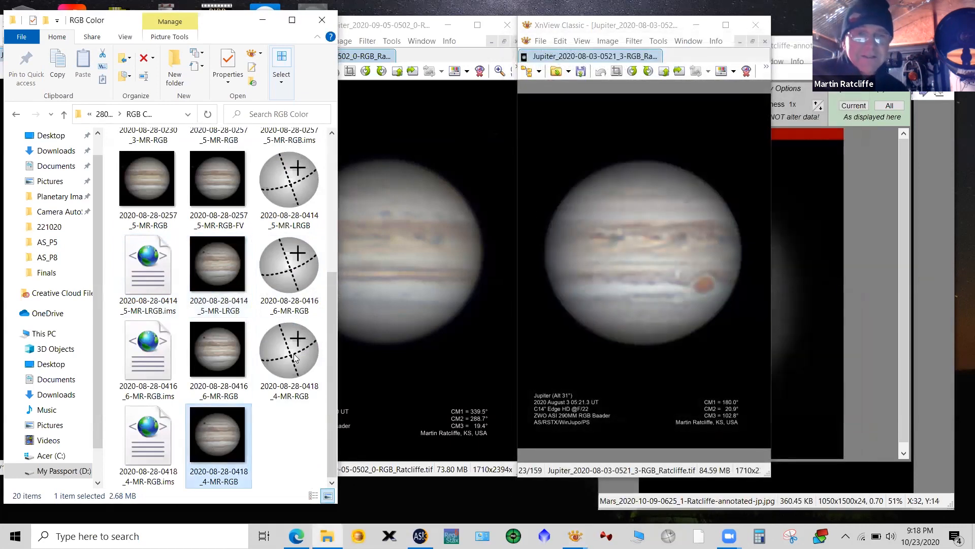
double_click(218, 436)
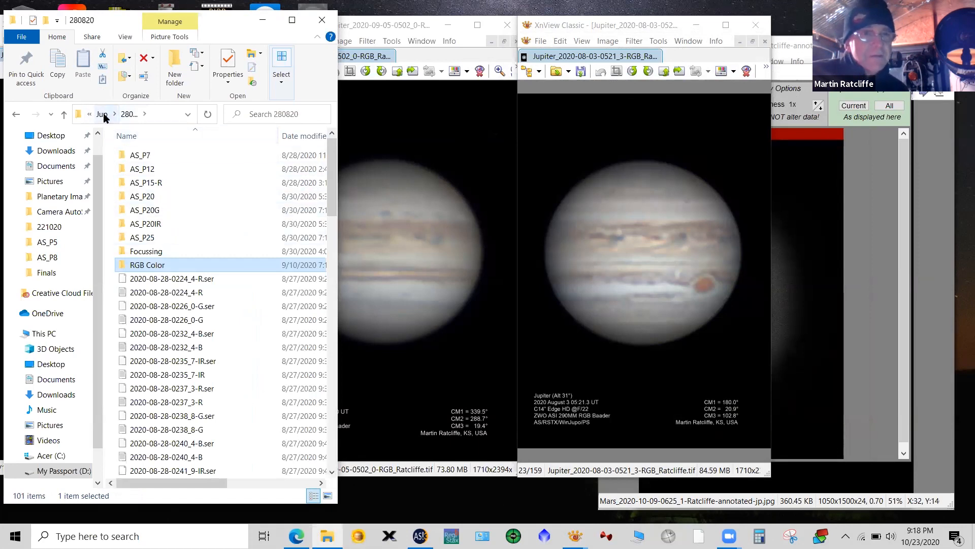
left_click(101, 114)
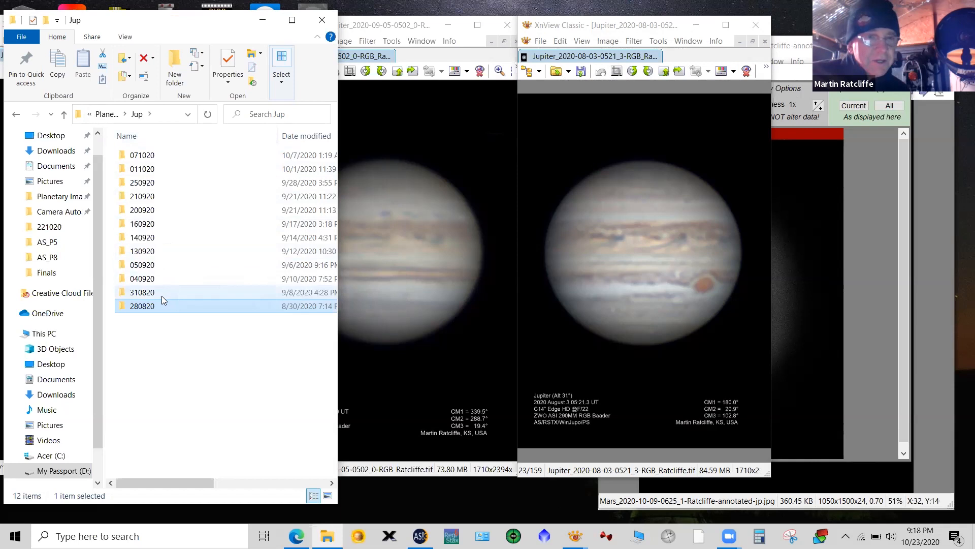
mouse_move(150, 302)
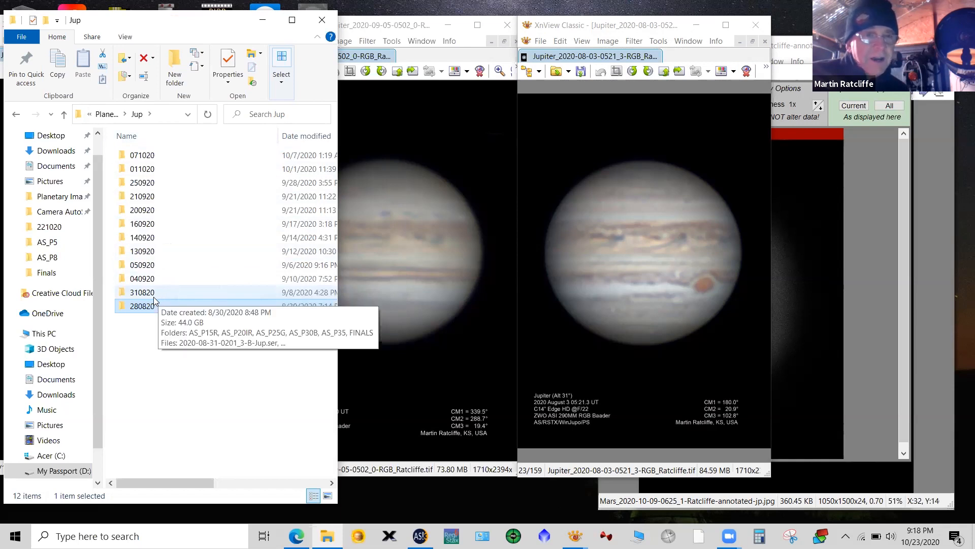
double_click(141, 292)
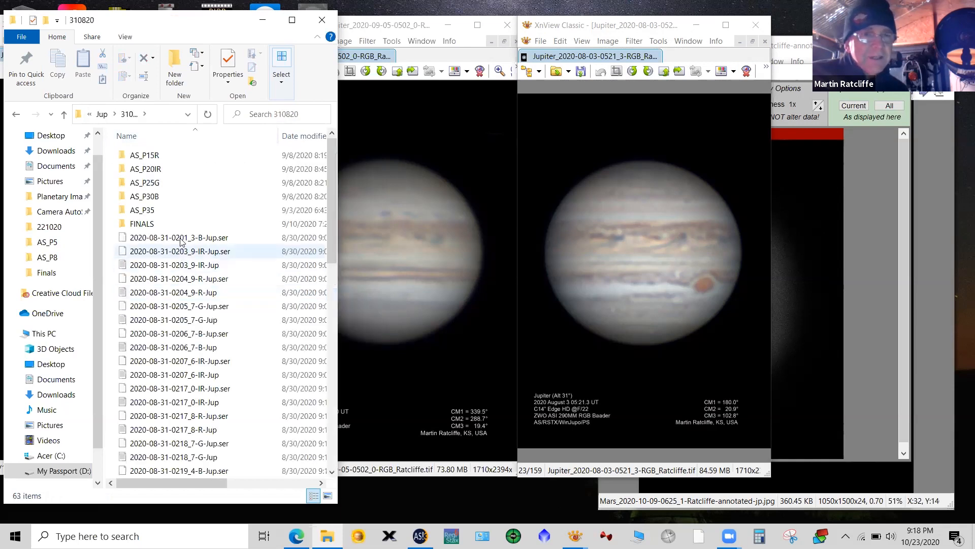
double_click(142, 223)
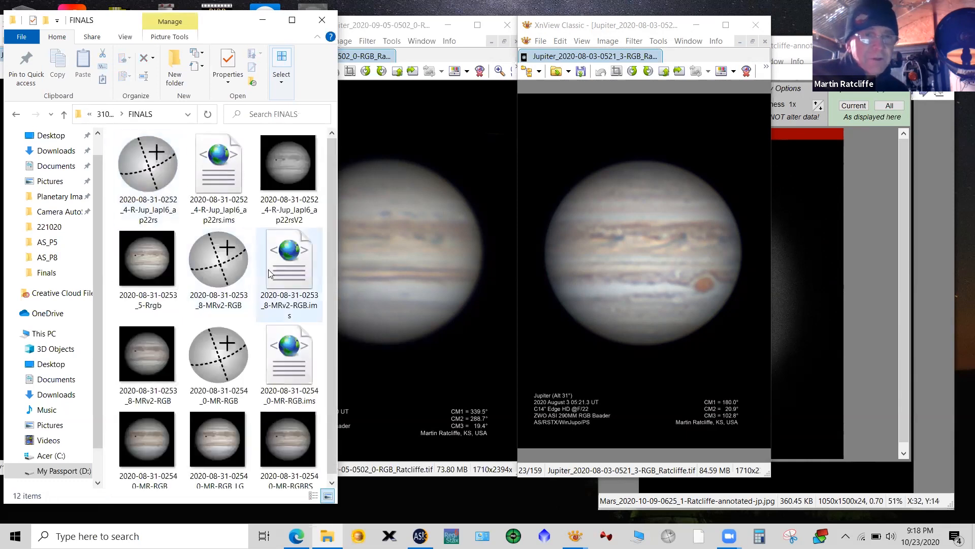
left_click(147, 257)
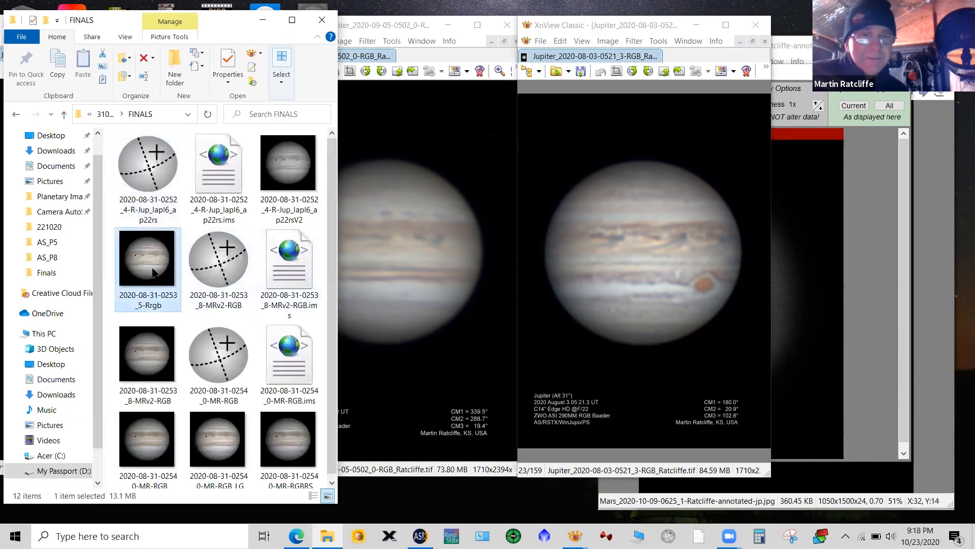
double_click(147, 257)
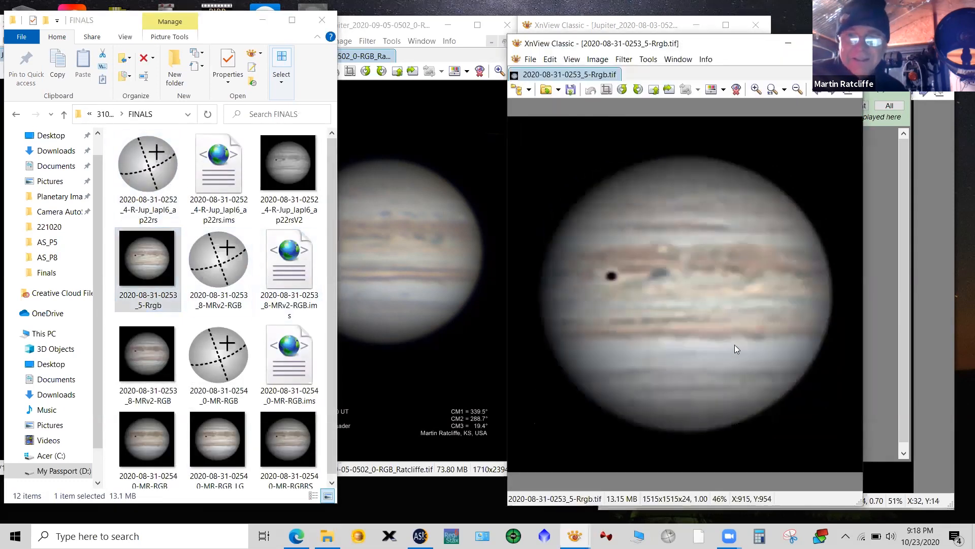
mouse_move(693, 349)
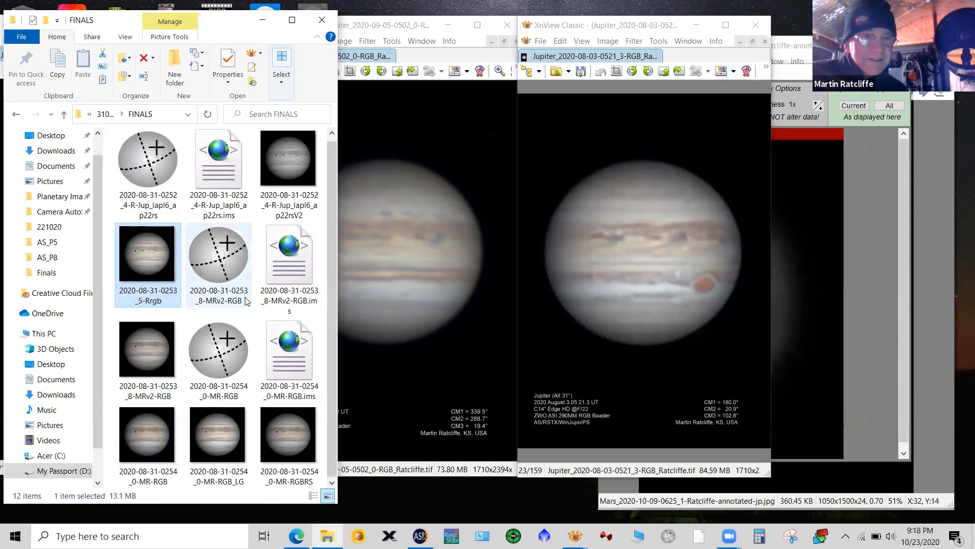
left_click(288, 429)
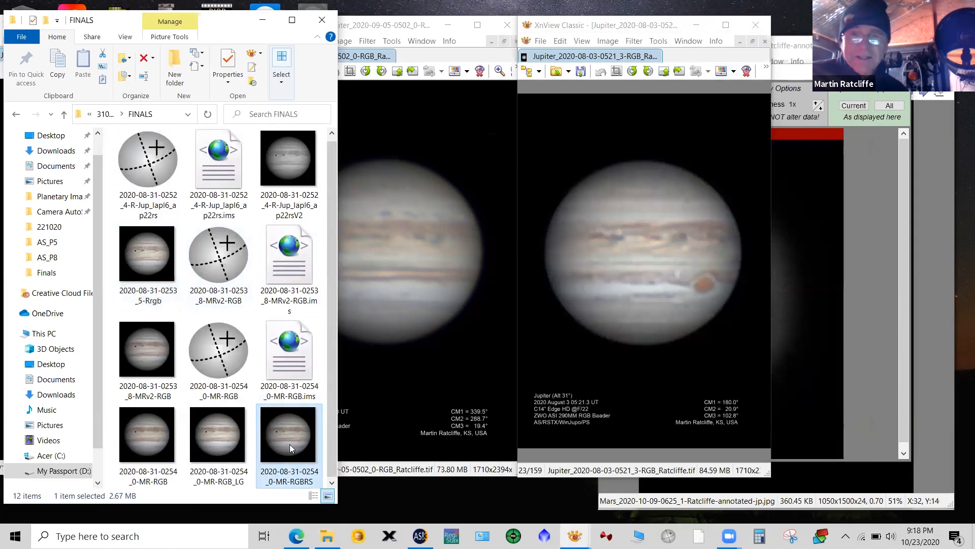
double_click(288, 432)
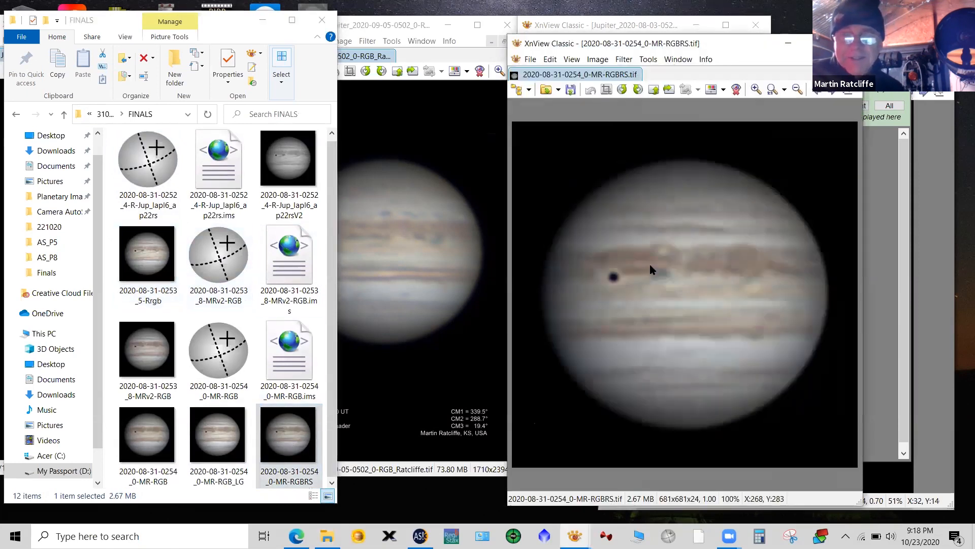
mouse_move(682, 198)
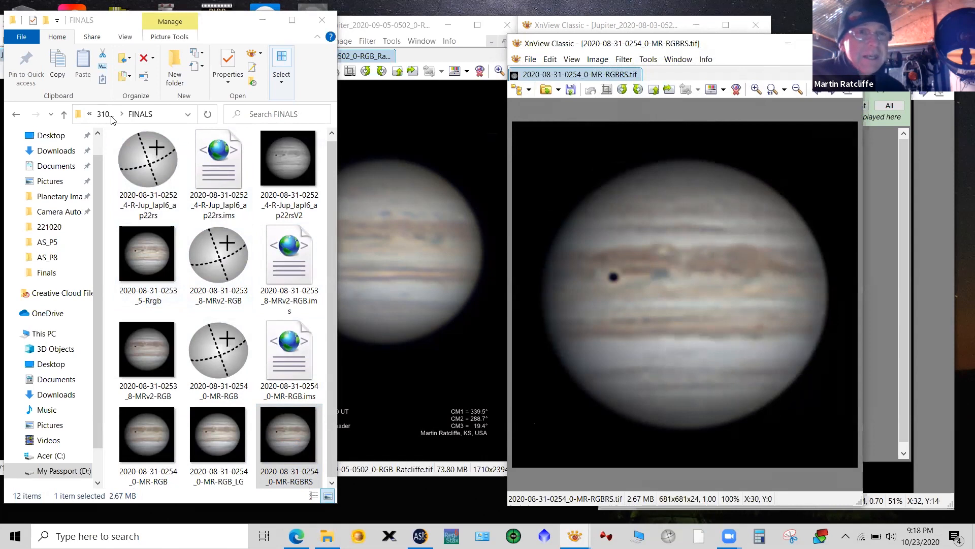
left_click(112, 114)
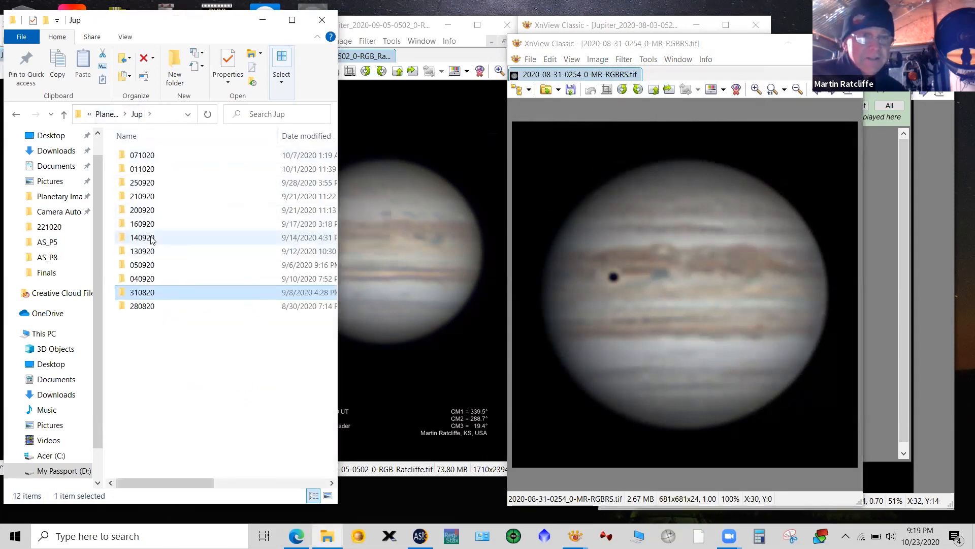
double_click(142, 237)
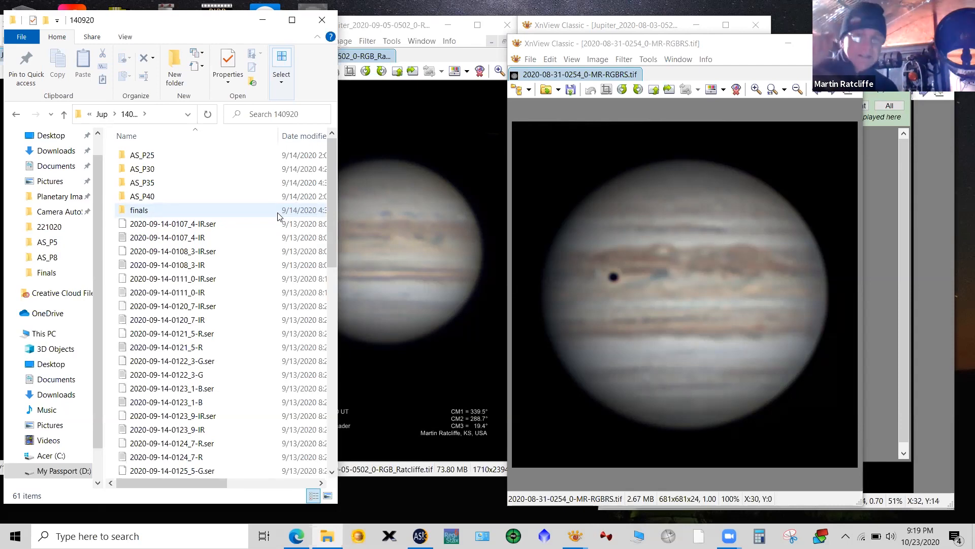
mouse_move(160, 215)
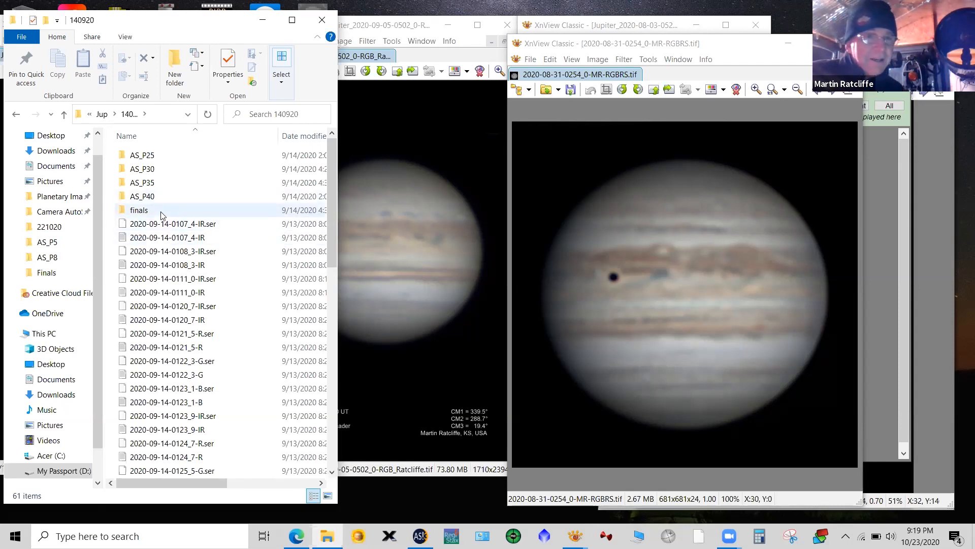
double_click(139, 210)
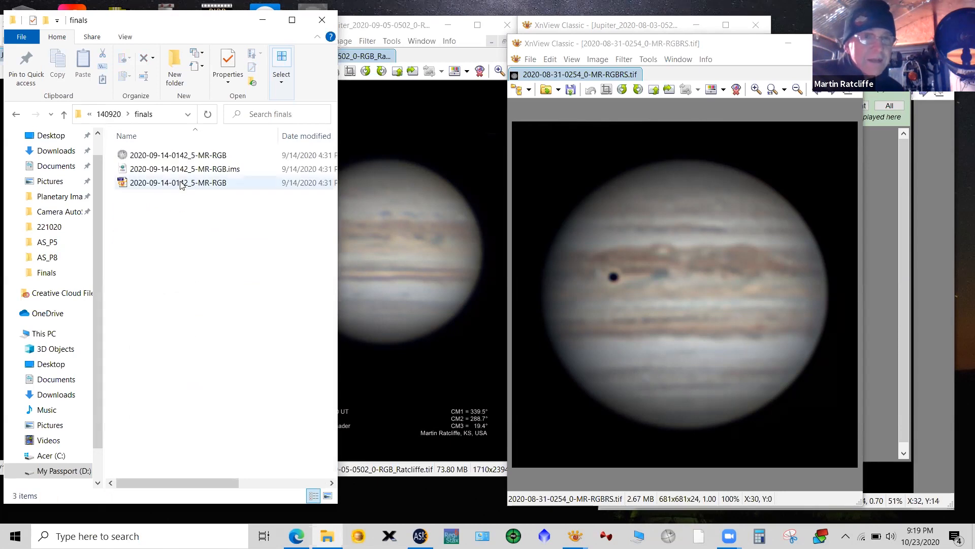
double_click(178, 182)
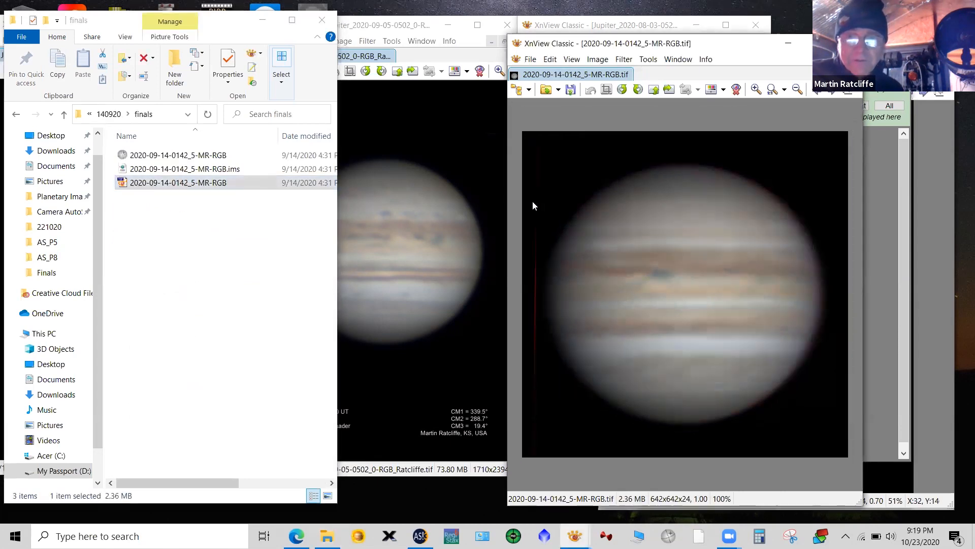
mouse_move(746, 260)
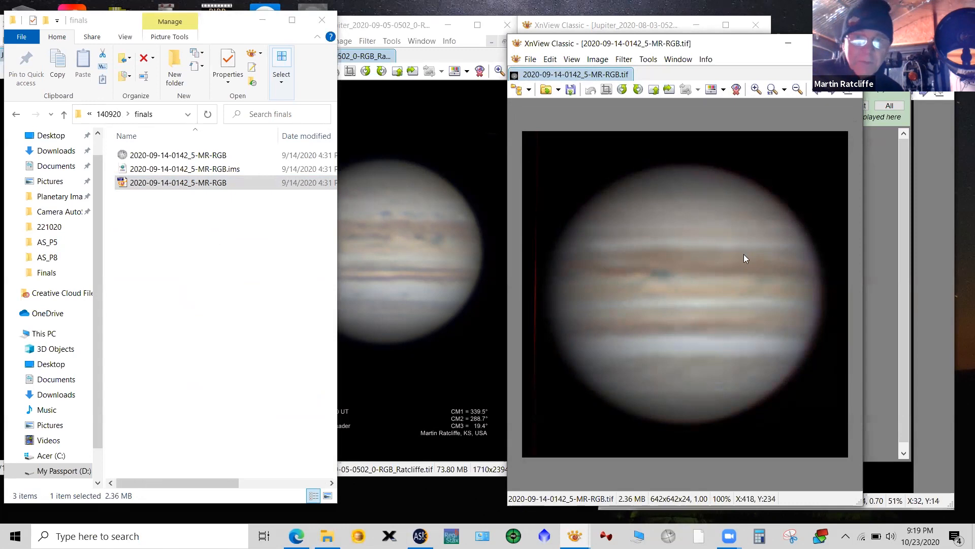
mouse_move(600, 244)
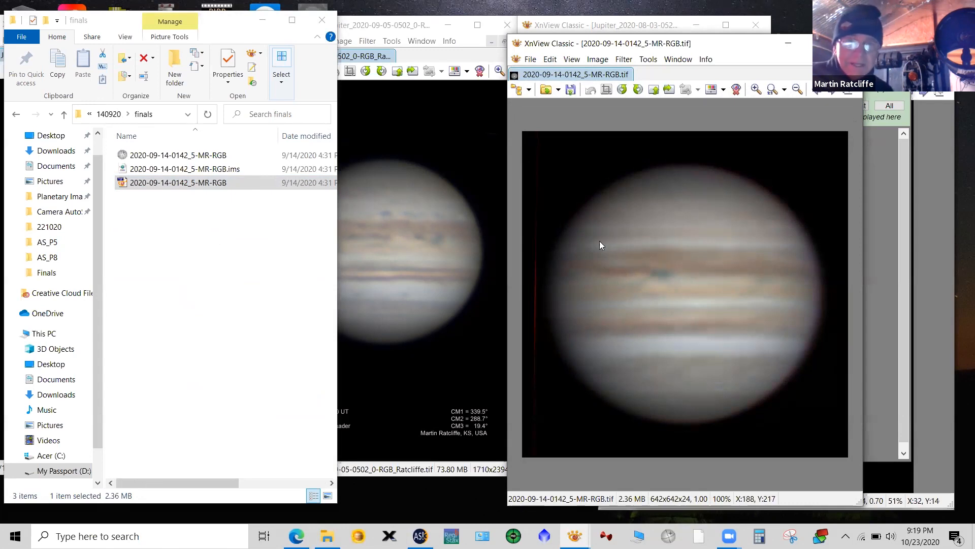
mouse_move(607, 249)
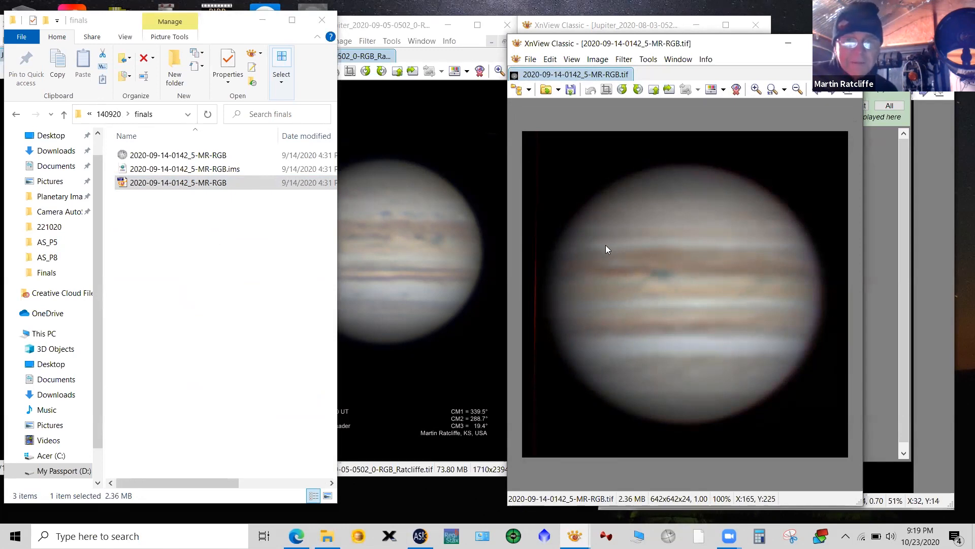
mouse_move(597, 253)
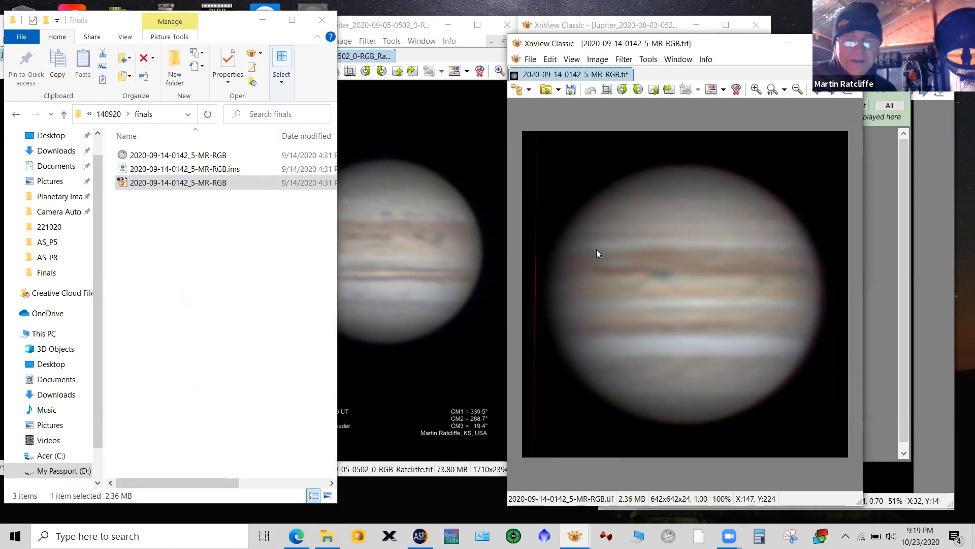
mouse_move(609, 250)
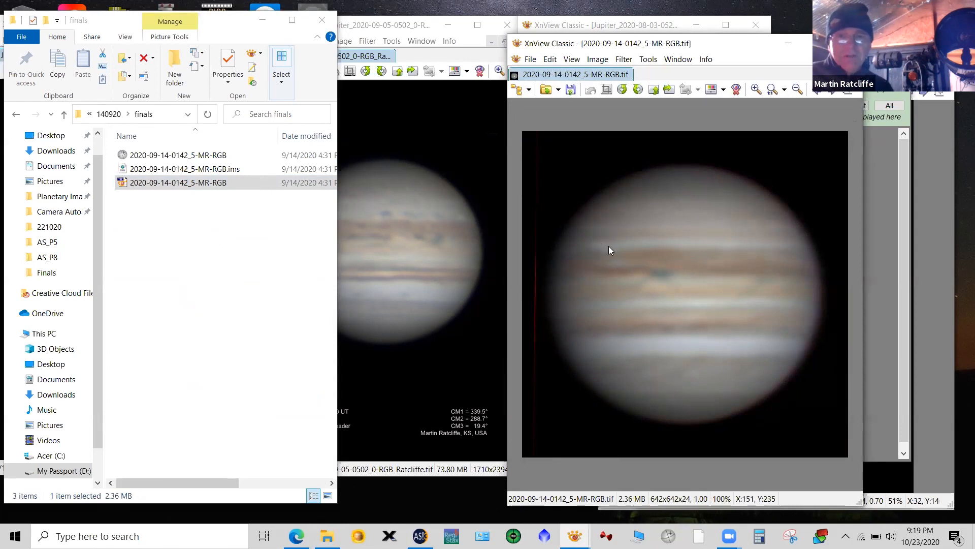
mouse_move(645, 202)
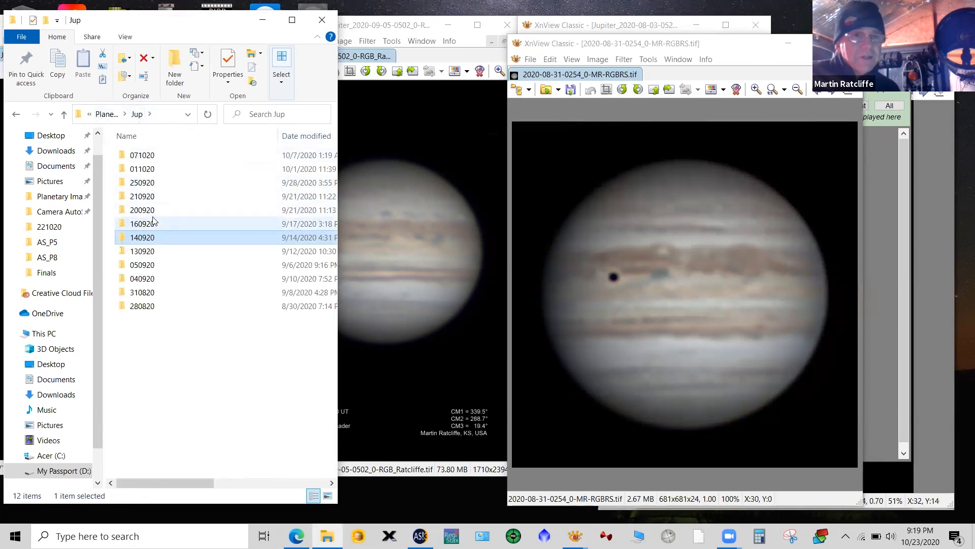
double_click(142, 210)
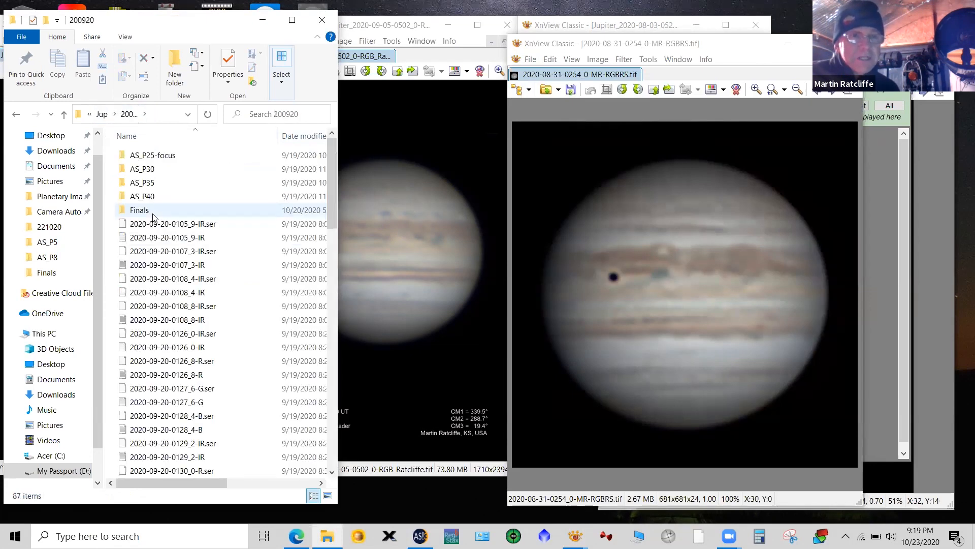
double_click(139, 210)
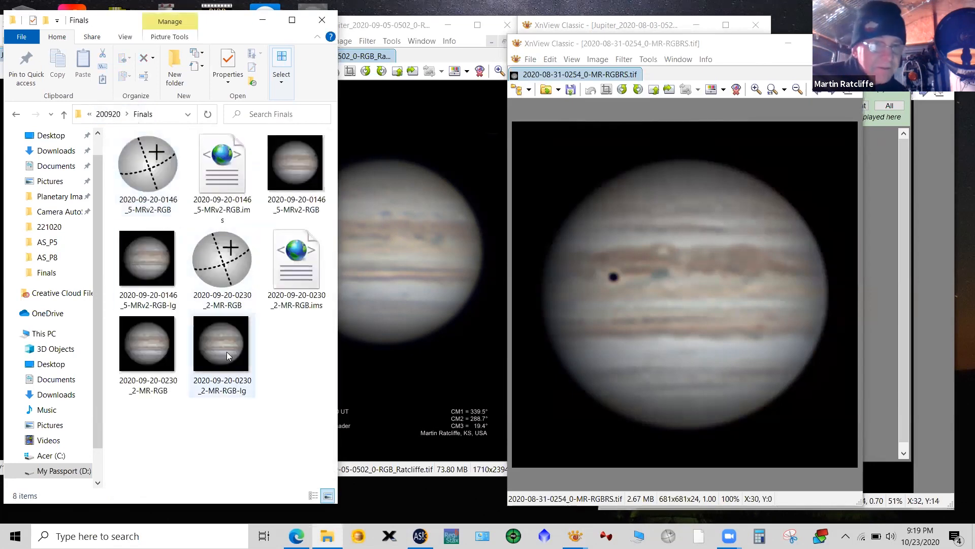
double_click(222, 344)
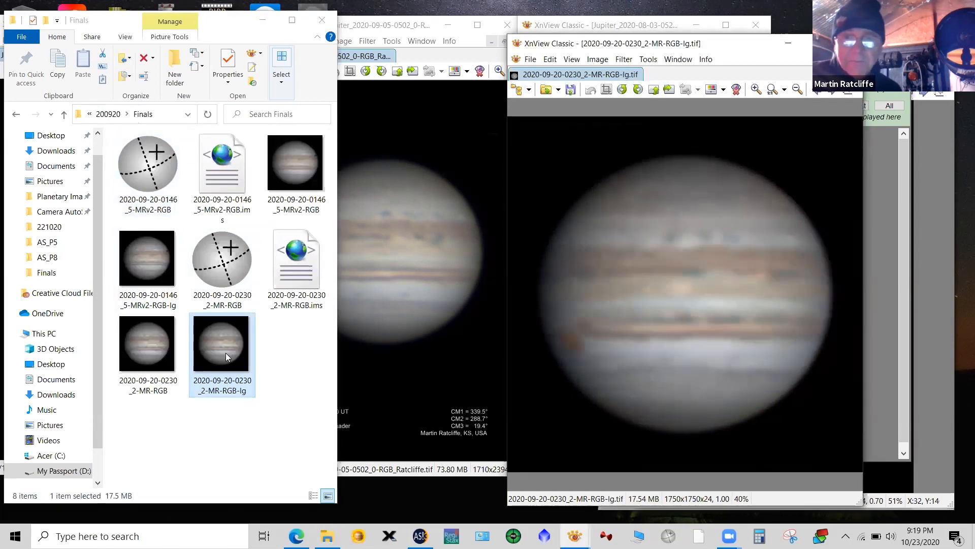
mouse_move(706, 410)
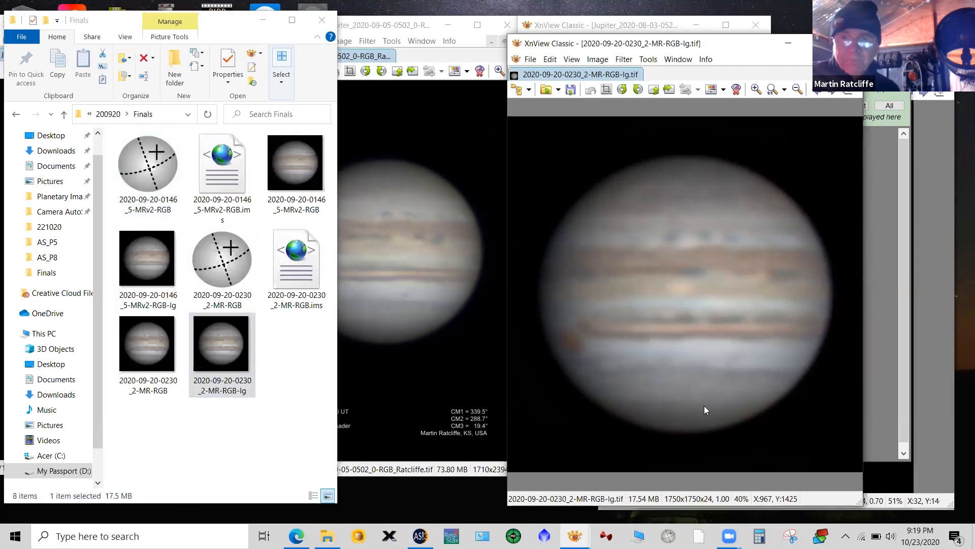
mouse_move(752, 281)
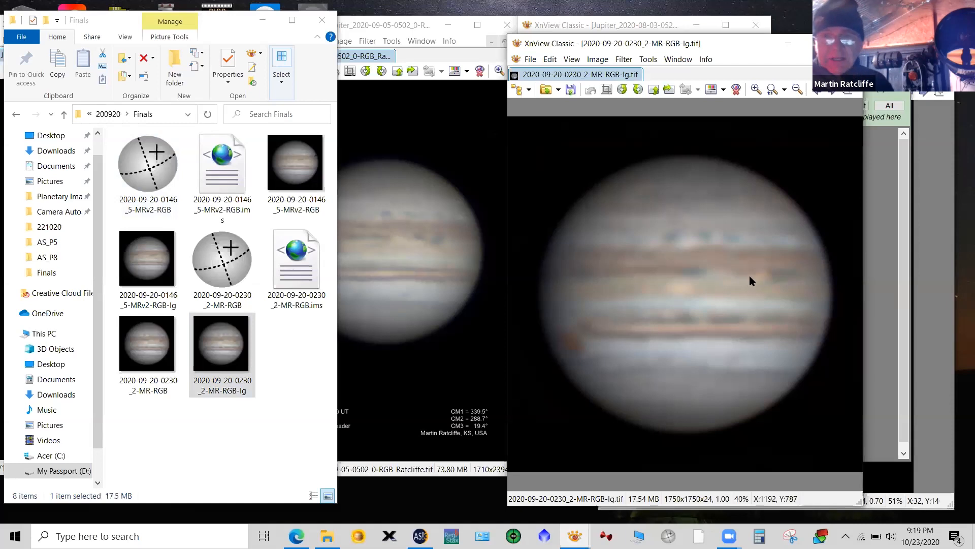
mouse_move(527, 322)
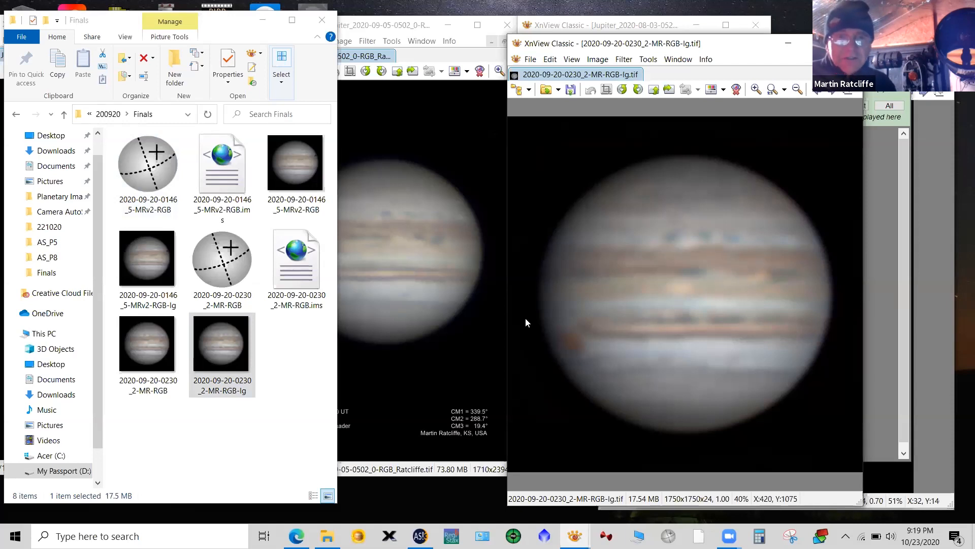
mouse_move(426, 92)
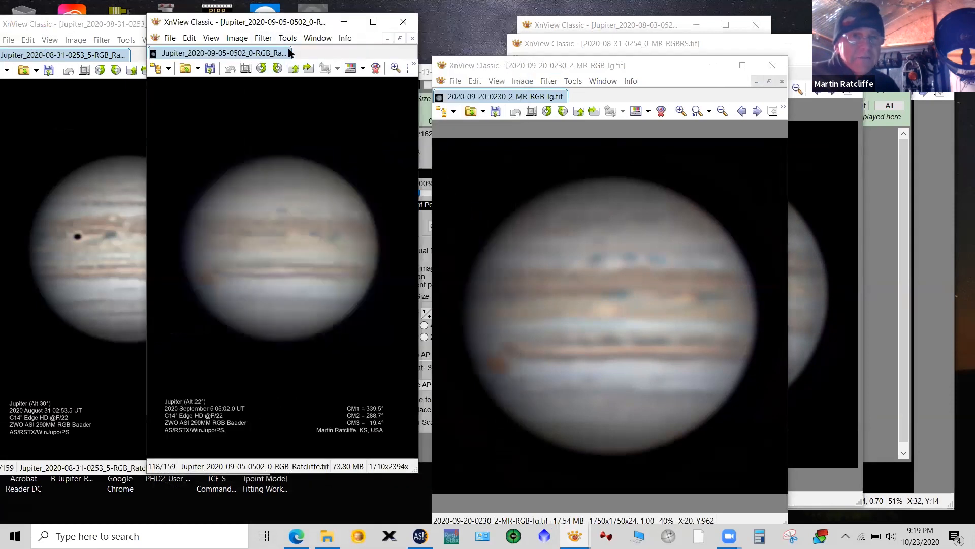
mouse_move(305, 197)
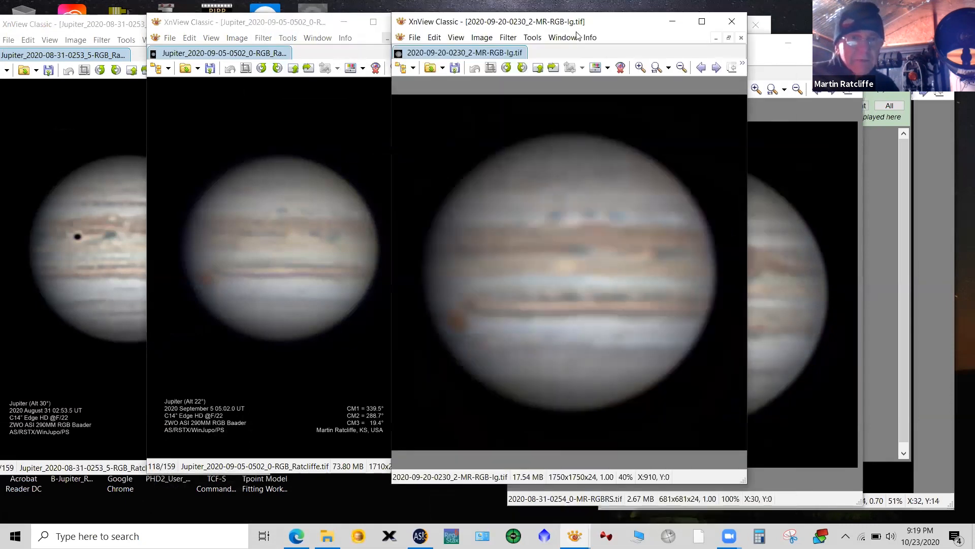
mouse_move(610, 239)
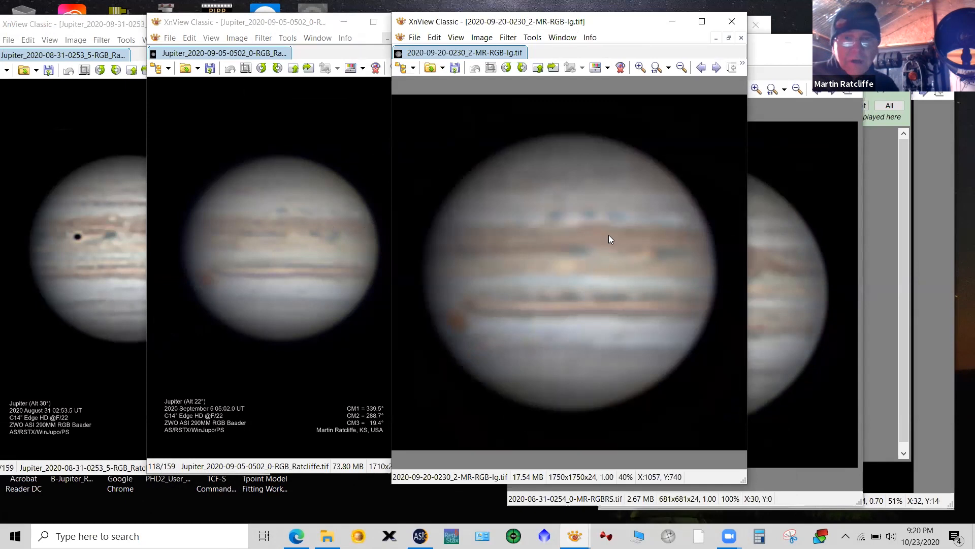
mouse_move(305, 216)
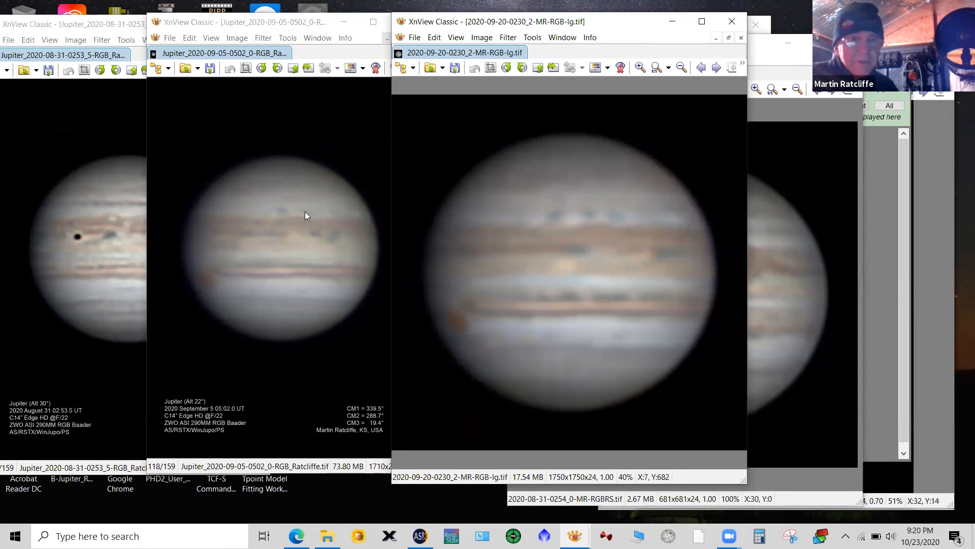
mouse_move(562, 228)
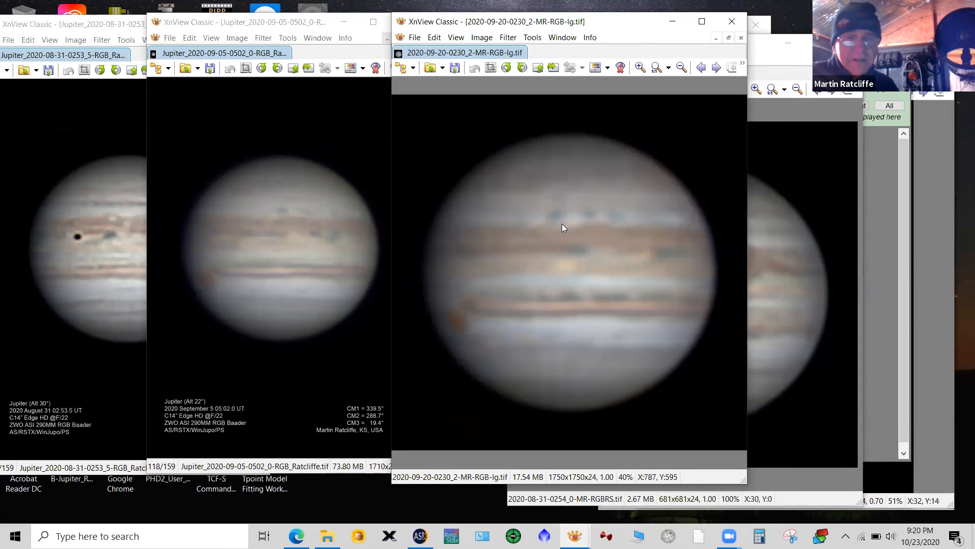
mouse_move(618, 222)
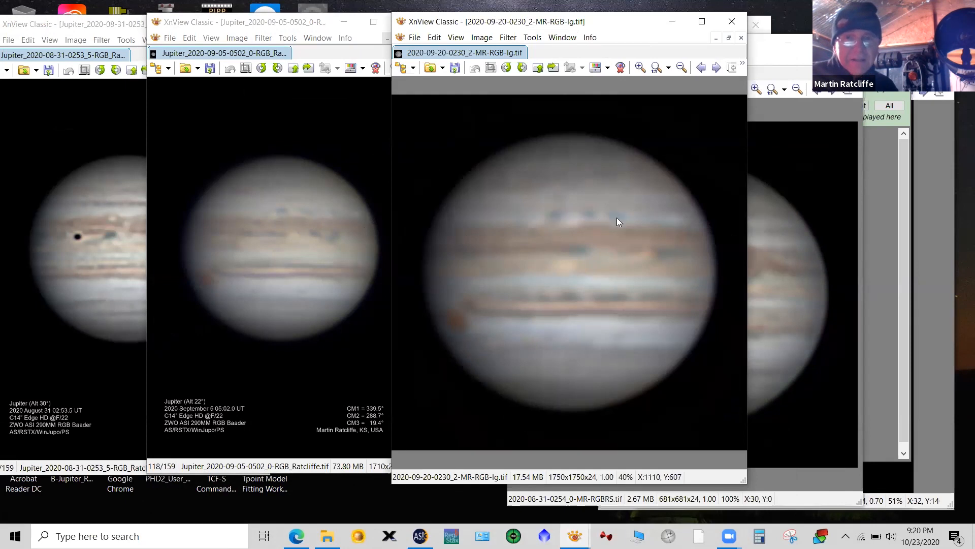
mouse_move(629, 227)
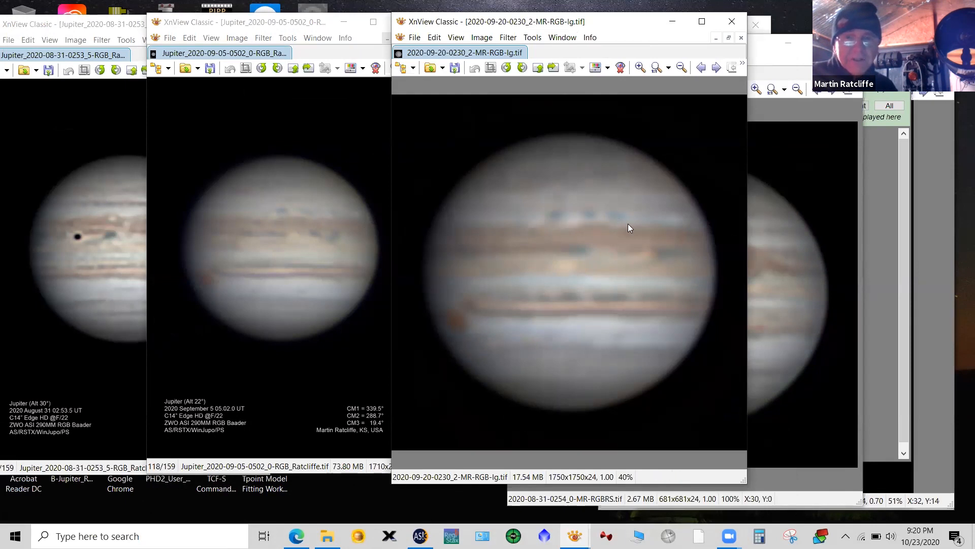
mouse_move(682, 231)
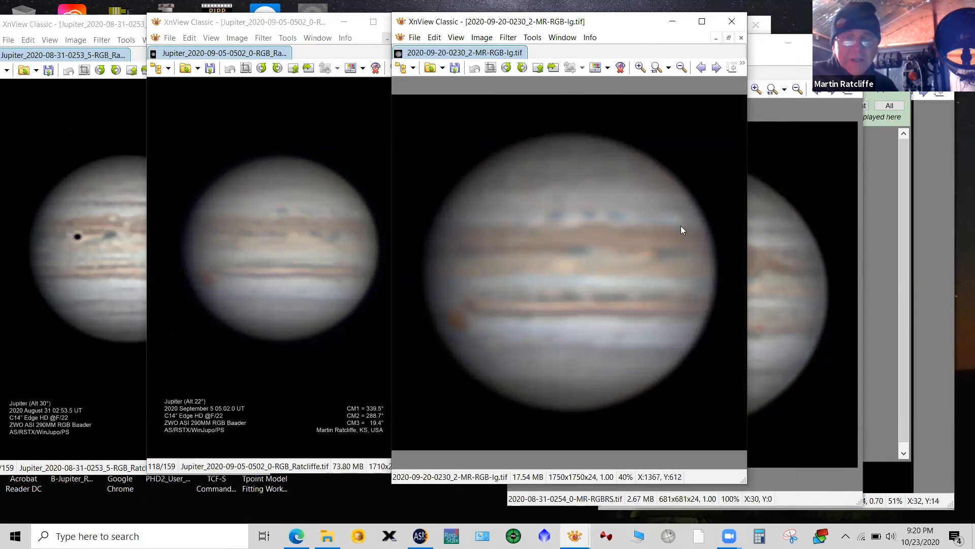
mouse_move(675, 222)
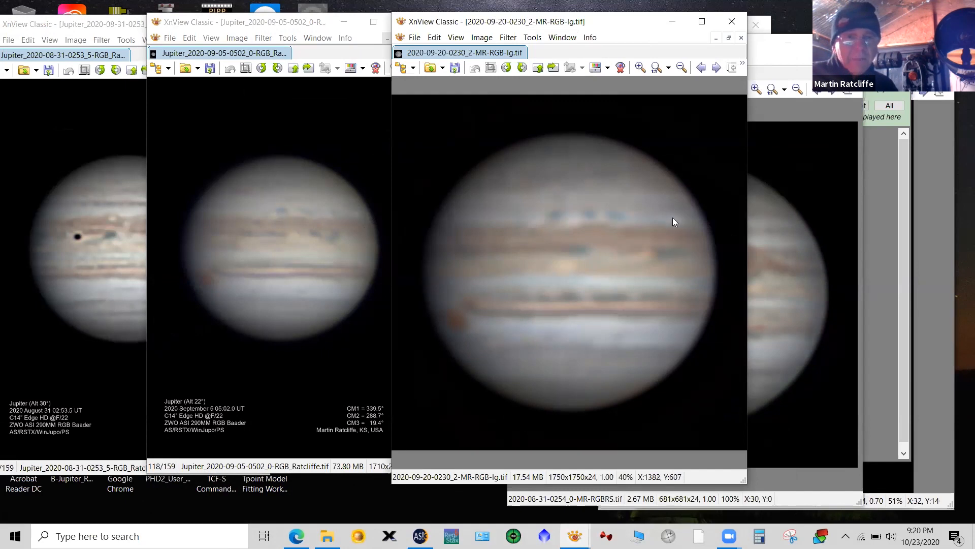
mouse_move(596, 217)
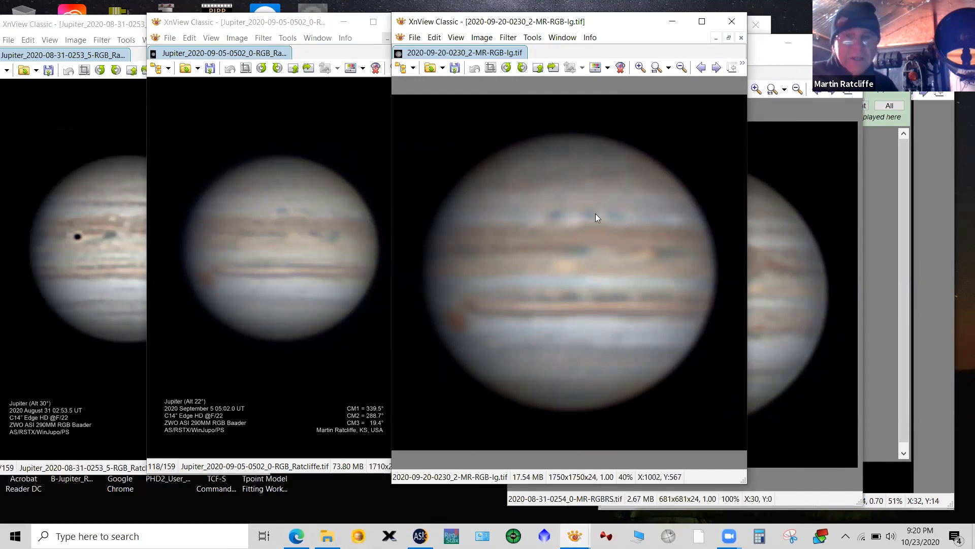
mouse_move(579, 196)
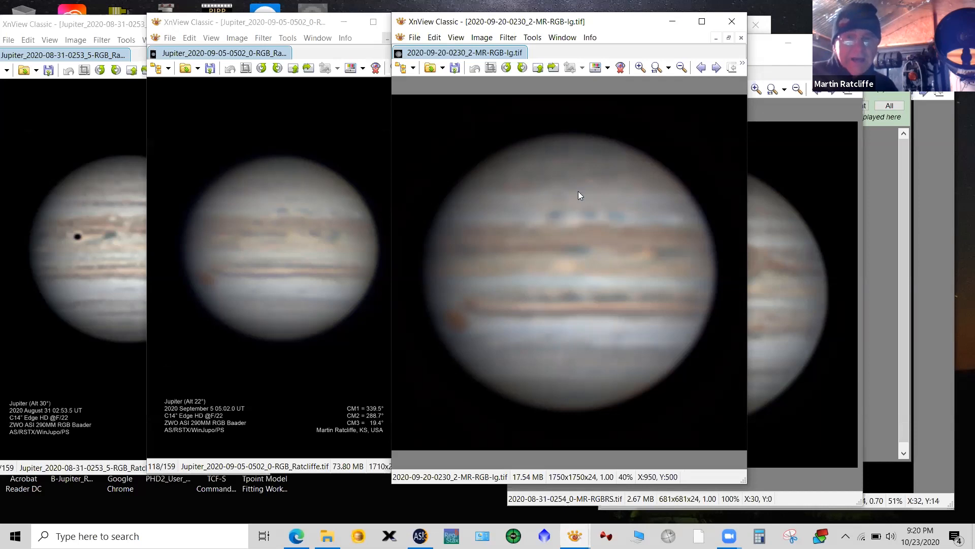
mouse_move(659, 227)
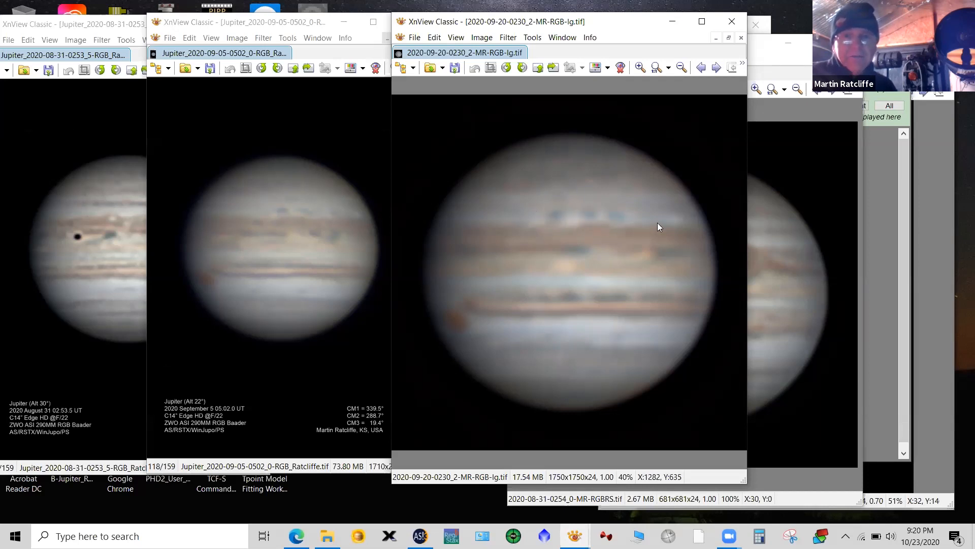
mouse_move(184, 274)
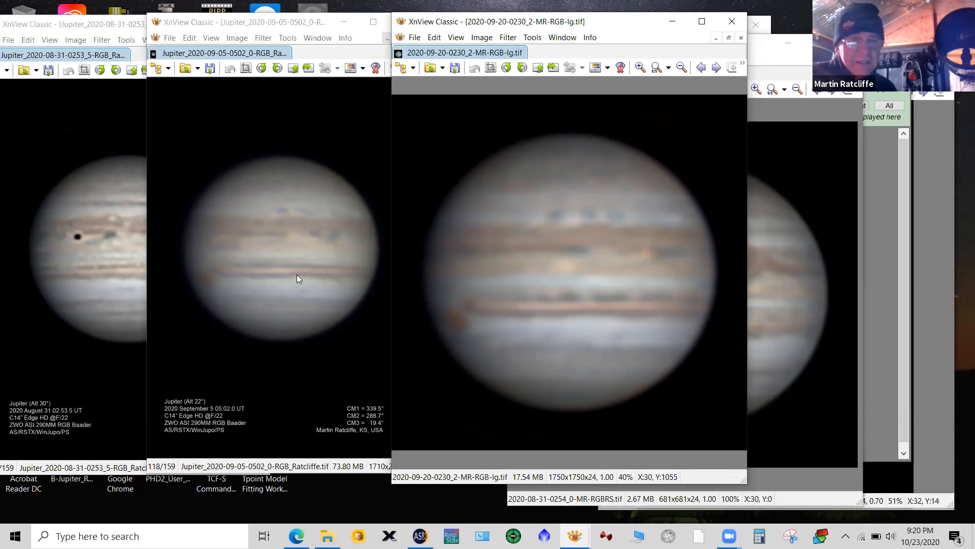
mouse_move(516, 302)
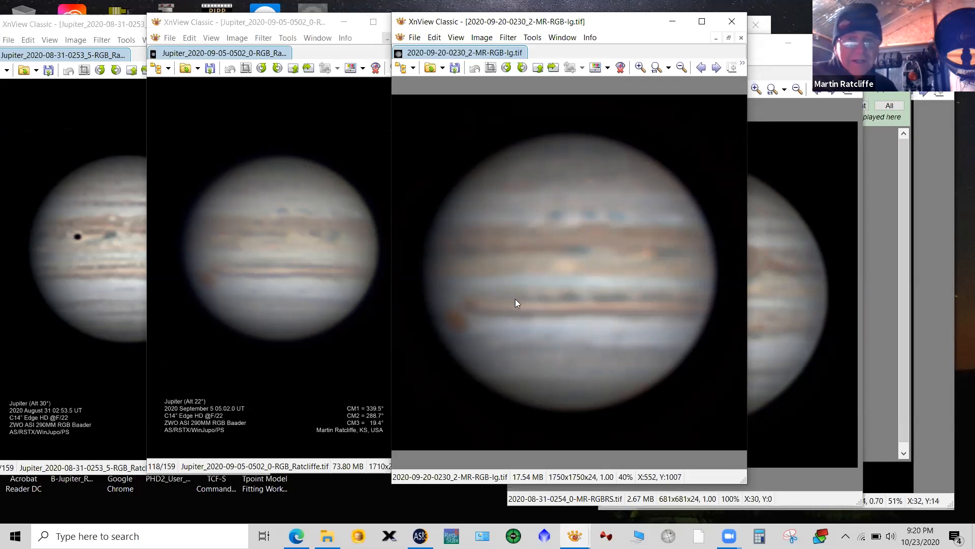
mouse_move(573, 303)
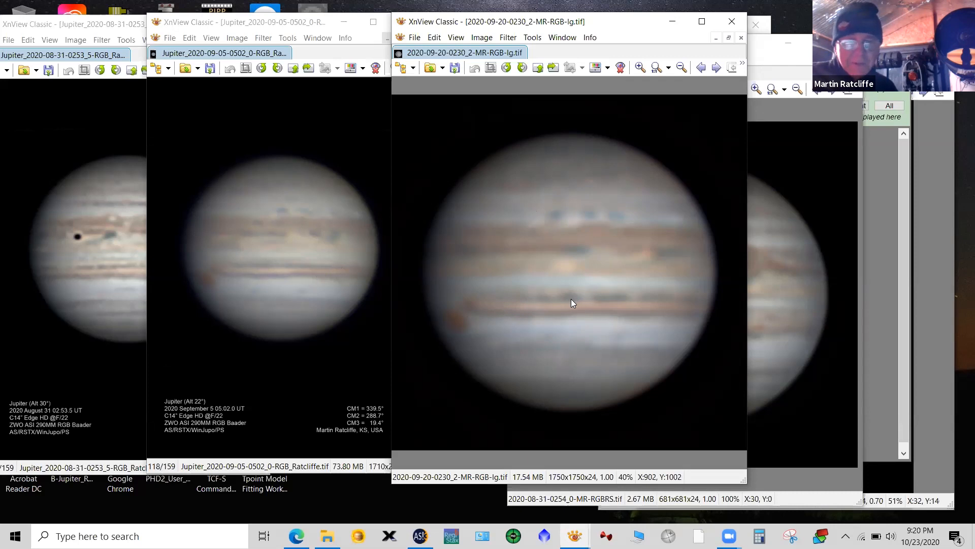
mouse_move(643, 277)
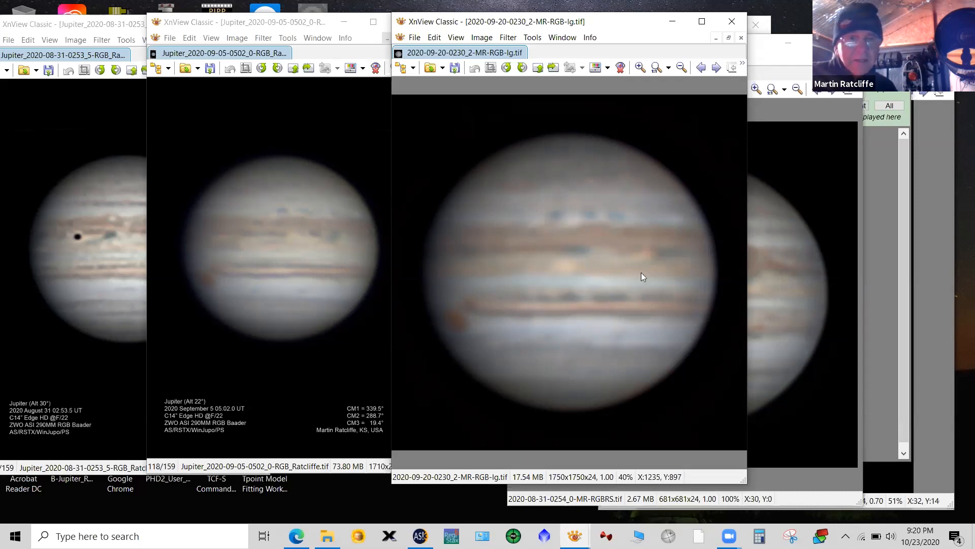
mouse_move(397, 246)
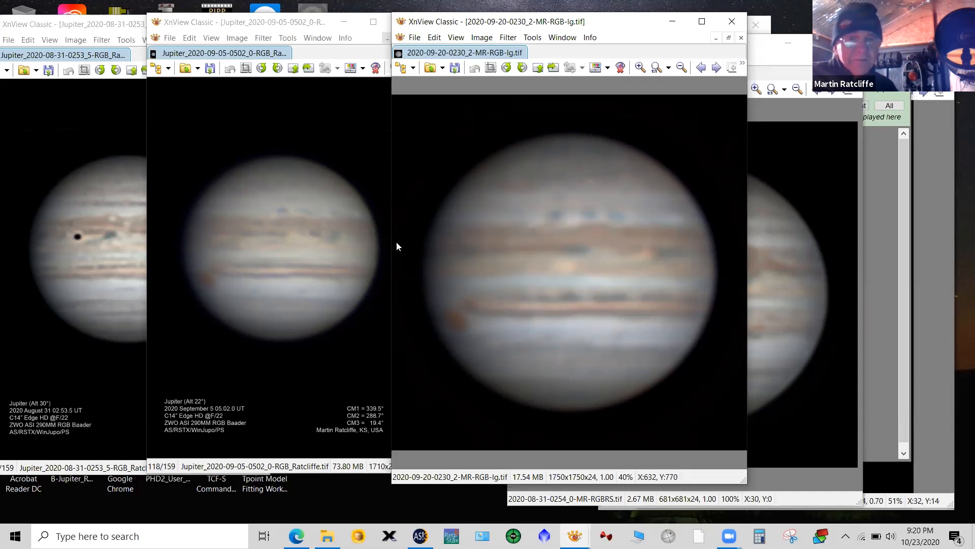
mouse_move(349, 253)
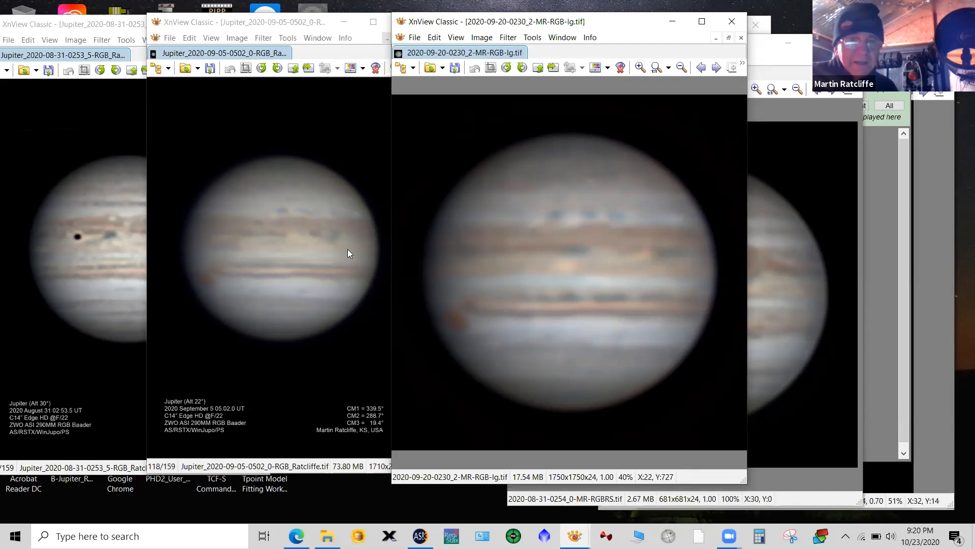
mouse_move(654, 249)
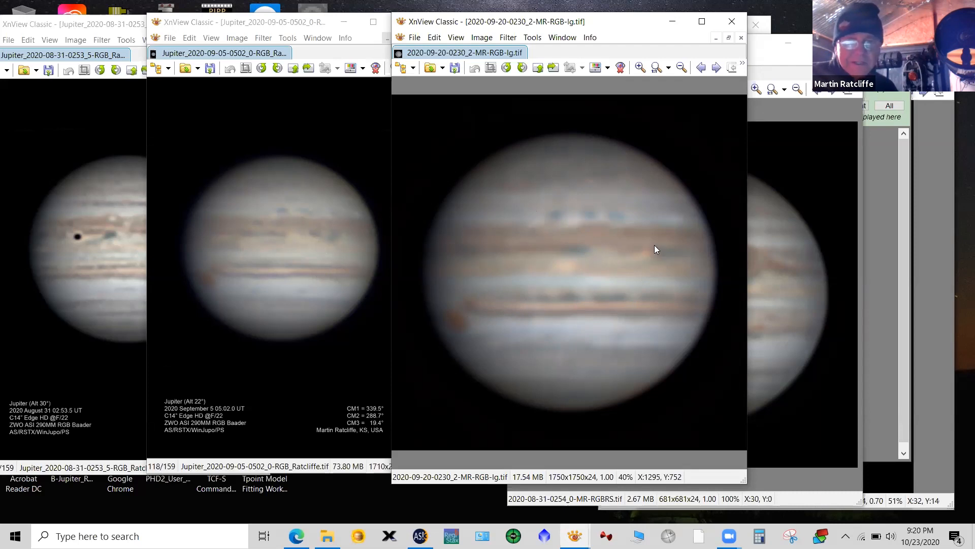
mouse_move(668, 226)
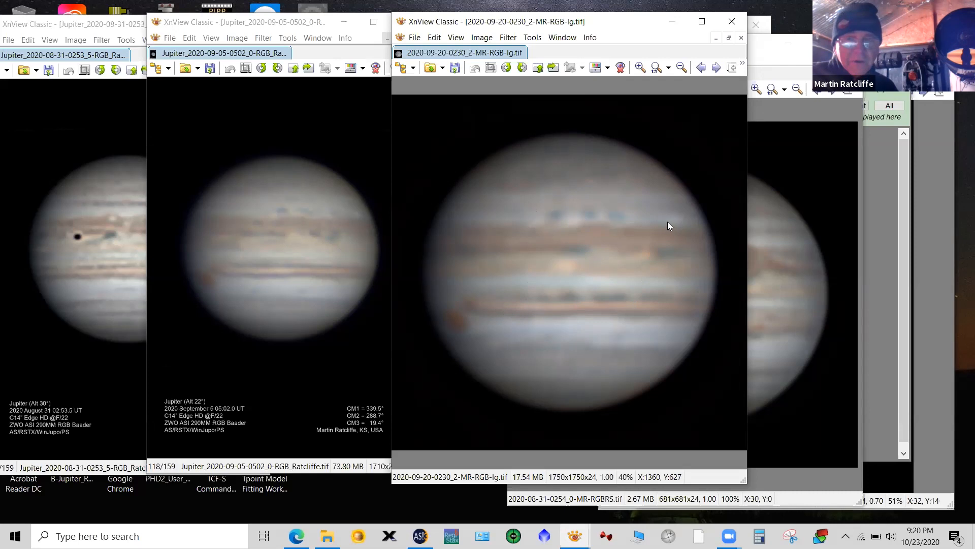
mouse_move(664, 261)
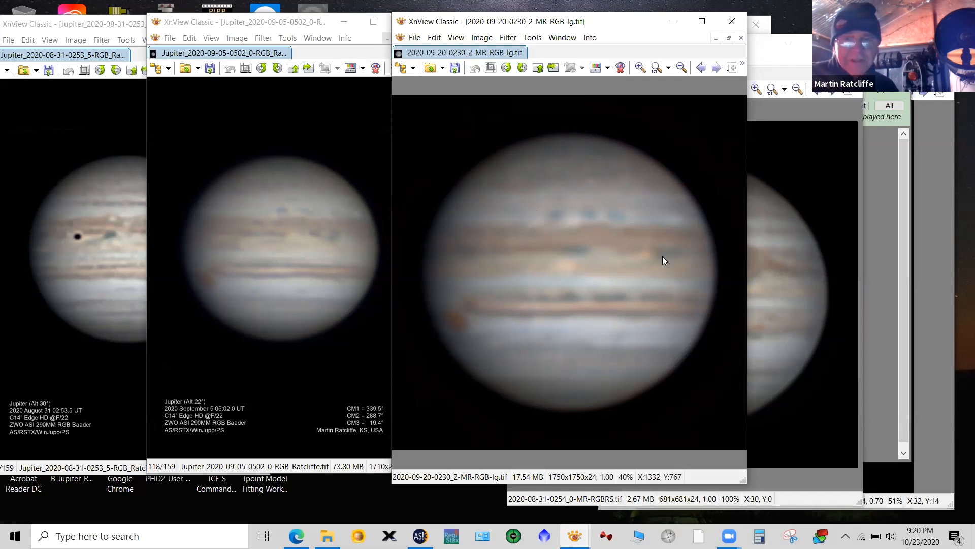
mouse_move(548, 28)
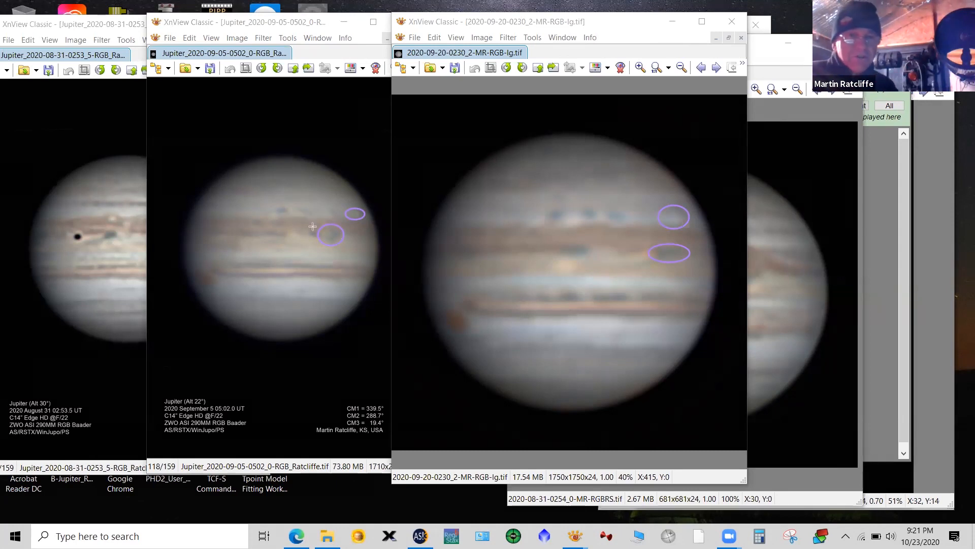
mouse_move(341, 218)
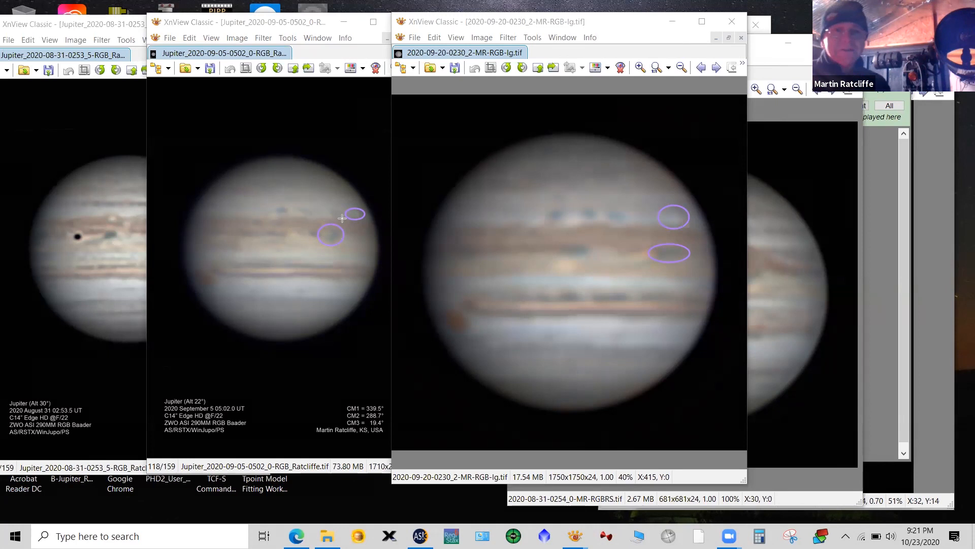
mouse_move(330, 172)
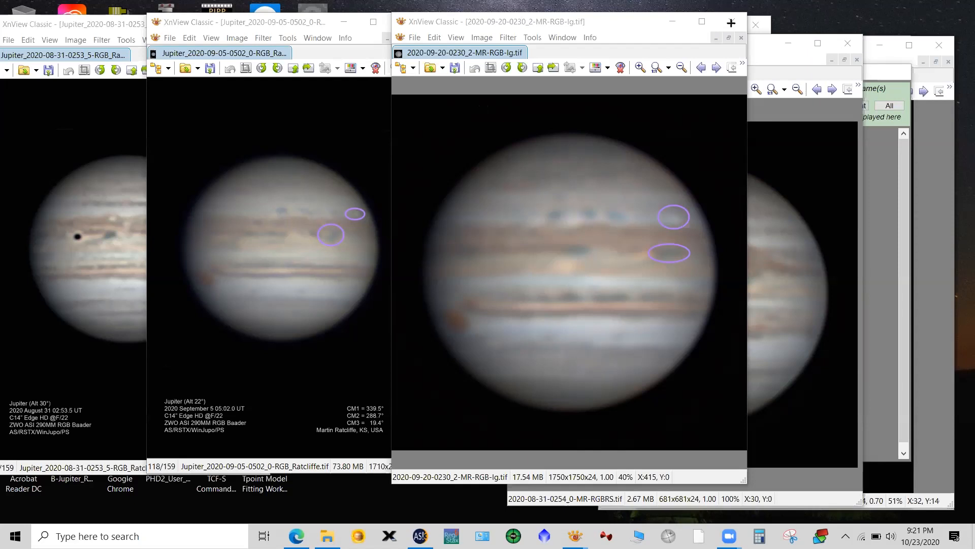
mouse_move(718, 24)
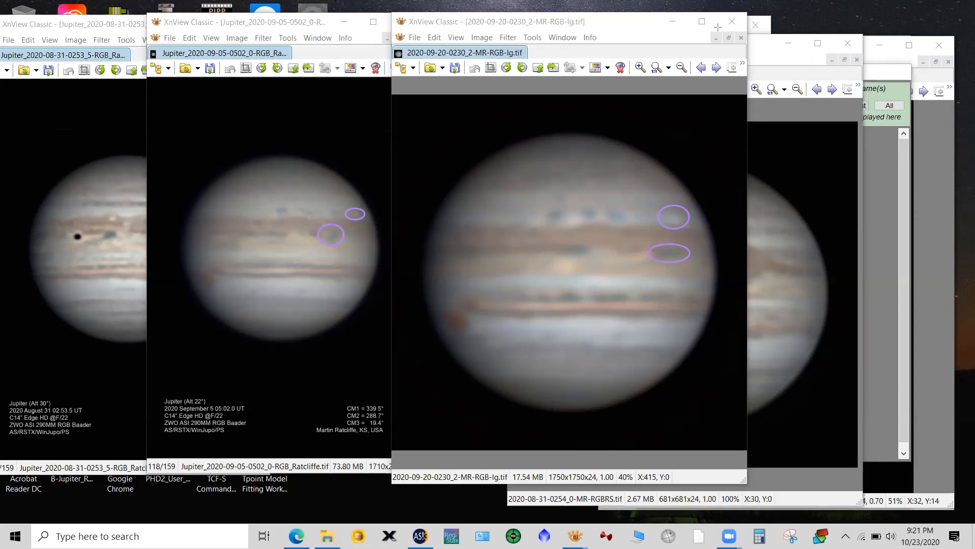
mouse_move(644, 92)
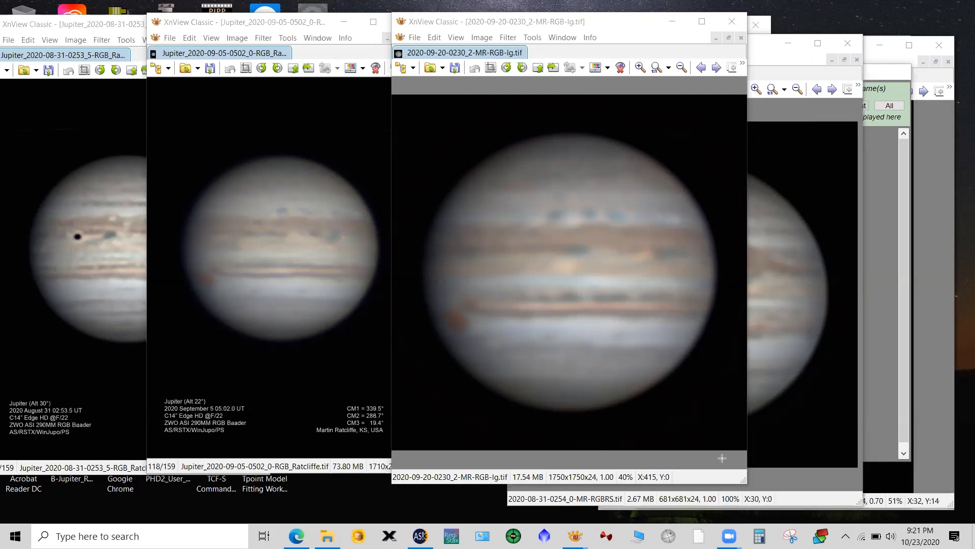
mouse_move(698, 324)
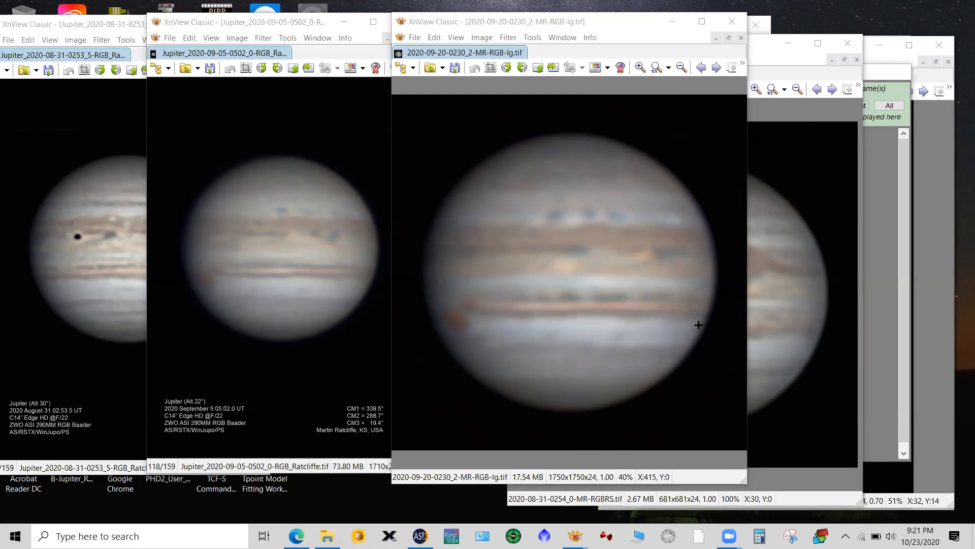
mouse_move(698, 88)
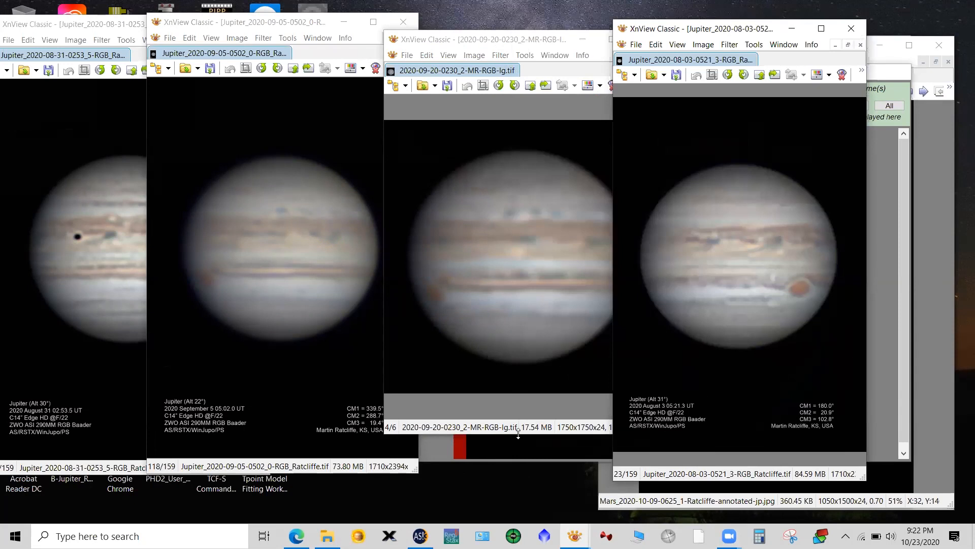
mouse_move(511, 426)
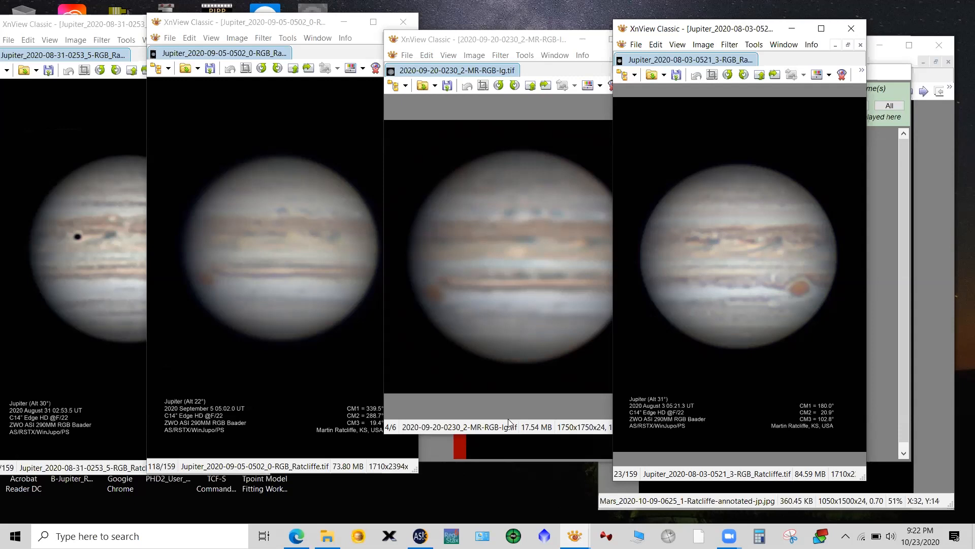
mouse_move(498, 521)
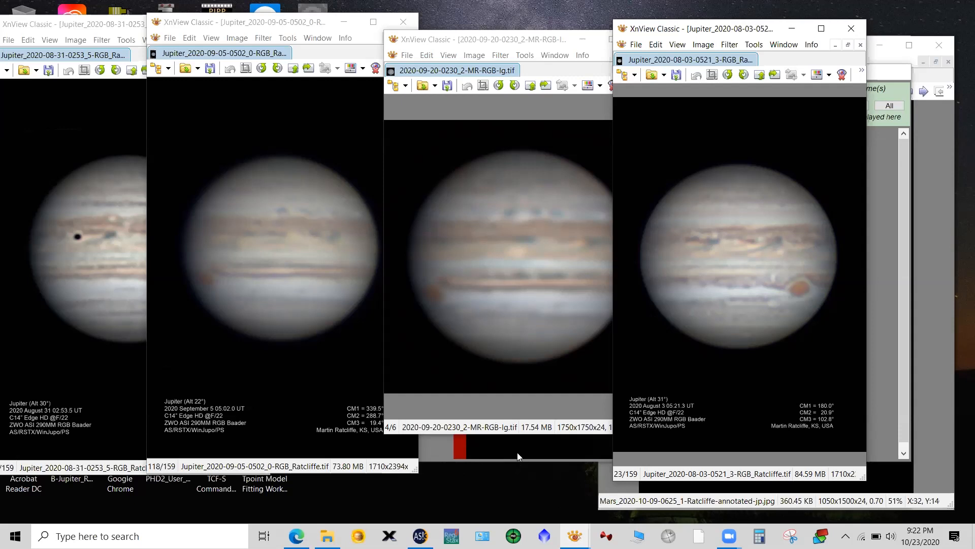
mouse_move(502, 426)
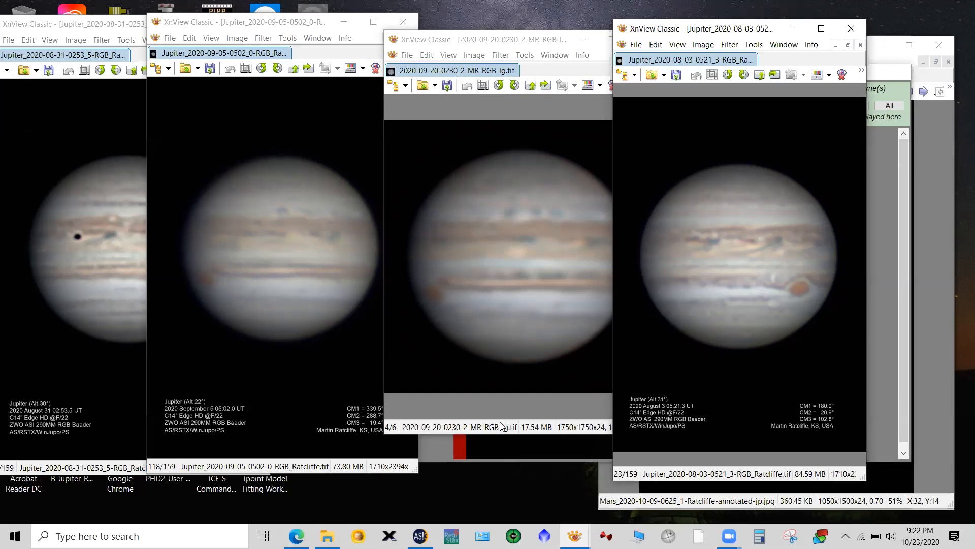
mouse_move(510, 388)
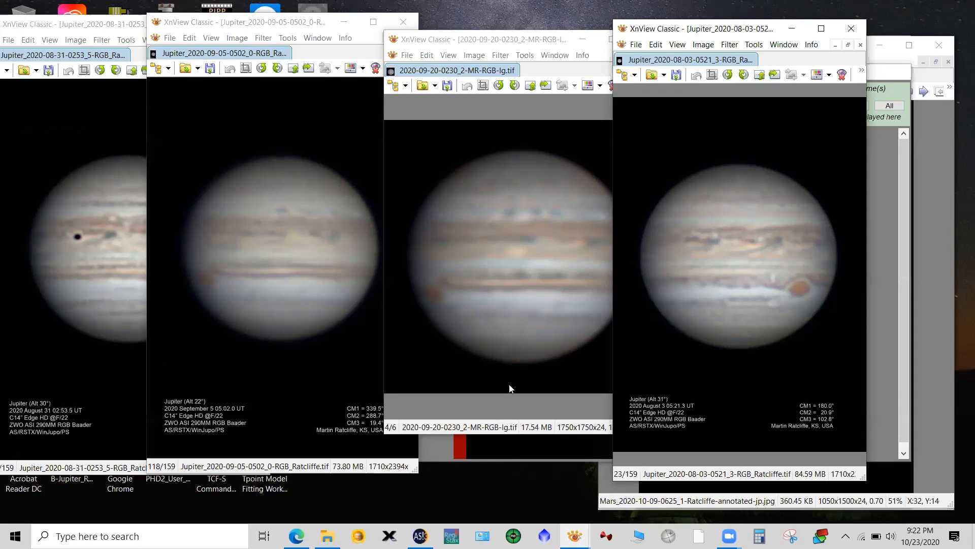
mouse_move(681, 526)
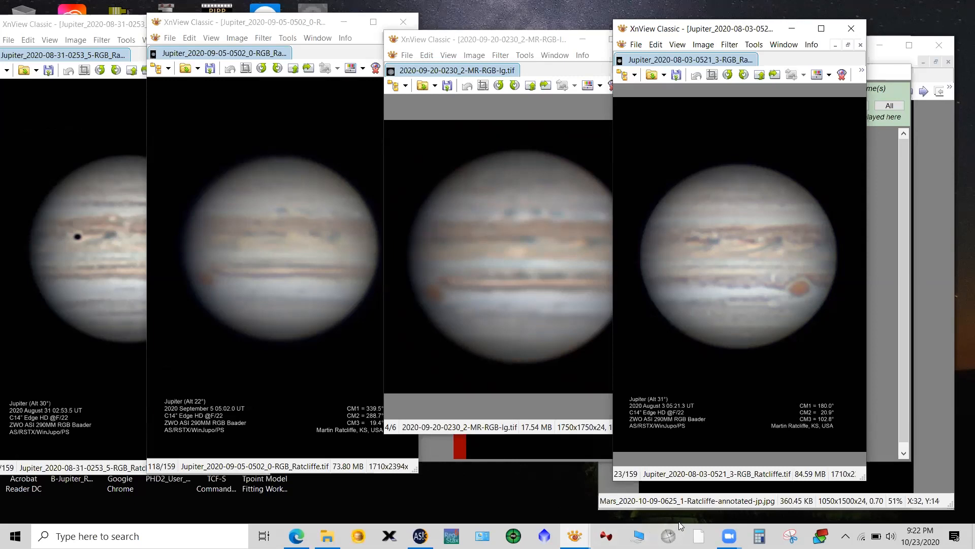
mouse_move(642, 501)
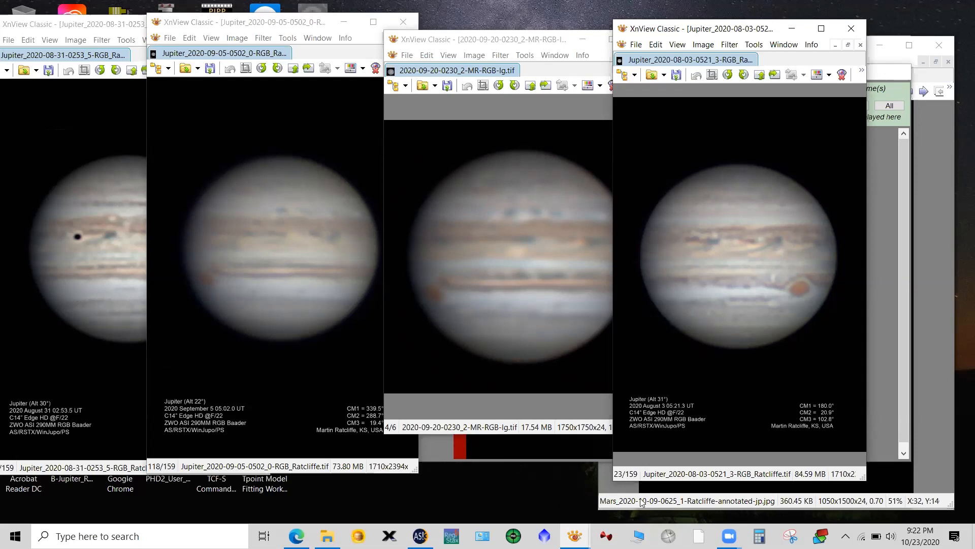
mouse_move(641, 491)
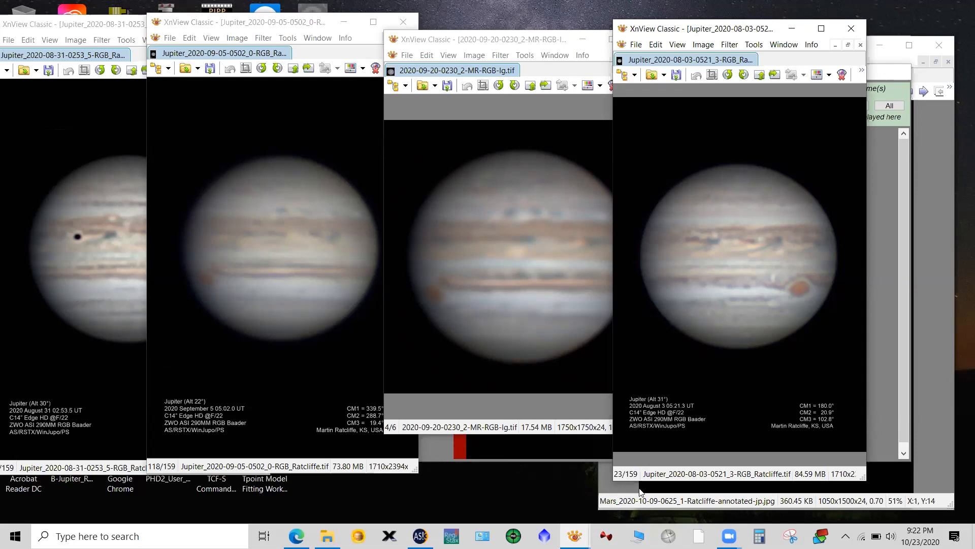
mouse_move(661, 388)
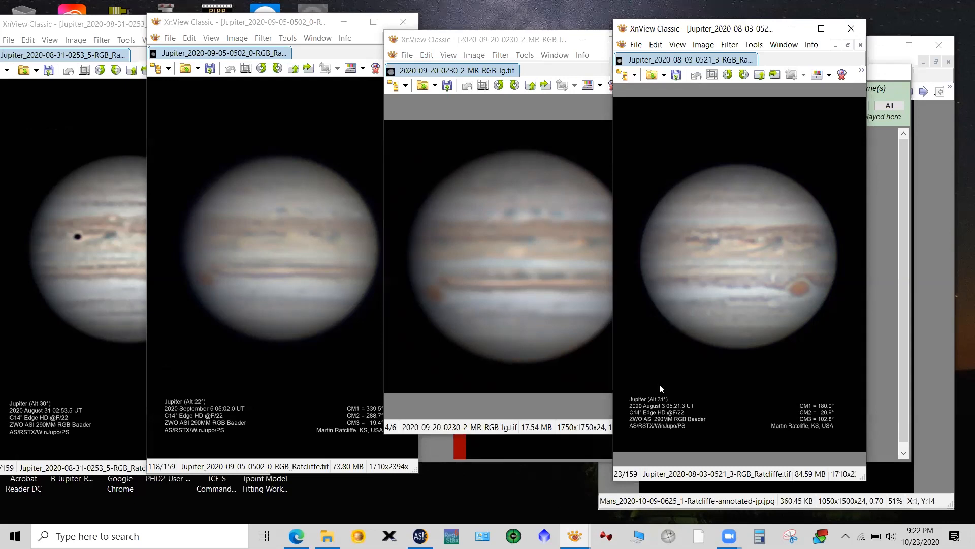
mouse_move(653, 397)
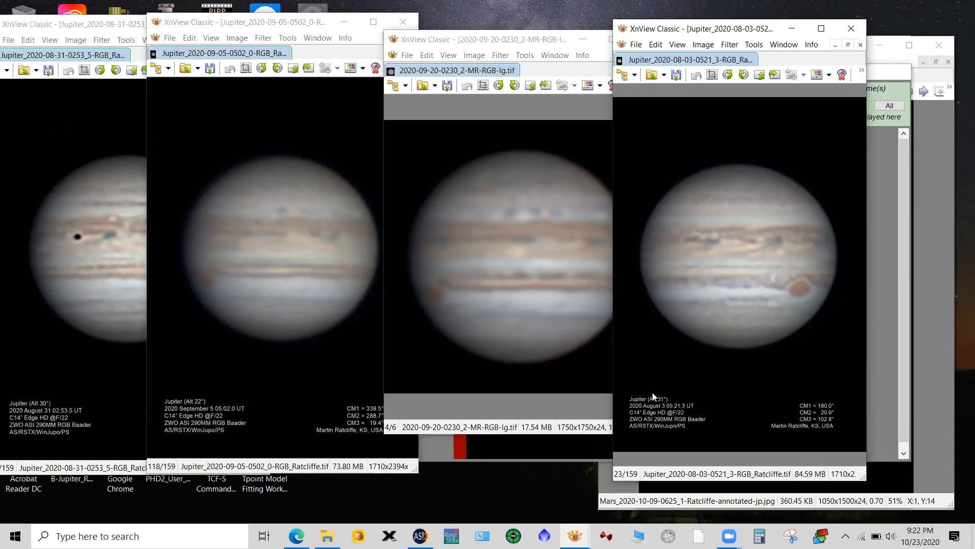
mouse_move(563, 474)
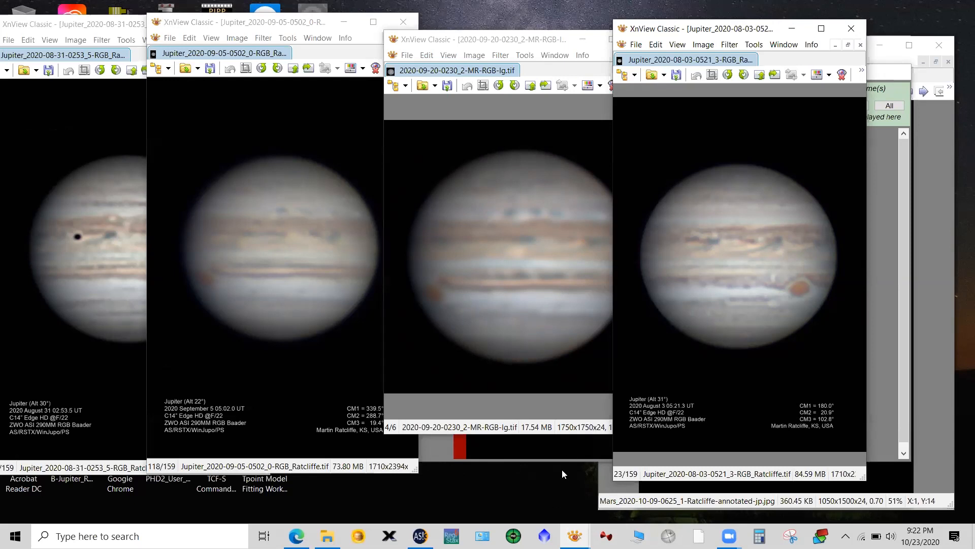
mouse_move(469, 486)
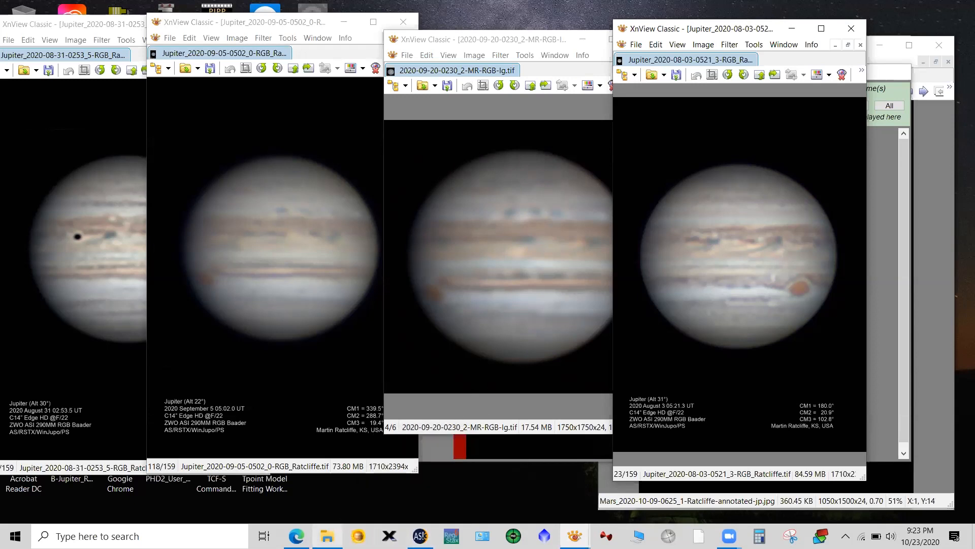
mouse_move(327, 535)
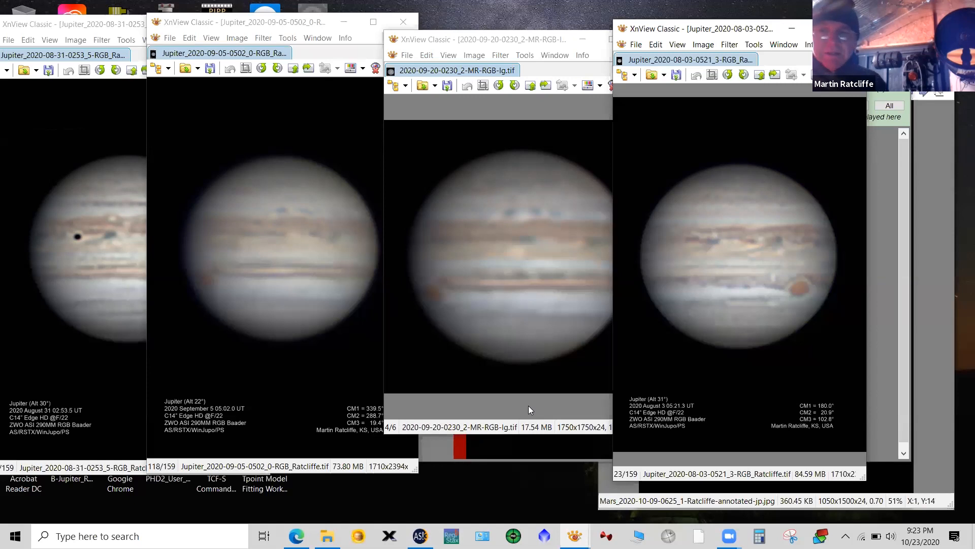
mouse_move(200, 72)
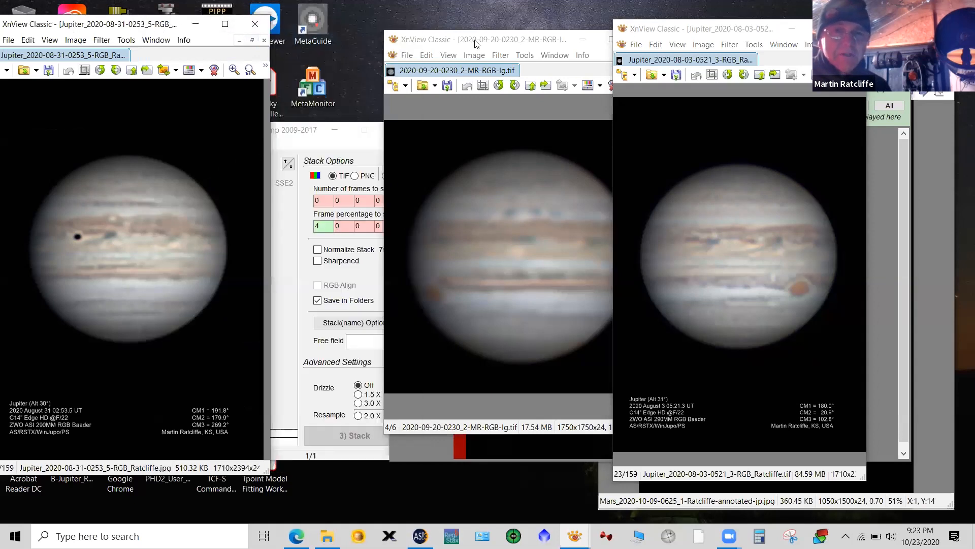
Close the Jupiter_2020-09-05 image window
left_click(476, 39)
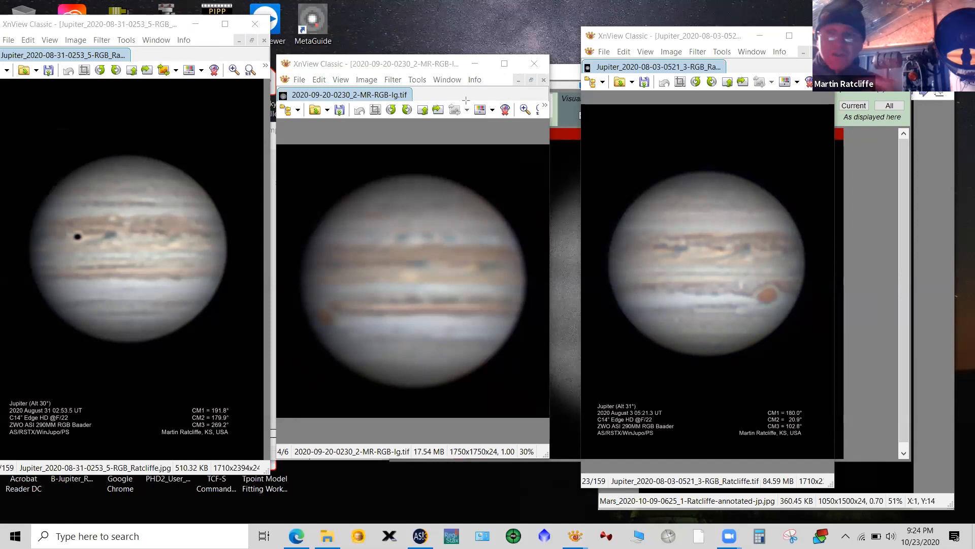
mouse_move(263, 328)
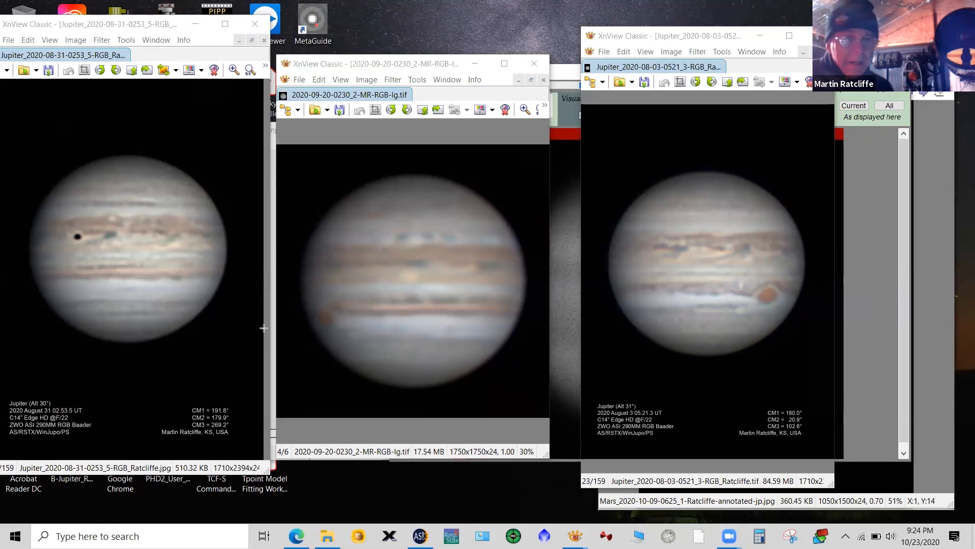
mouse_move(319, 344)
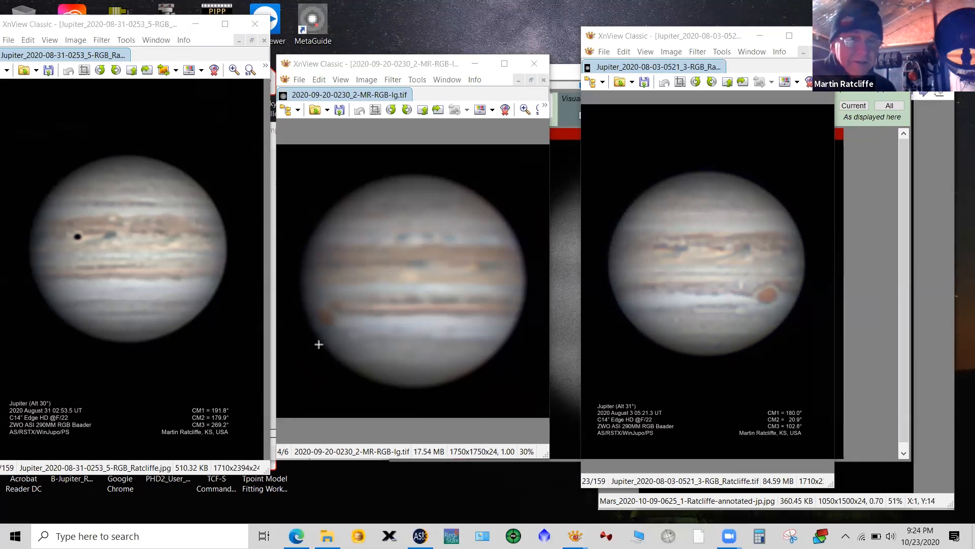
mouse_move(344, 316)
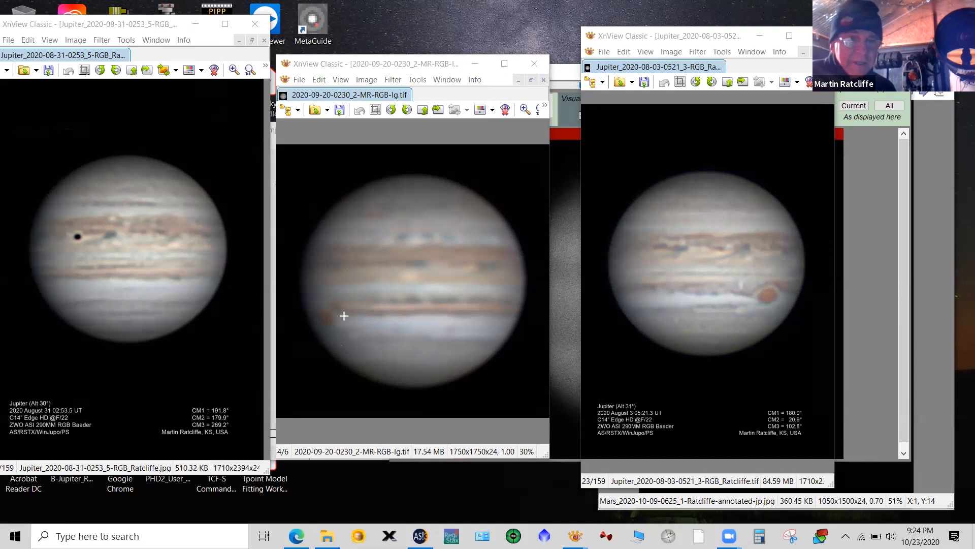
mouse_move(308, 296)
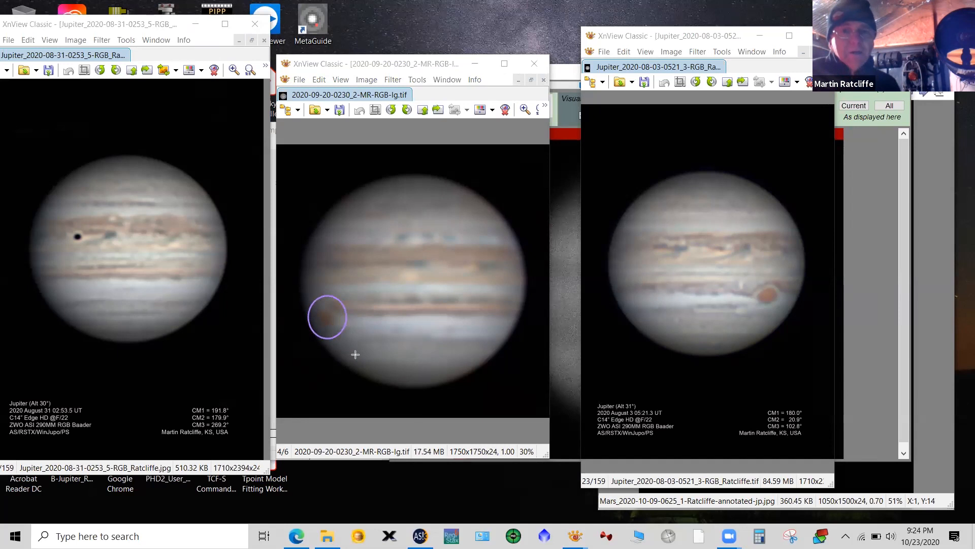
mouse_move(351, 326)
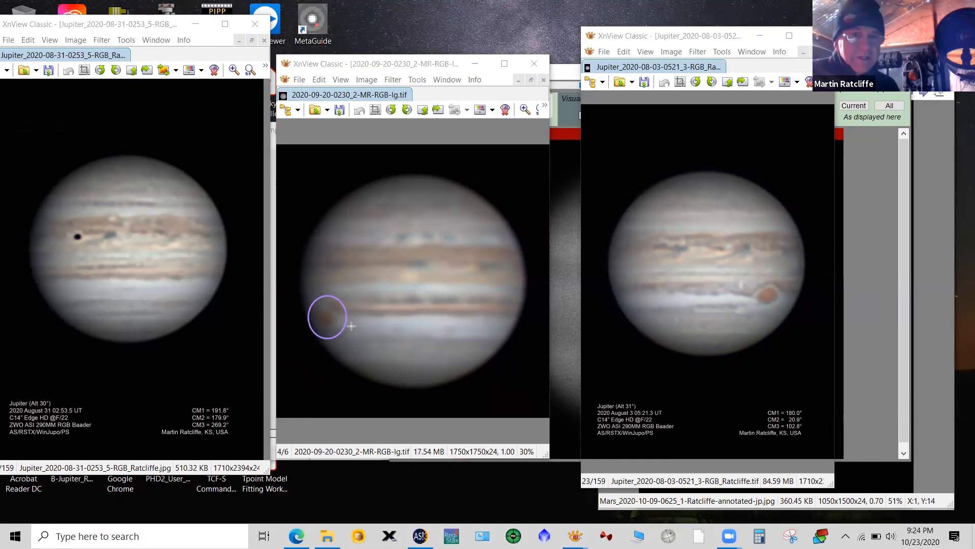
mouse_move(346, 319)
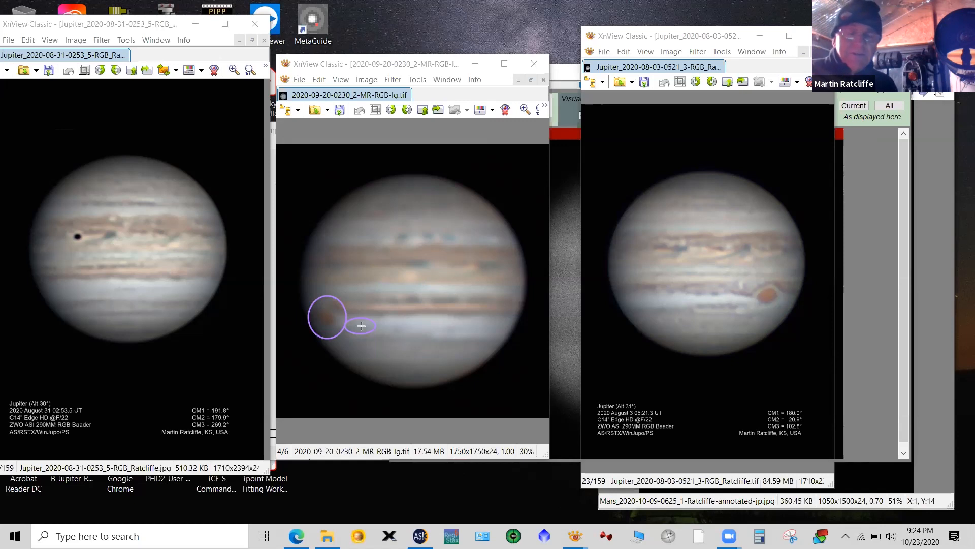
mouse_move(407, 296)
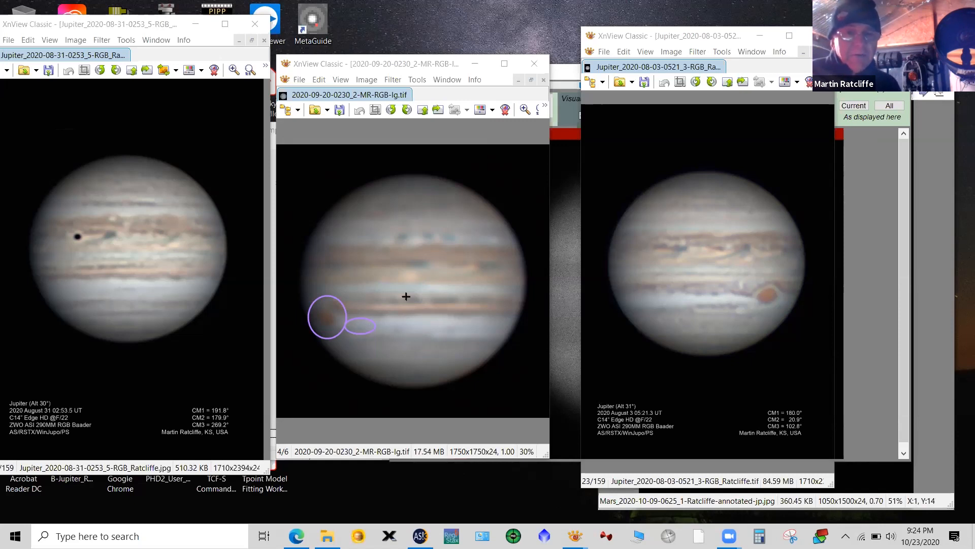
mouse_move(380, 306)
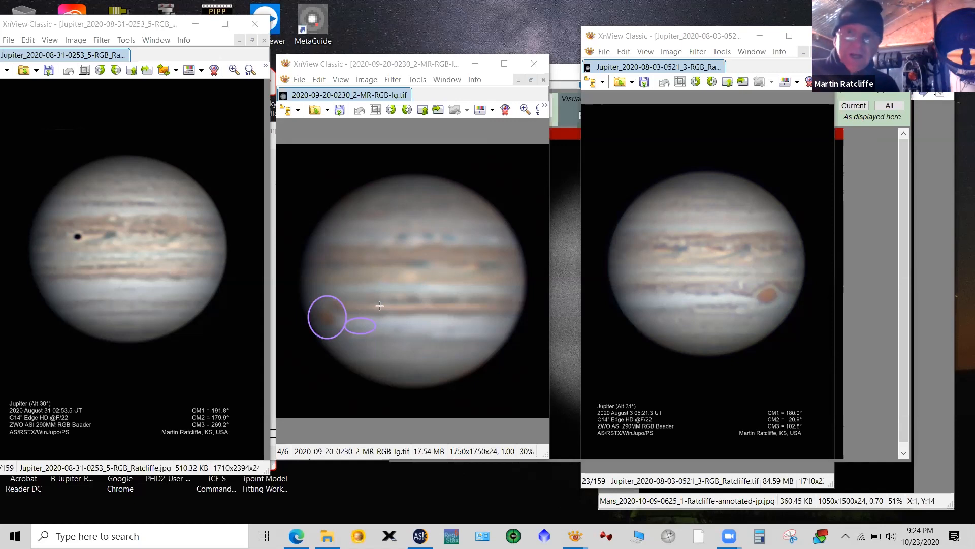
mouse_move(463, 216)
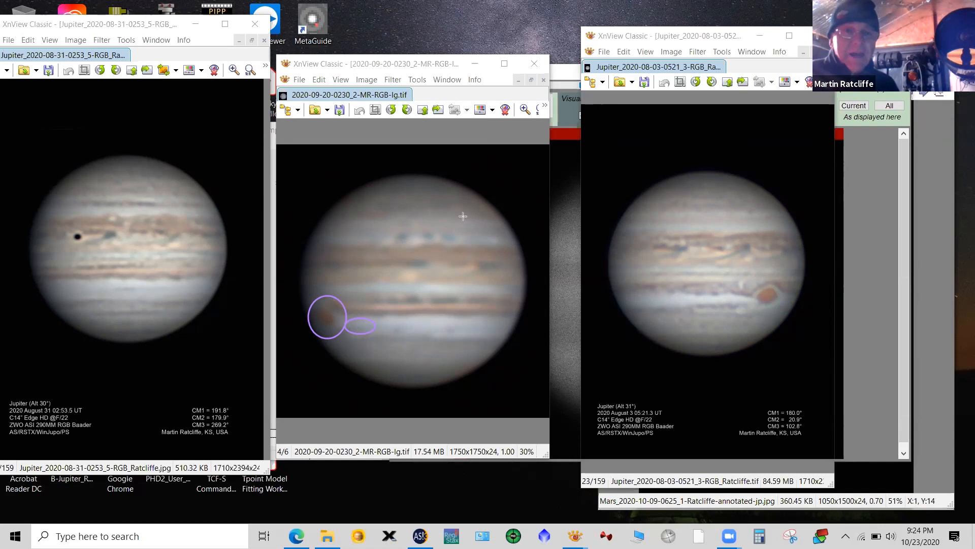
mouse_move(372, 327)
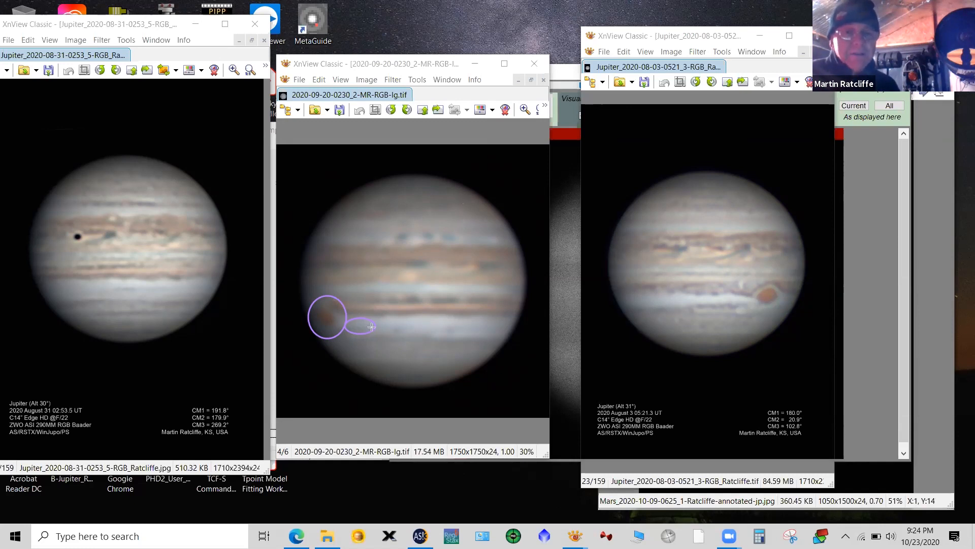
mouse_move(362, 332)
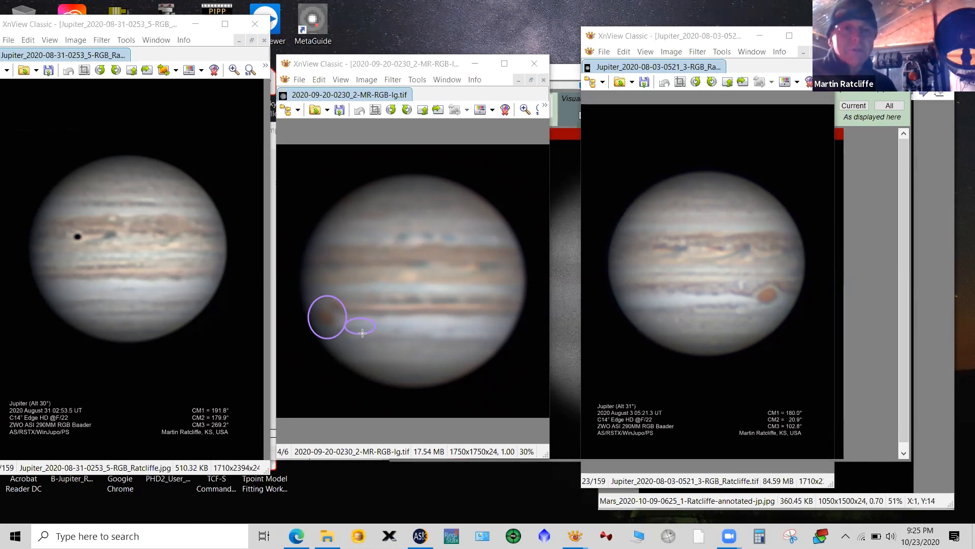
mouse_move(324, 123)
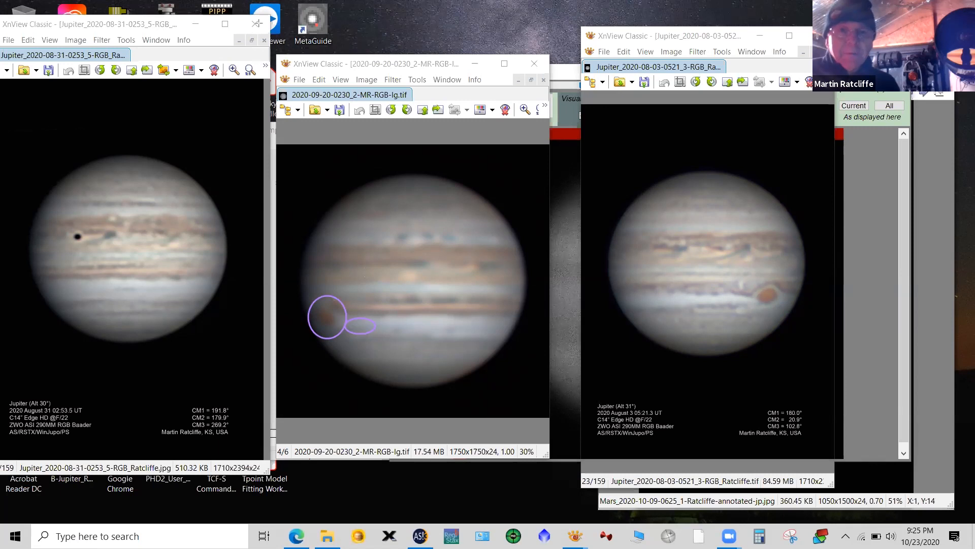
mouse_move(339, 191)
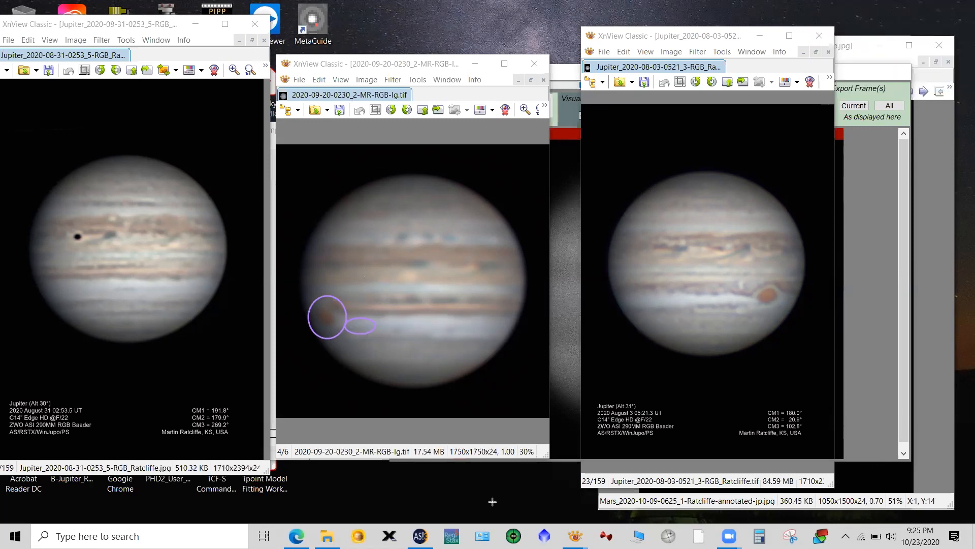
mouse_move(416, 506)
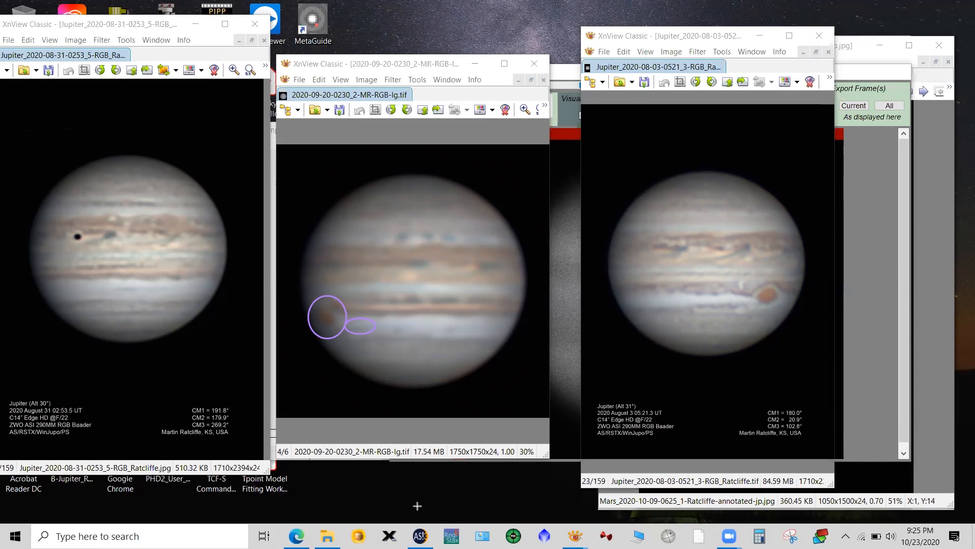
mouse_move(429, 480)
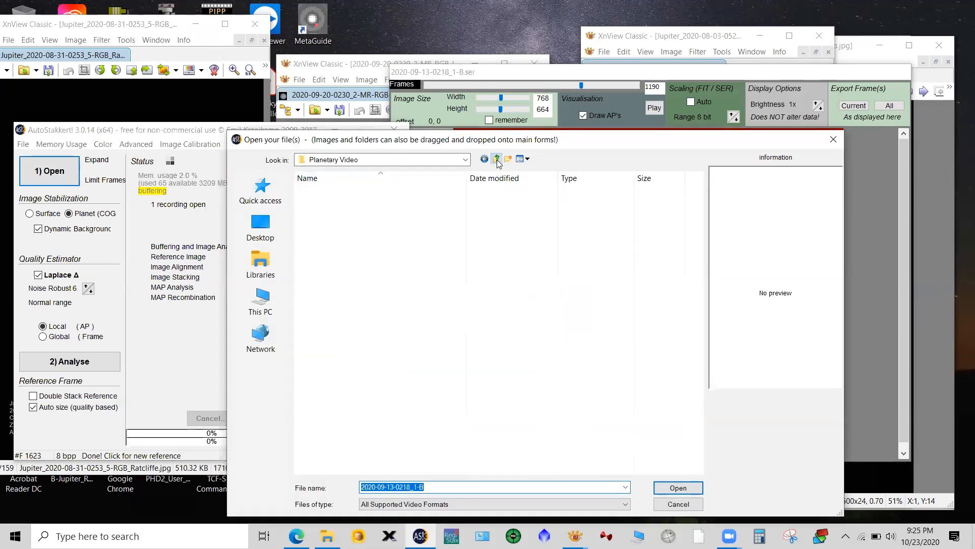
left_click(496, 159)
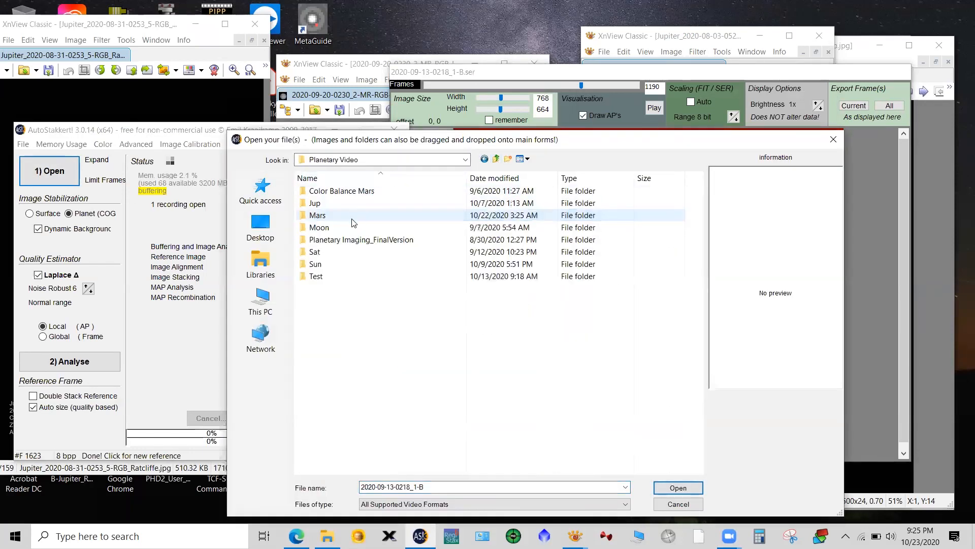
double_click(317, 214)
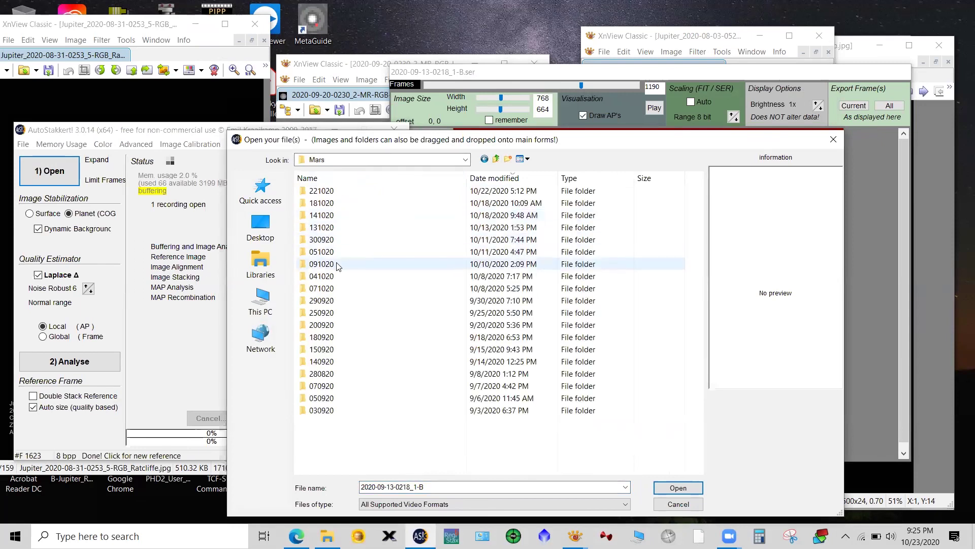
mouse_move(339, 252)
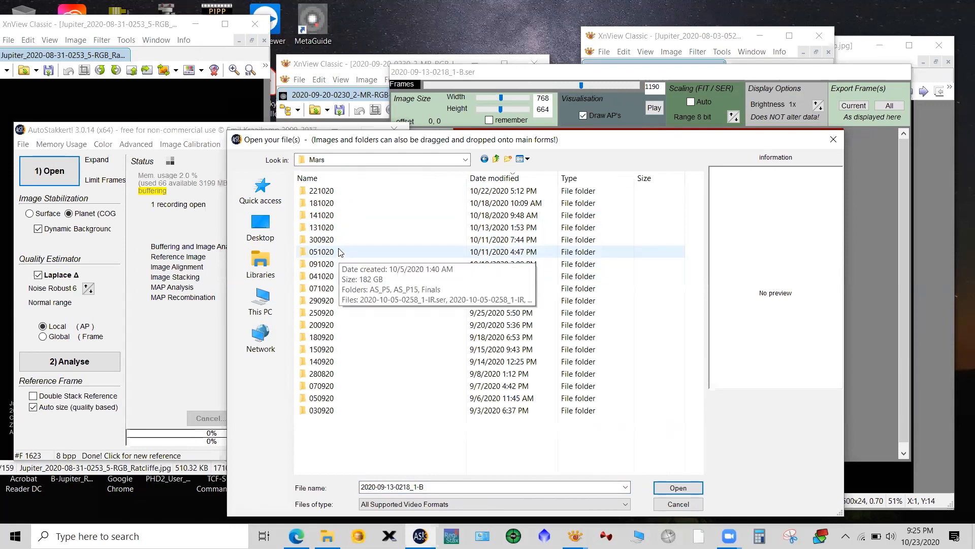
mouse_move(321, 264)
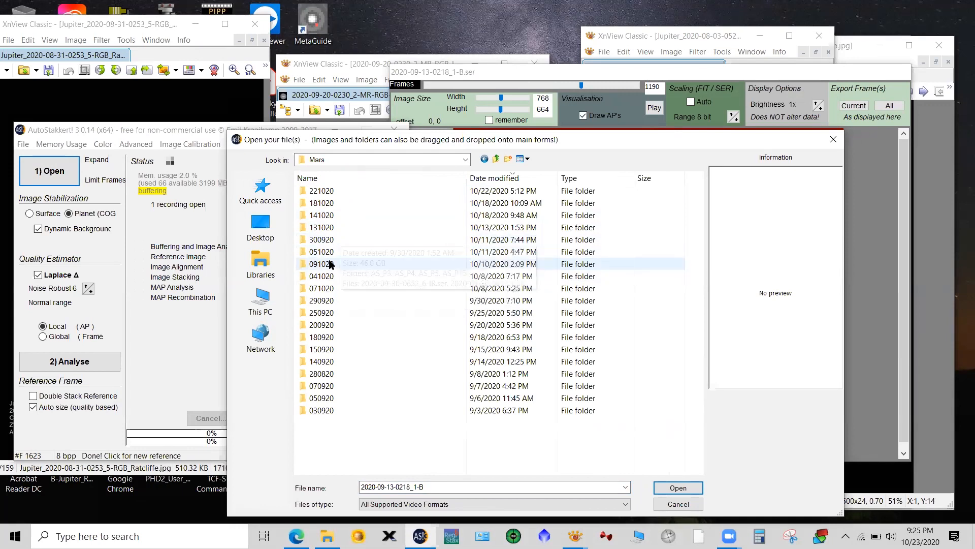
double_click(321, 263)
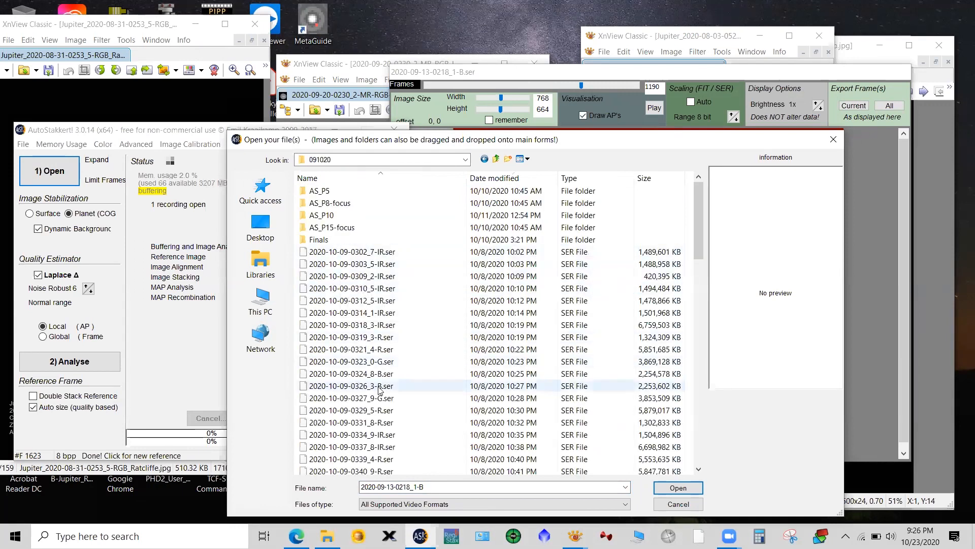
scroll("down", 3)
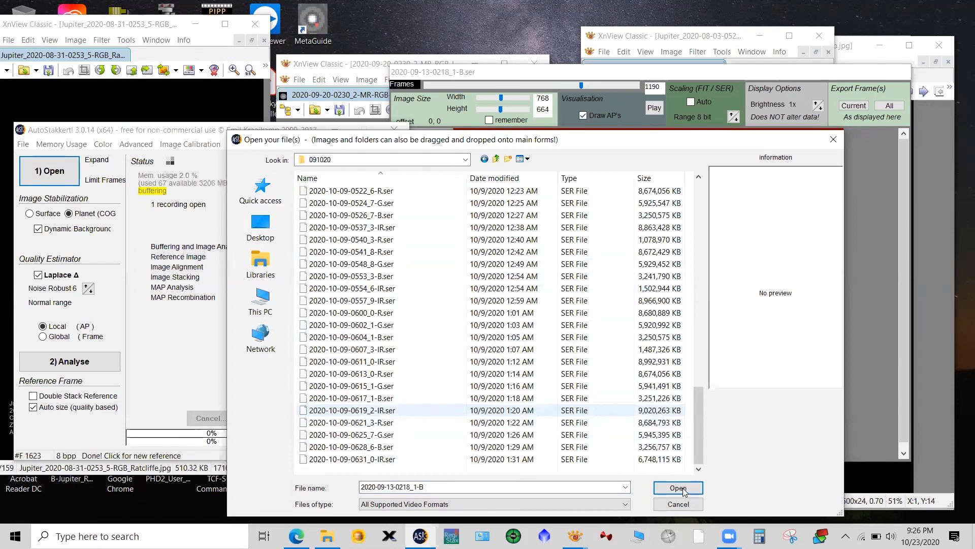
left_click(678, 487)
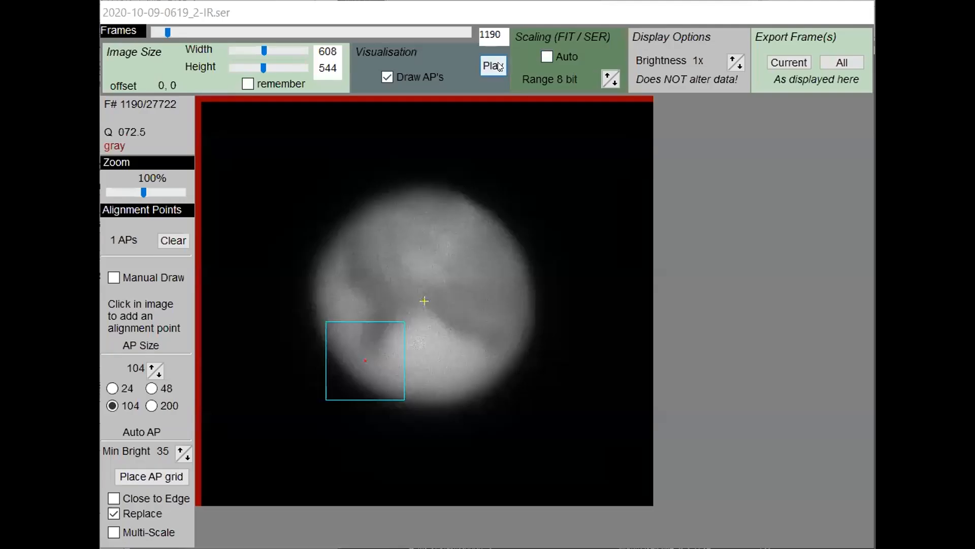
Play the IR recording's frames and clear its single alignment point
left_click(493, 66)
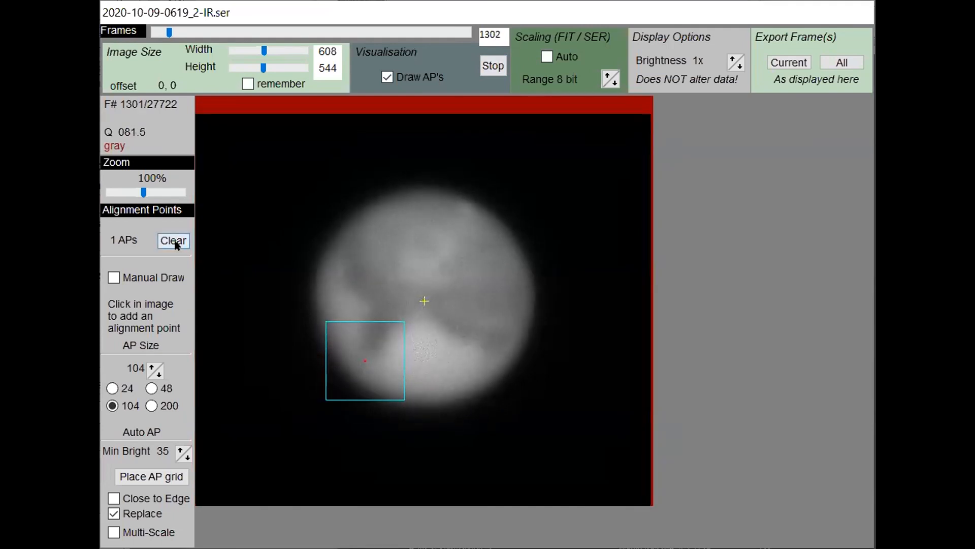
left_click(173, 241)
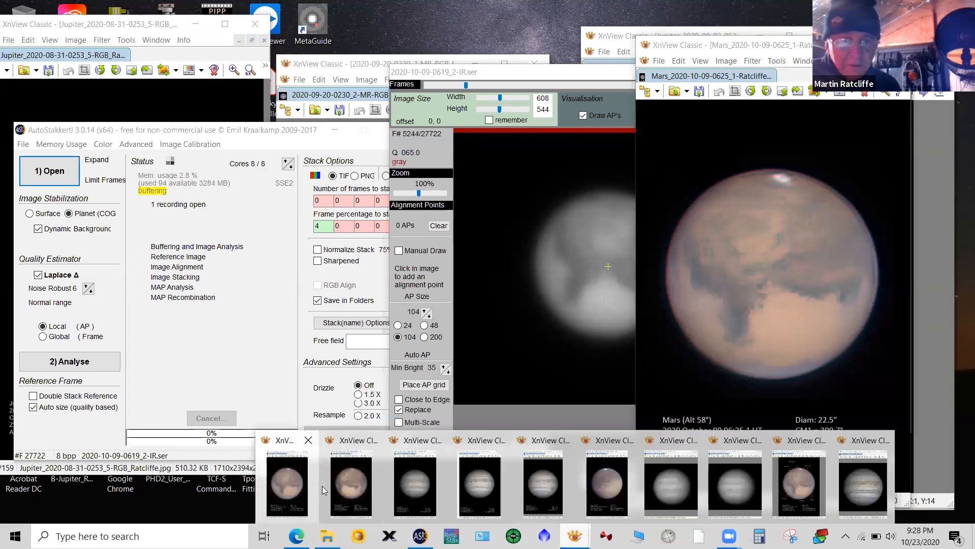
Bring the annotated October 9 and September 25 Mars windows to the front
left_click(606, 482)
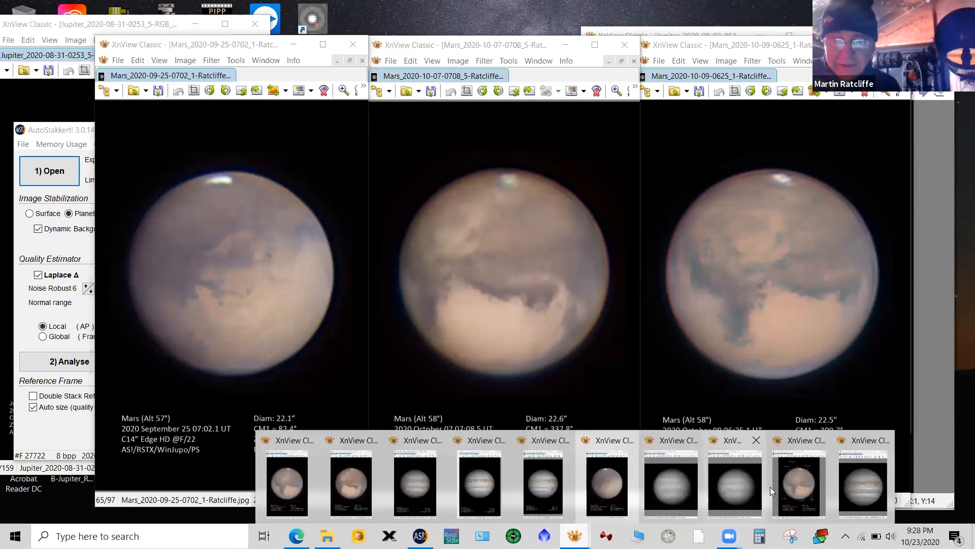
left_click(799, 482)
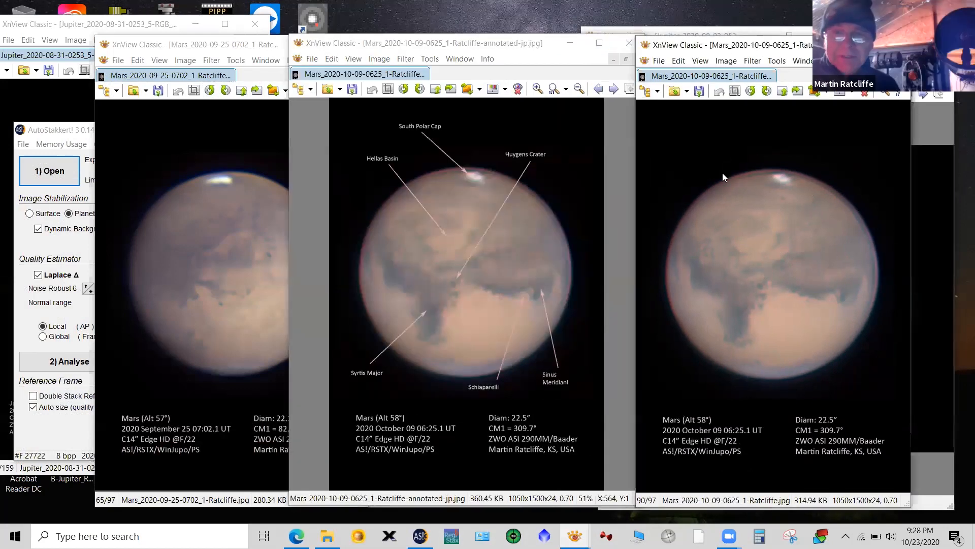
mouse_move(792, 129)
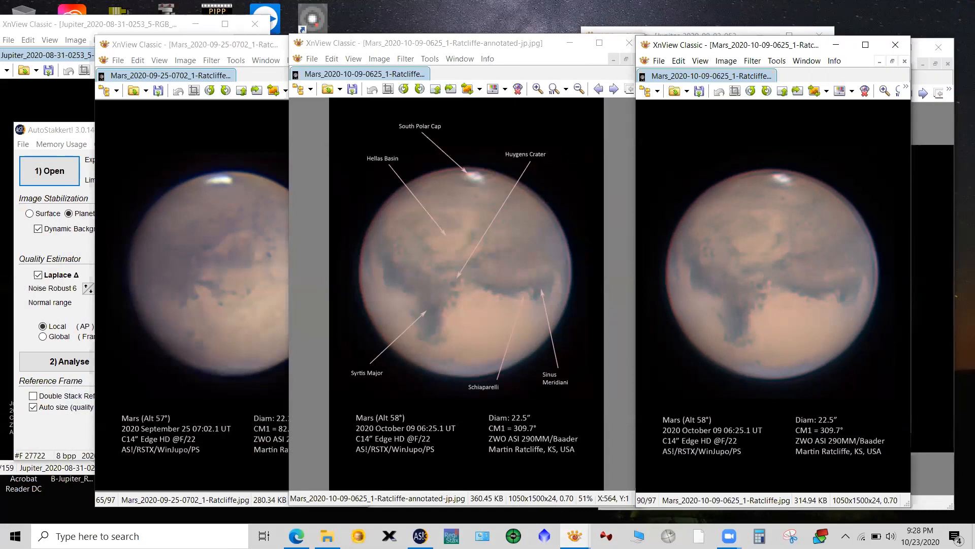
left_click(193, 44)
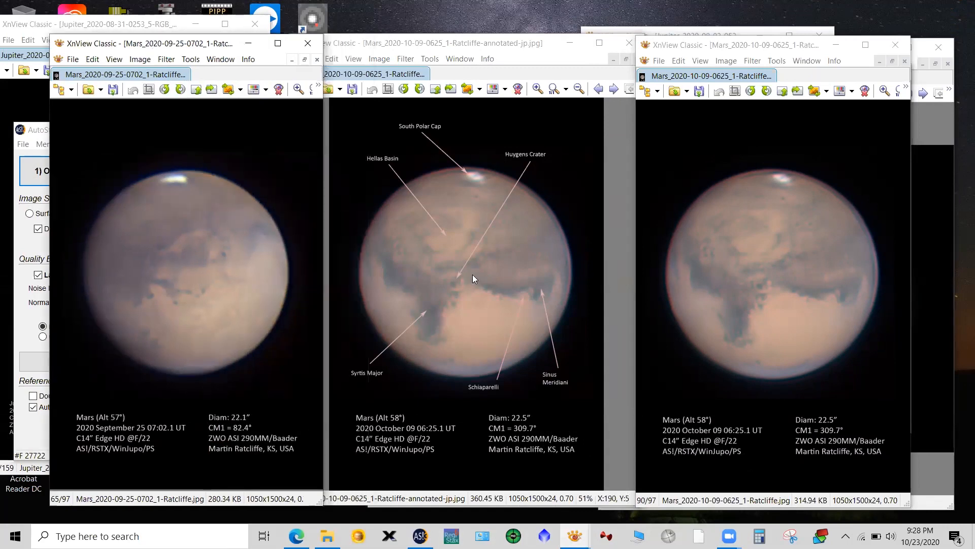
mouse_move(808, 412)
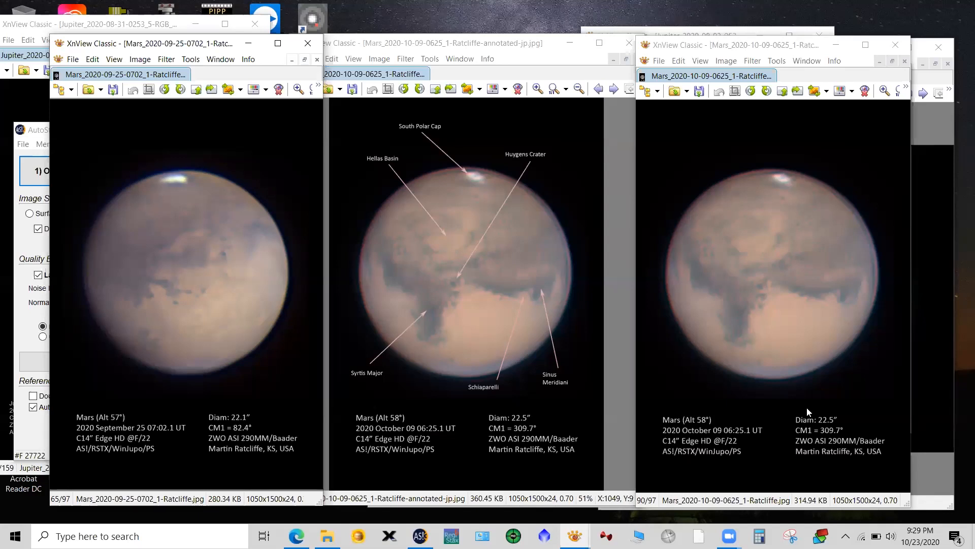
mouse_move(812, 403)
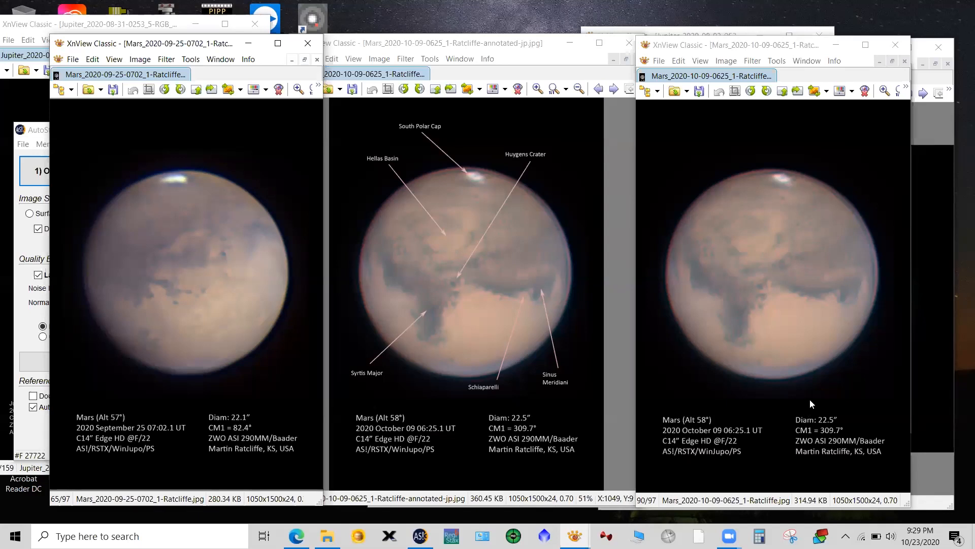
mouse_move(894, 170)
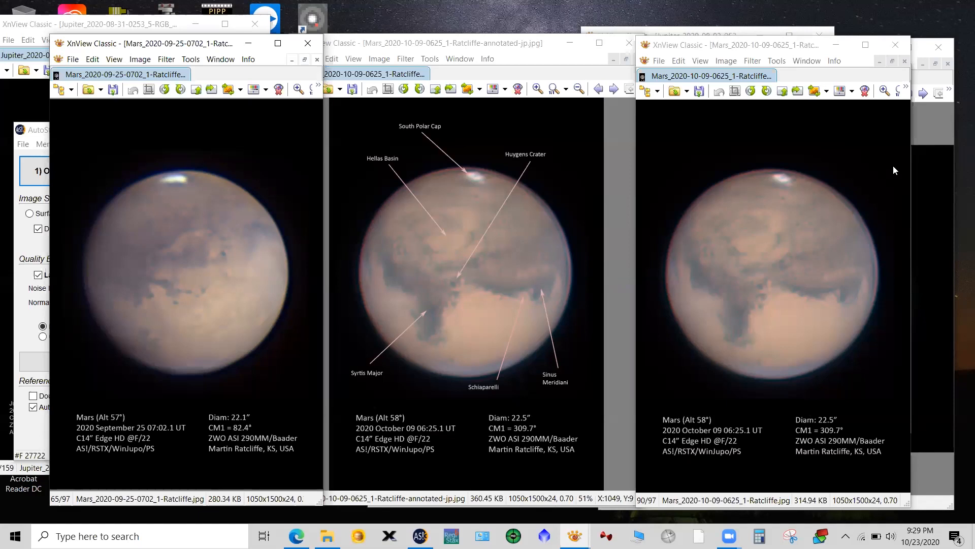
mouse_move(896, 118)
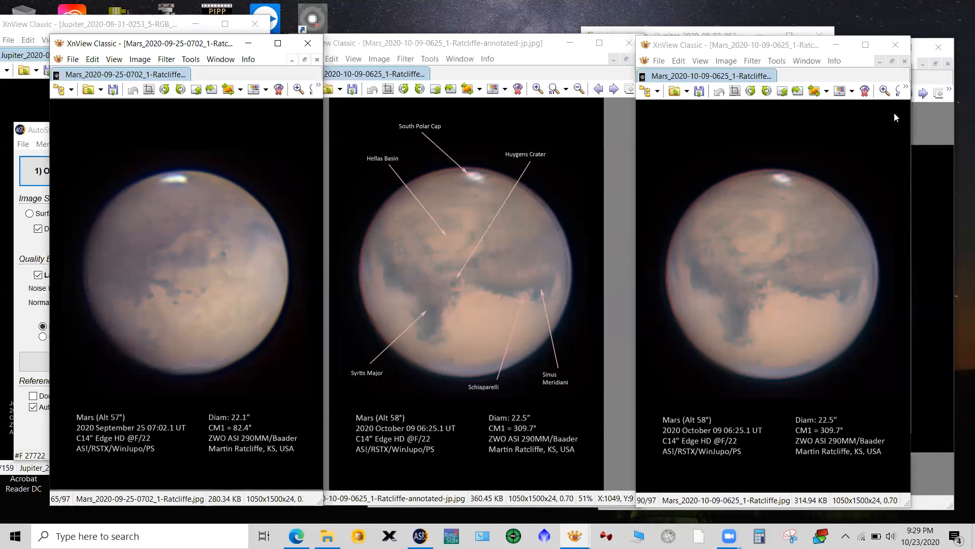
mouse_move(770, 13)
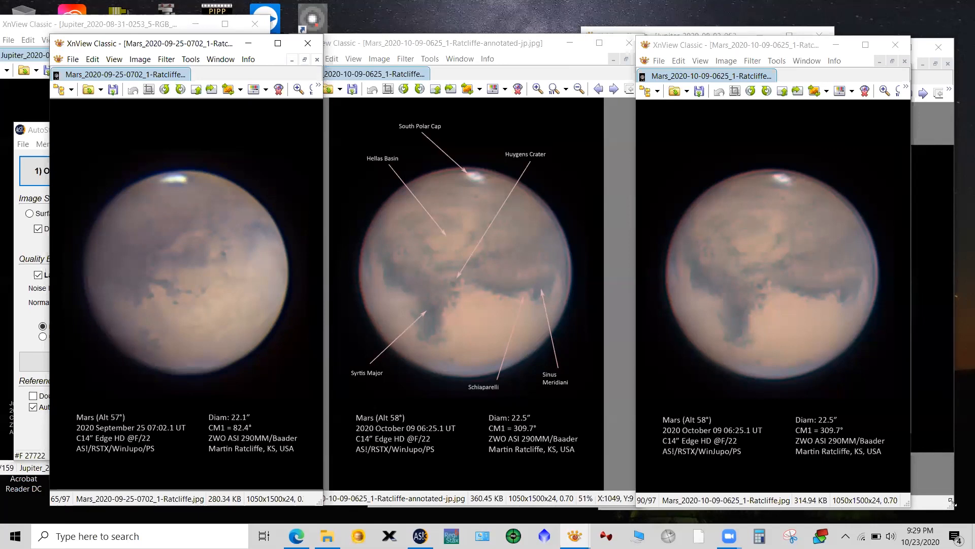
mouse_move(951, 444)
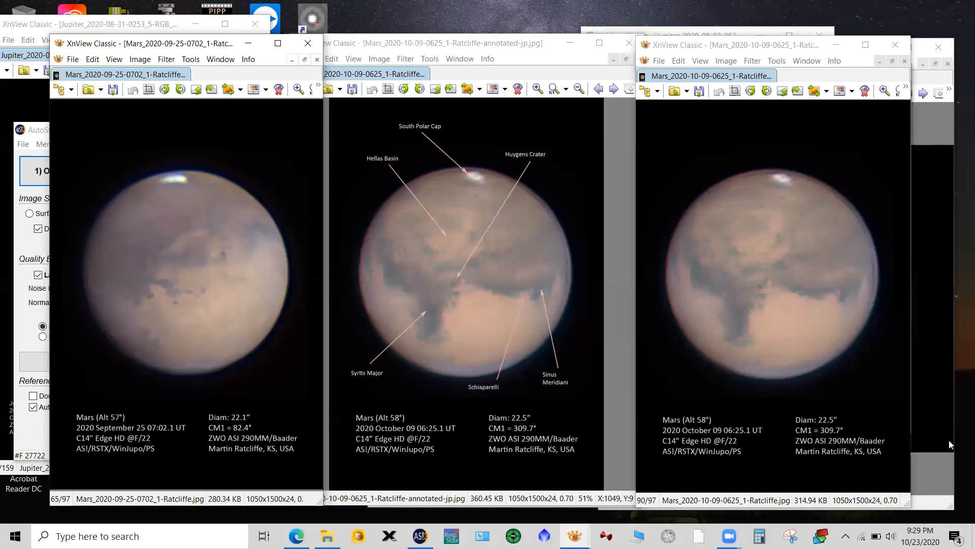
mouse_move(951, 466)
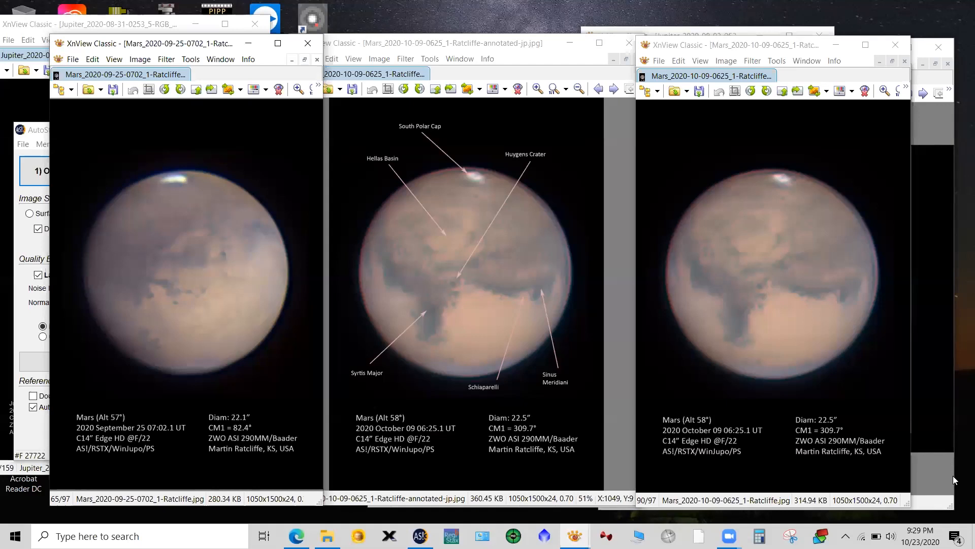
mouse_move(799, 503)
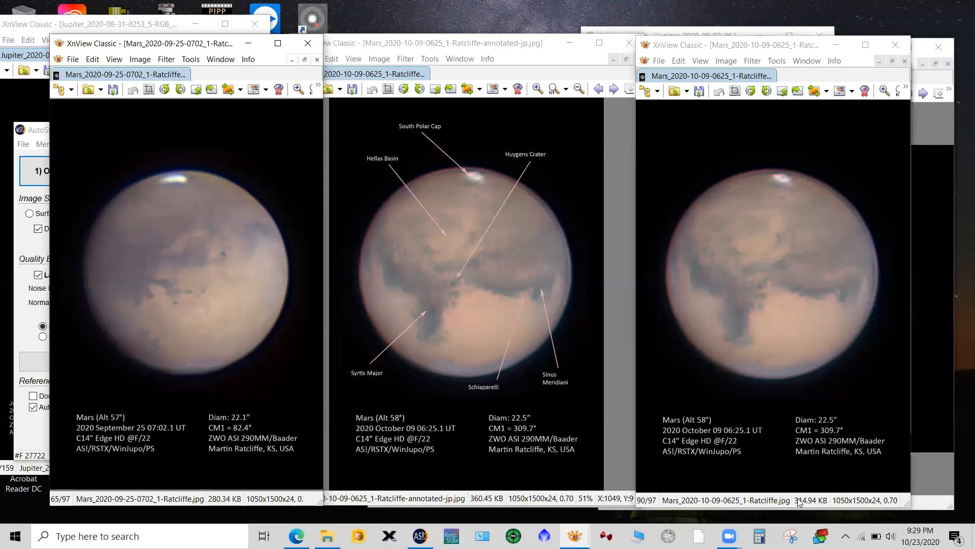
mouse_move(765, 509)
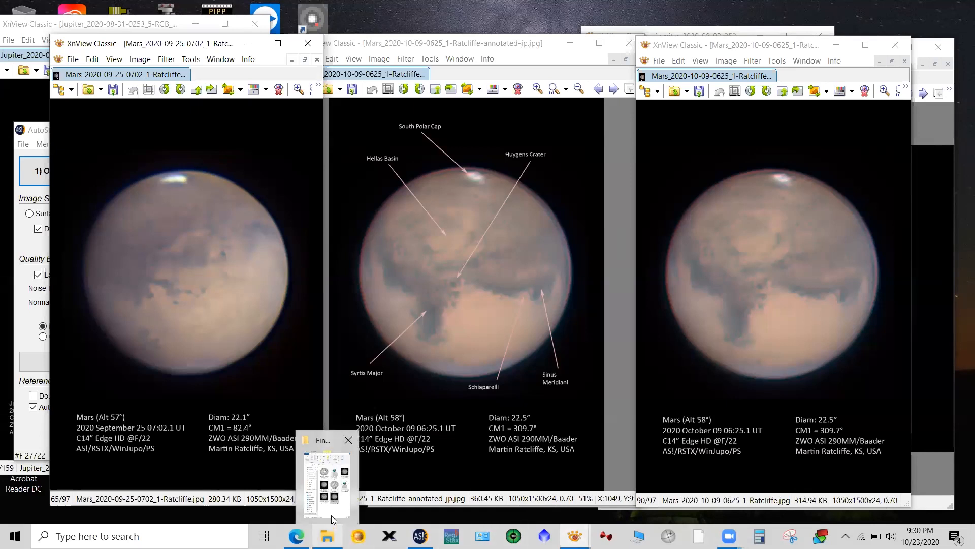
Bring the File Explorer window at 200920 Finals forward
left_click(327, 473)
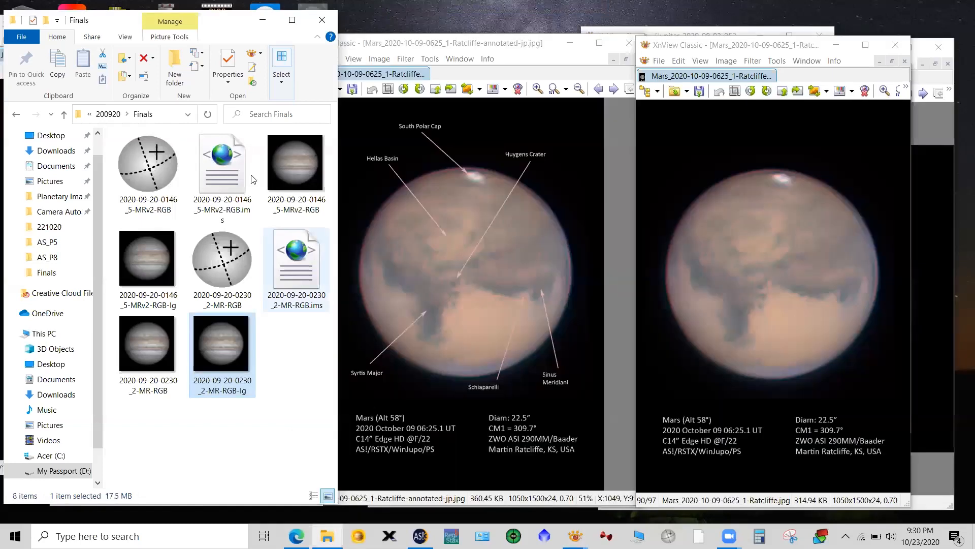
left_click(63, 114)
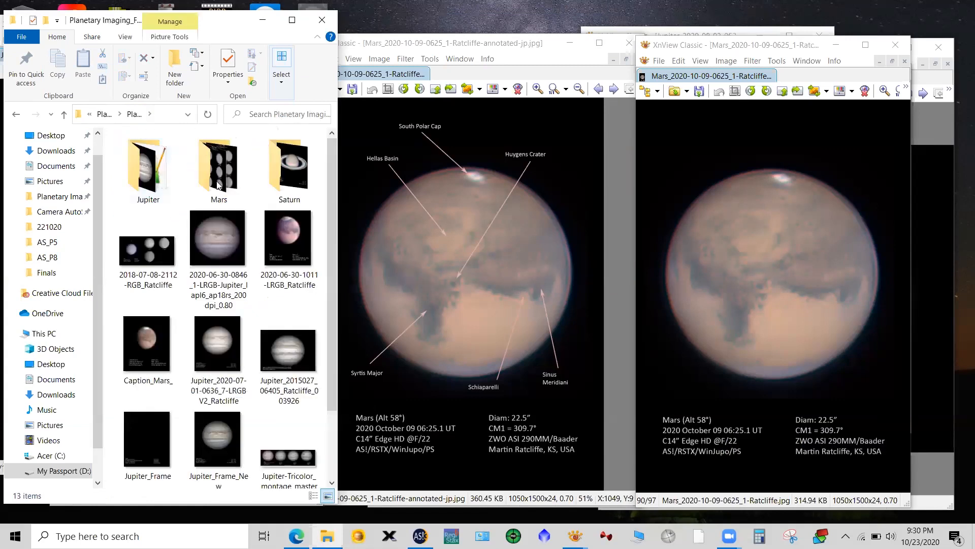
double_click(218, 165)
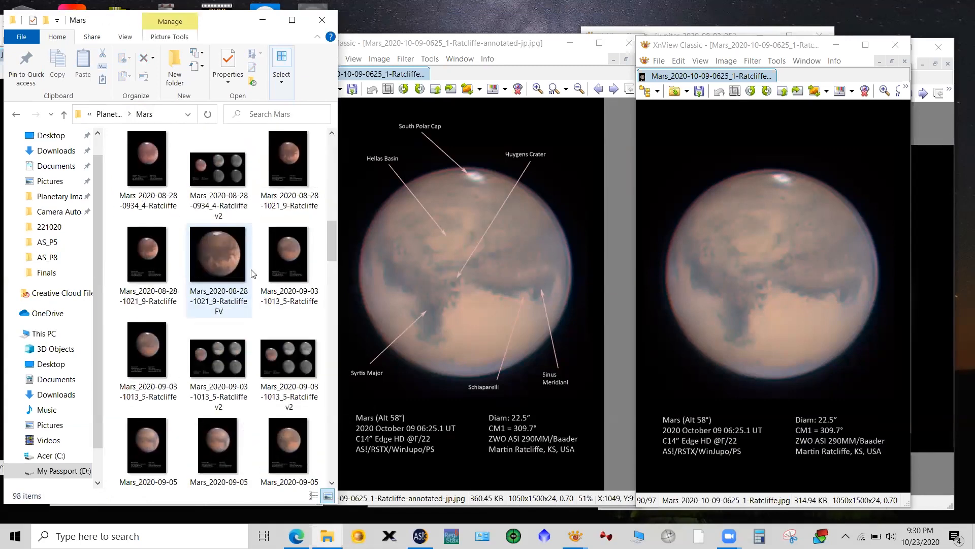
left_click(218, 253)
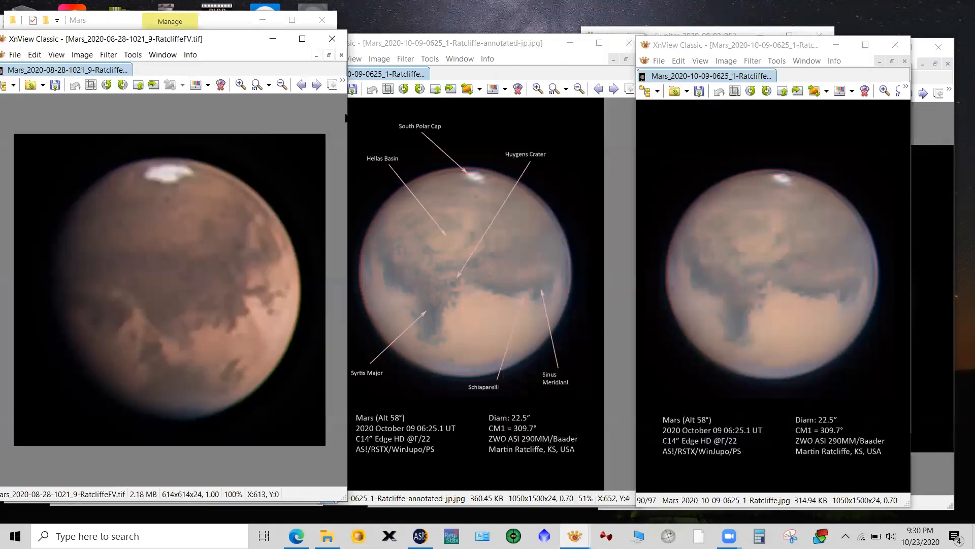
mouse_move(293, 115)
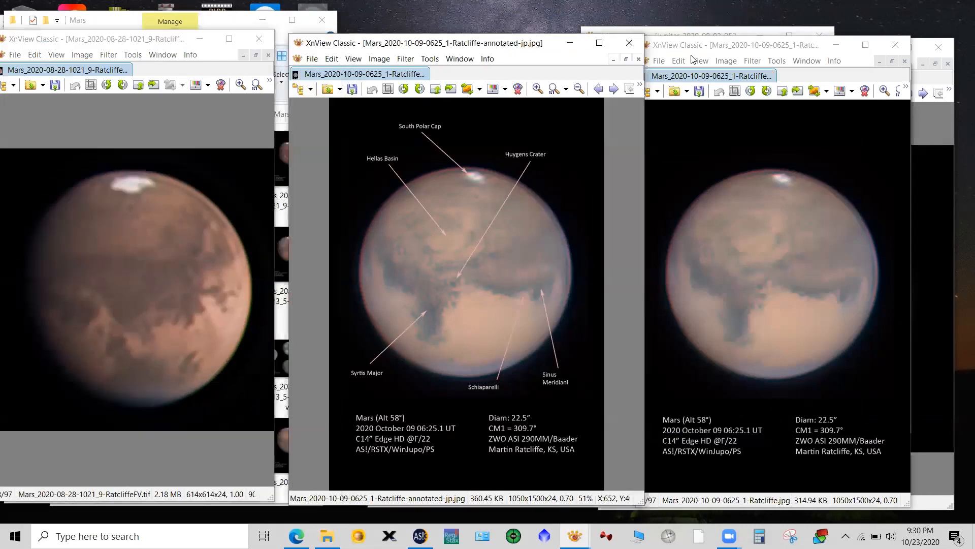
Bring the annotated October 9 Mars window in front of the August 28 image
left_click(771, 45)
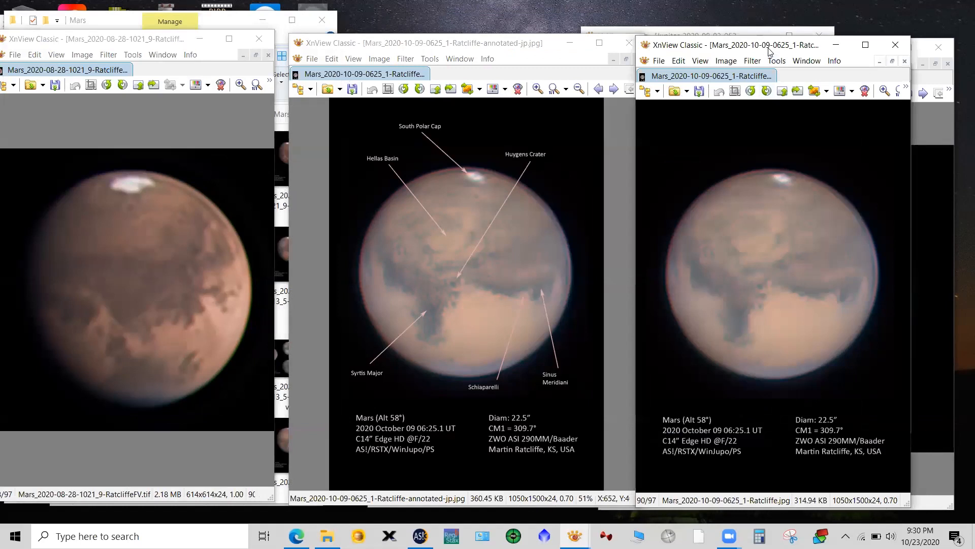
mouse_move(625, 96)
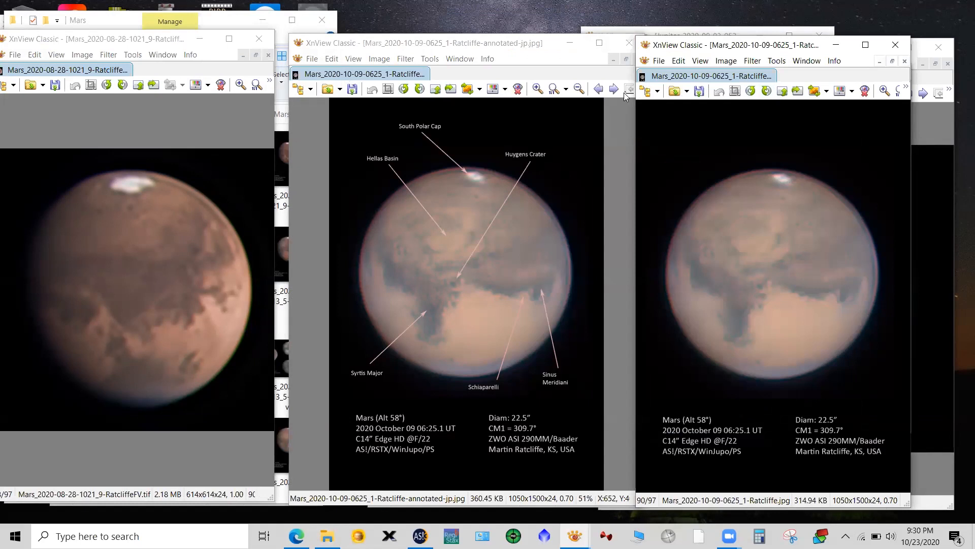
mouse_move(583, 57)
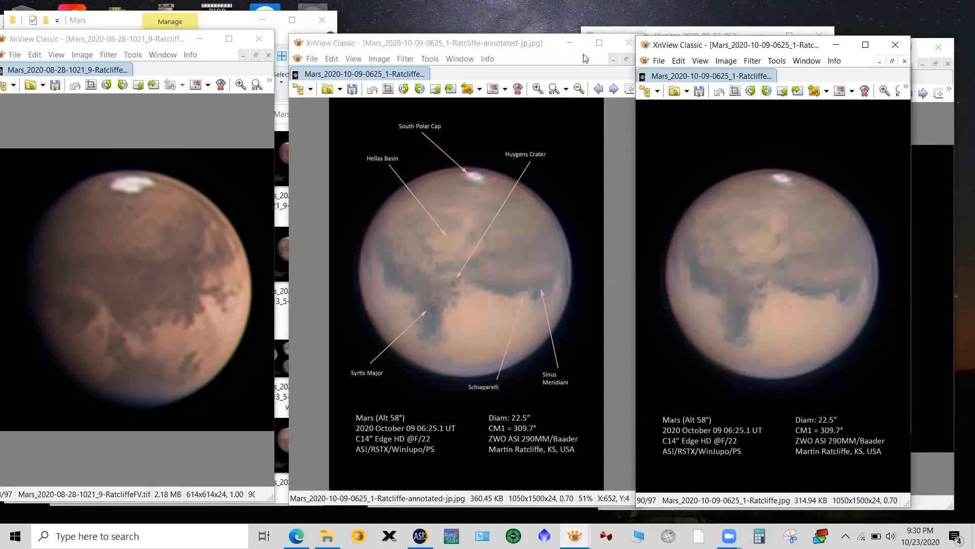